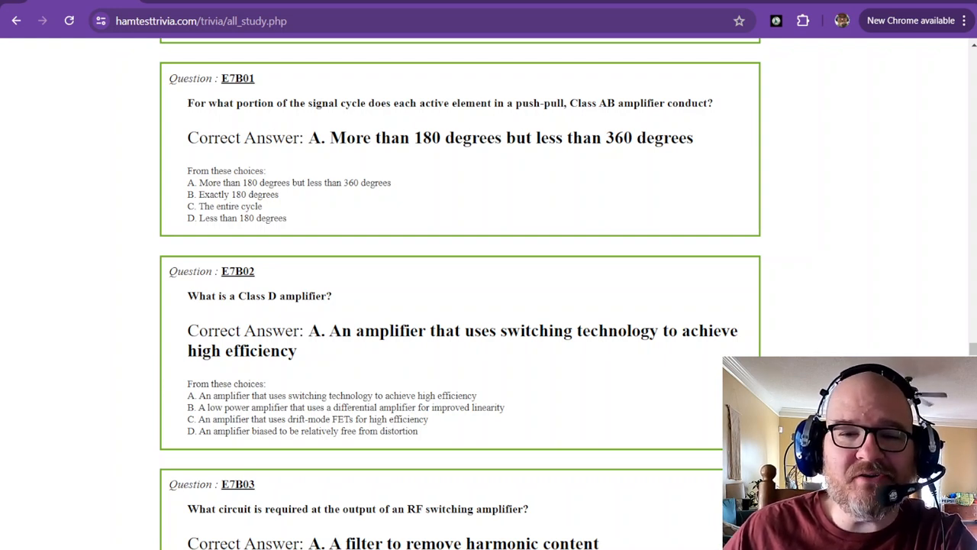
mouse_move(632, 293)
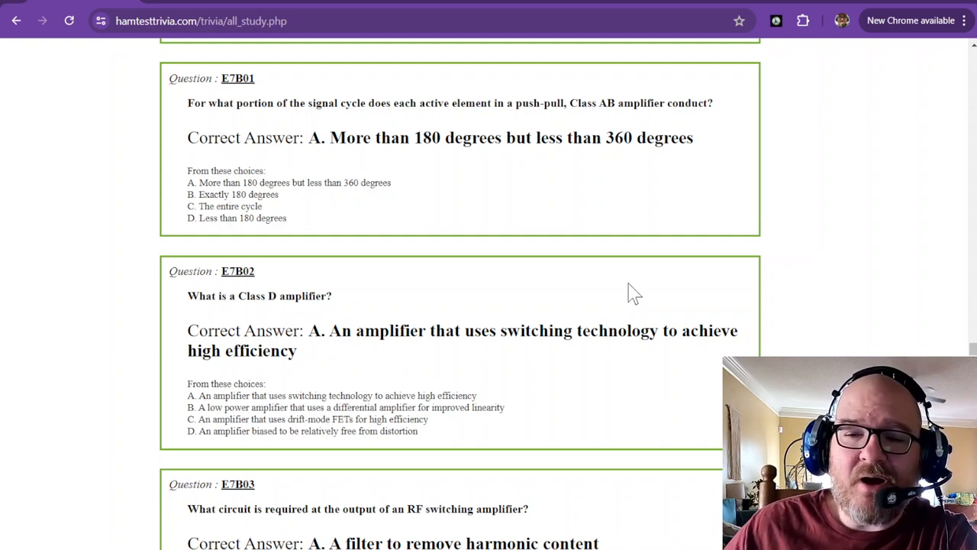
mouse_move(604, 281)
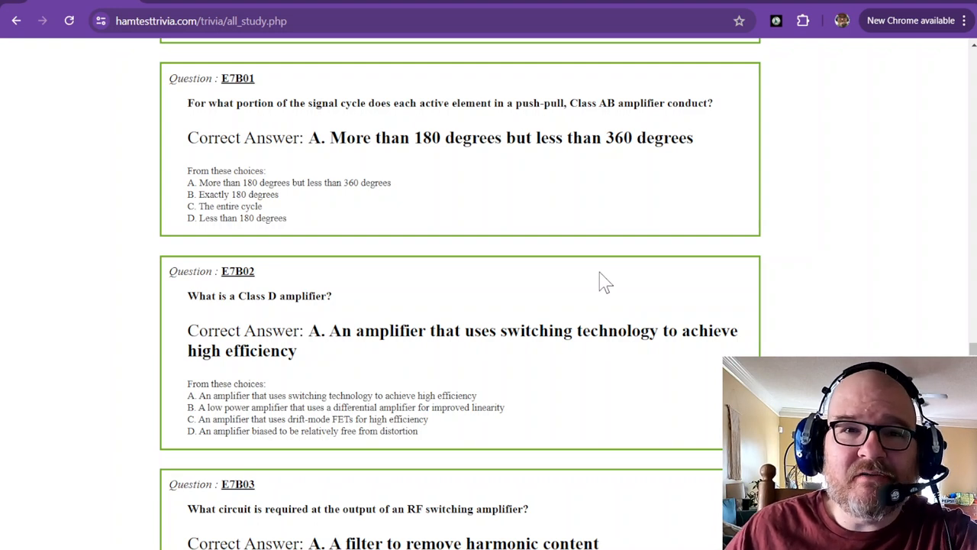
mouse_move(535, 232)
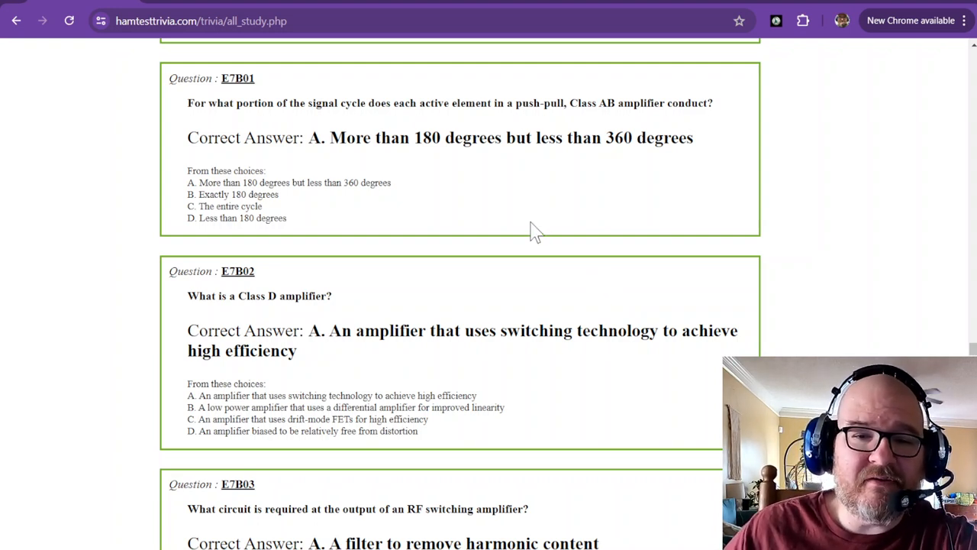
mouse_move(205, 125)
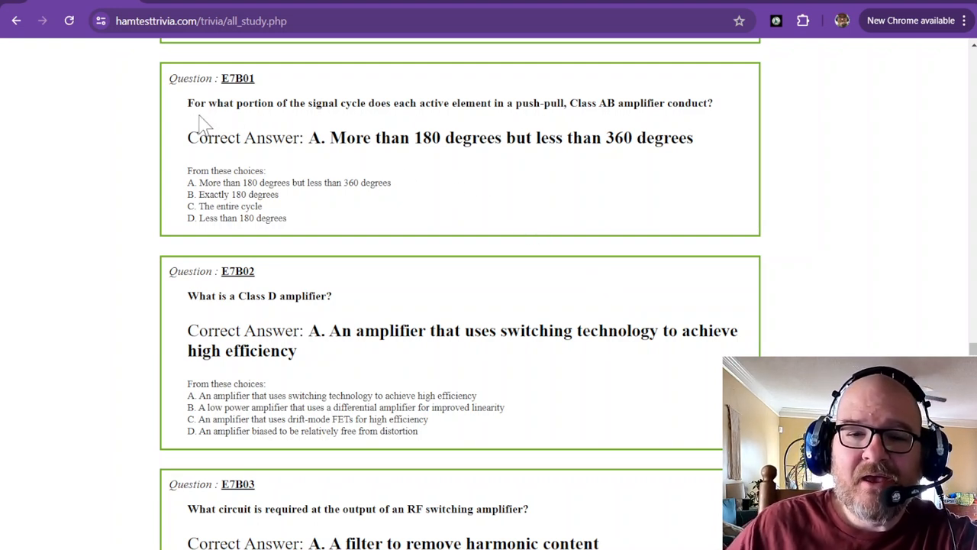
mouse_move(309, 110)
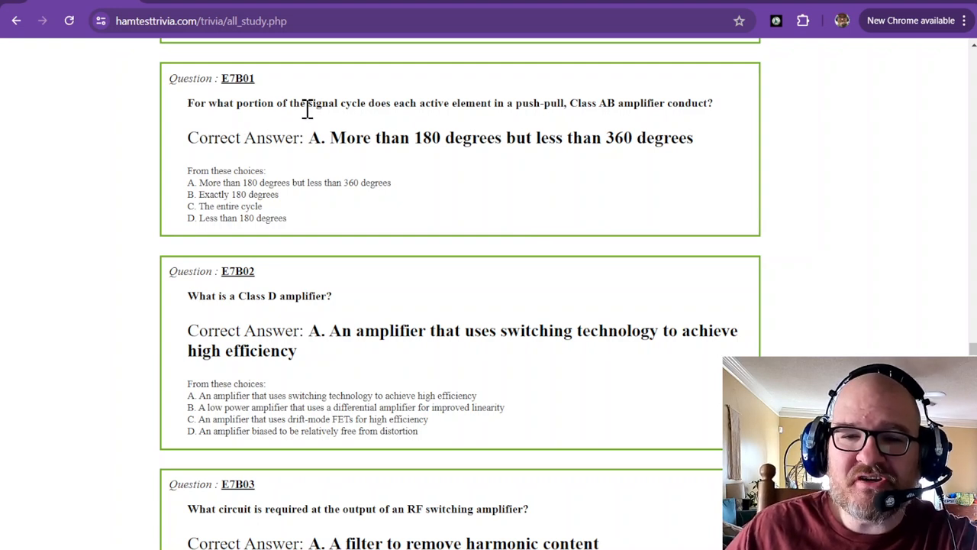
mouse_move(452, 101)
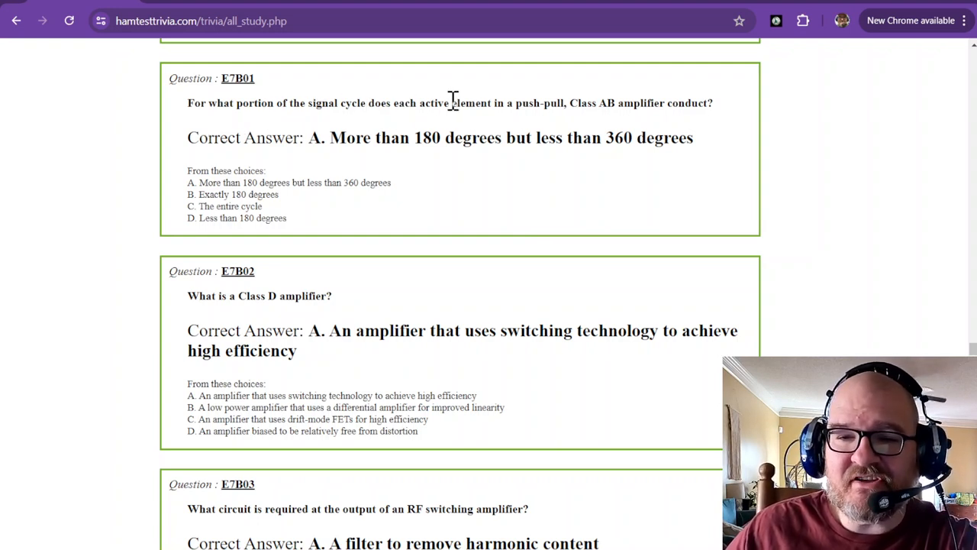
mouse_move(534, 103)
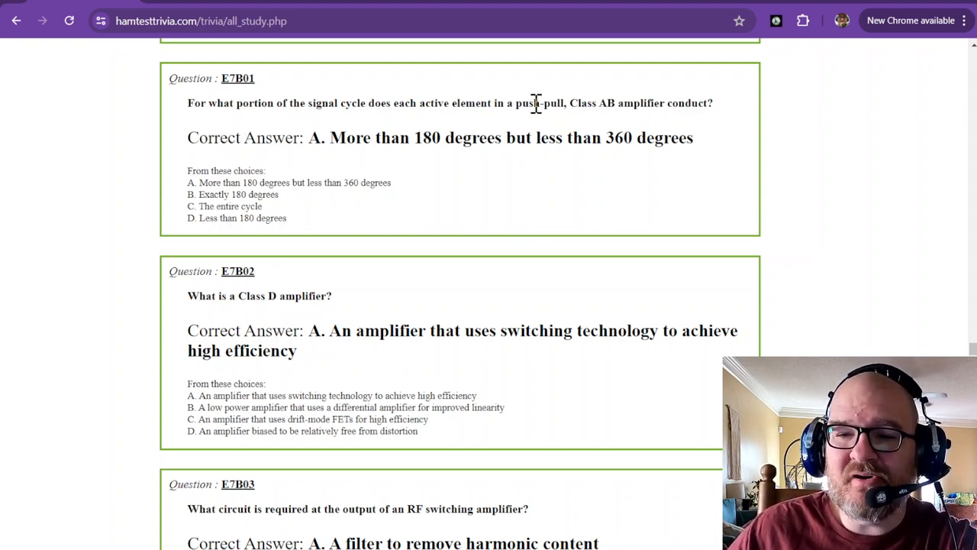
mouse_move(614, 107)
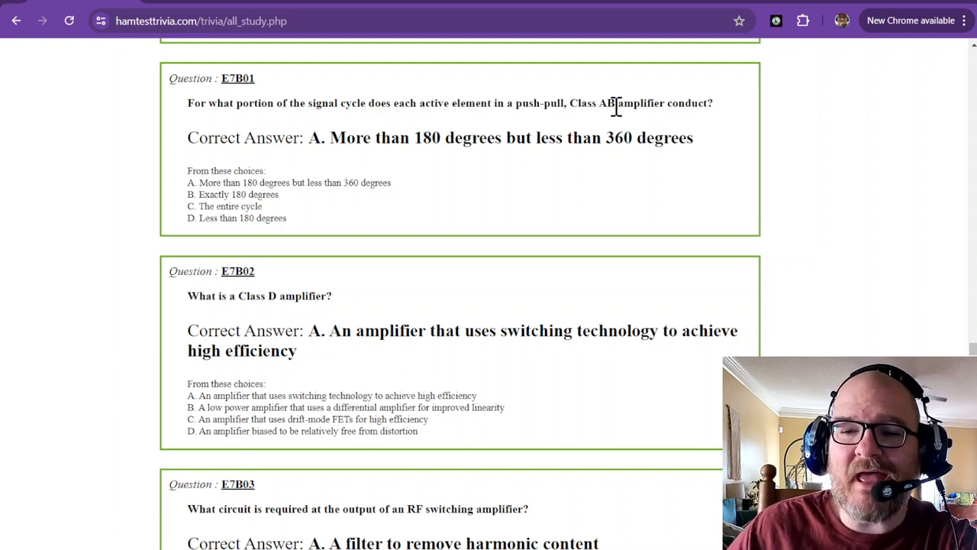
mouse_move(342, 128)
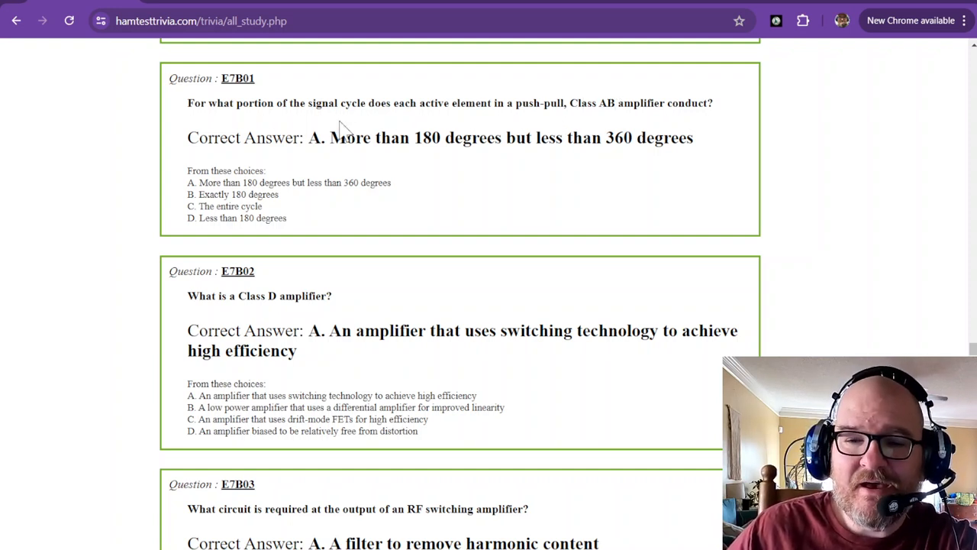
mouse_move(329, 145)
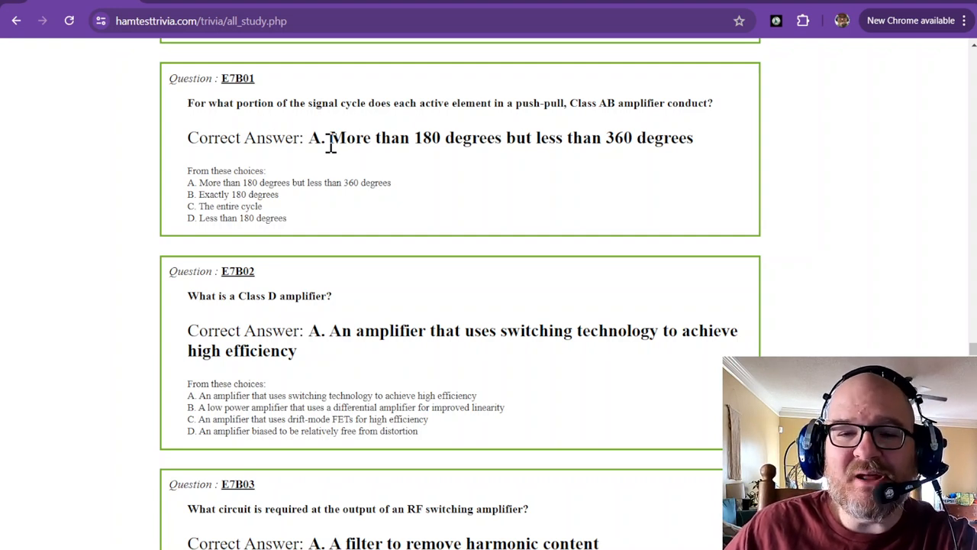
mouse_move(339, 104)
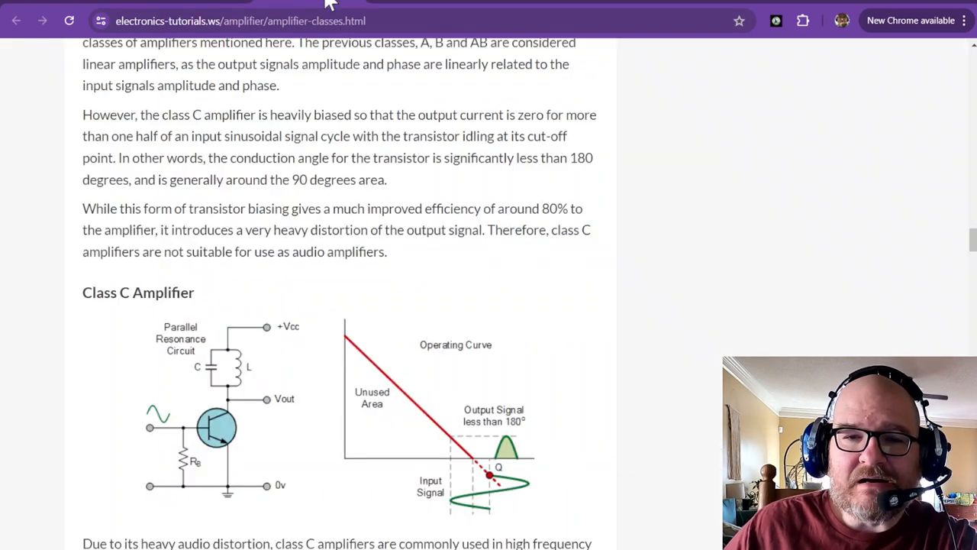
Step: Scroll the amplifier-classes page up to the Class A circuit diagram and its operating curve
scroll("up", 3)
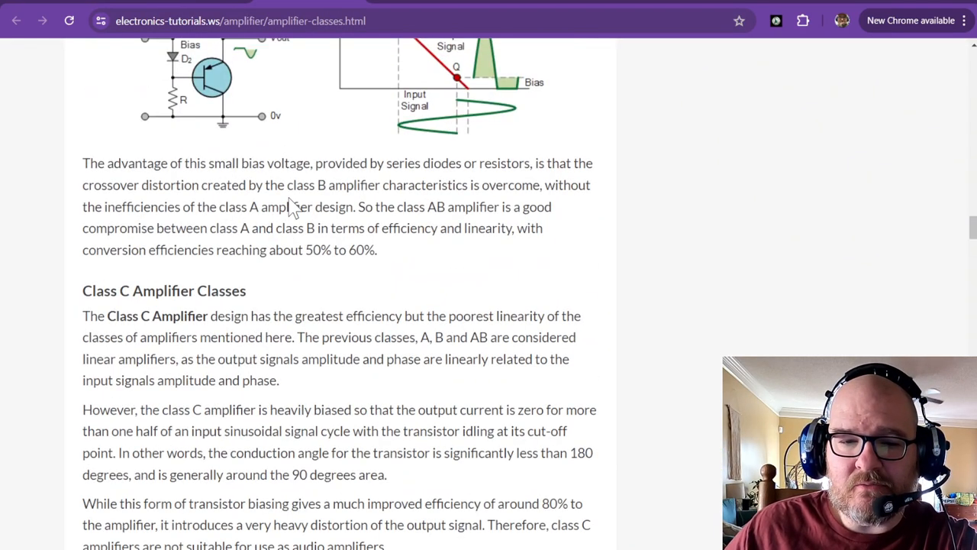
scroll("up", 3)
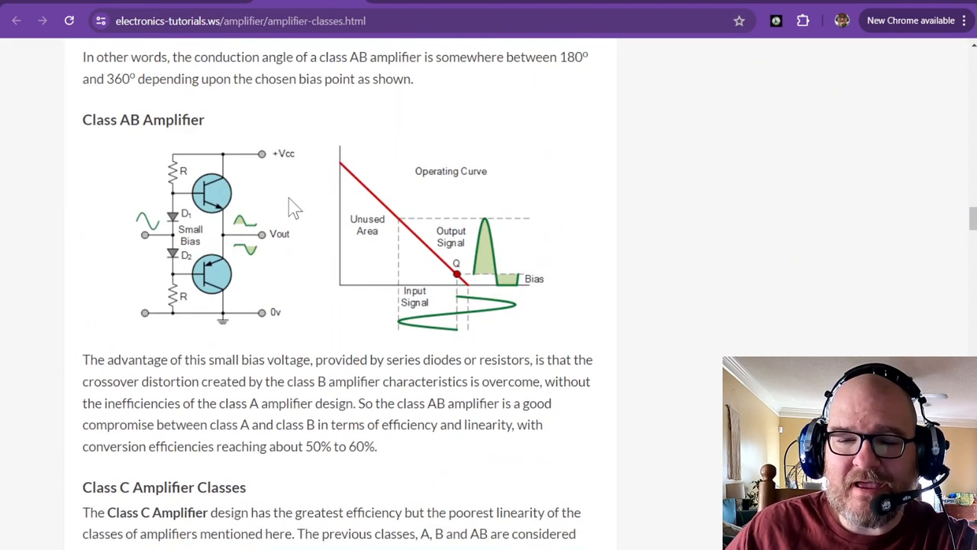
scroll("up", 3)
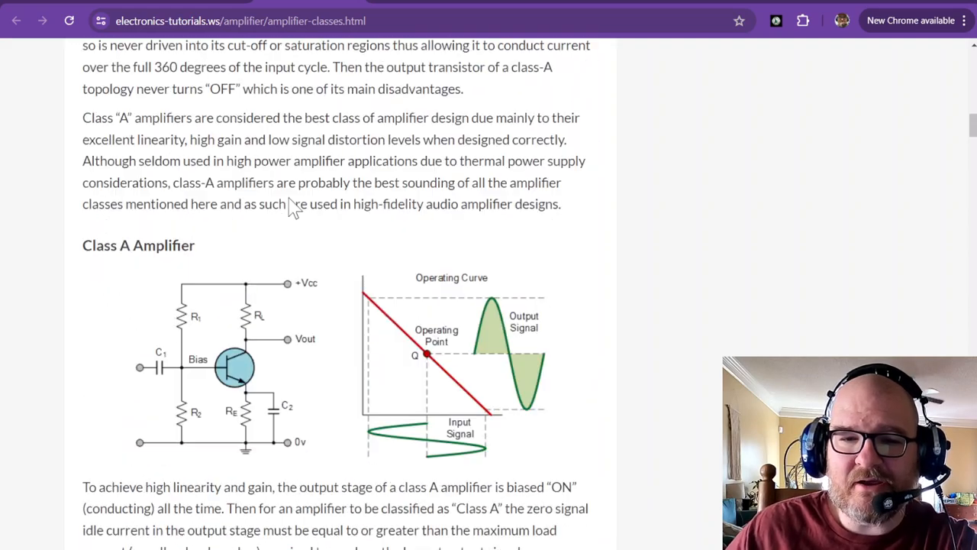
scroll("down", 3)
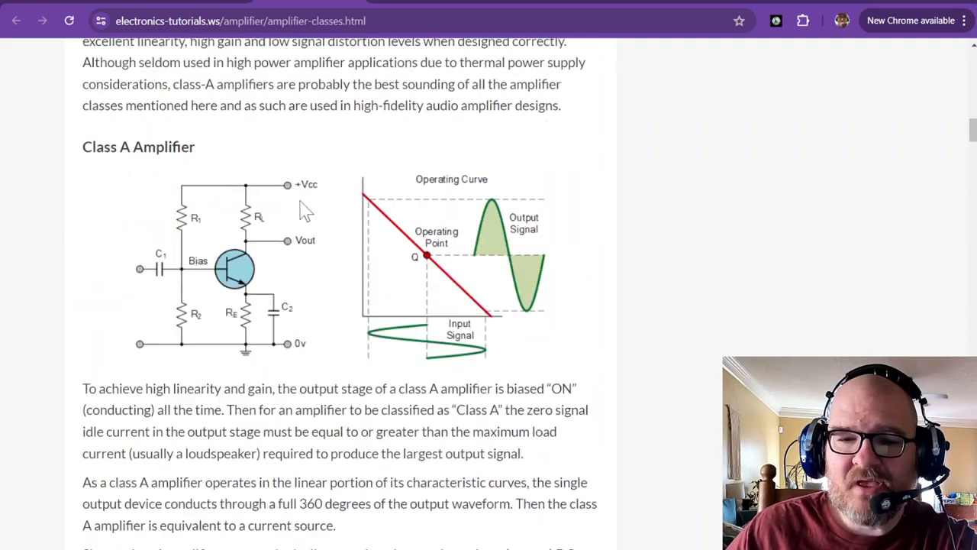
mouse_move(446, 298)
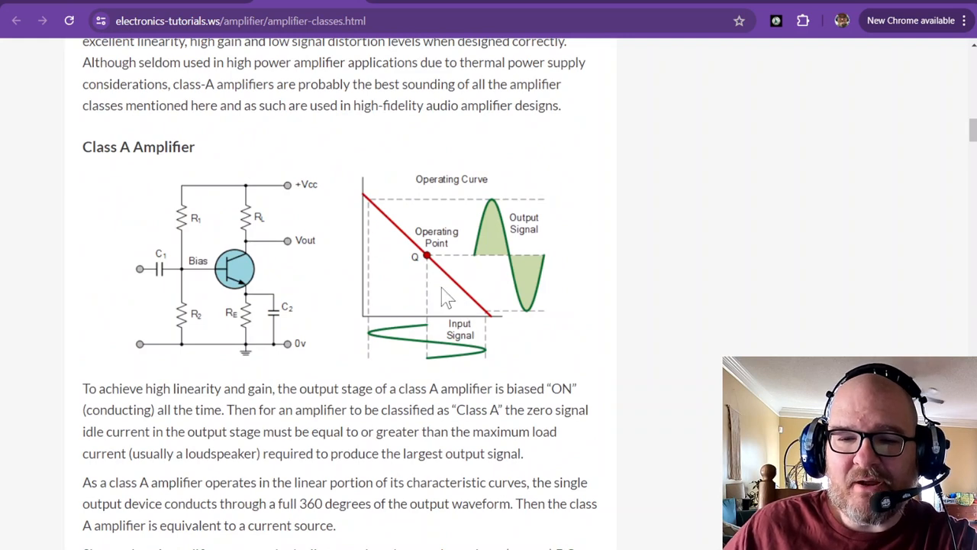
mouse_move(433, 272)
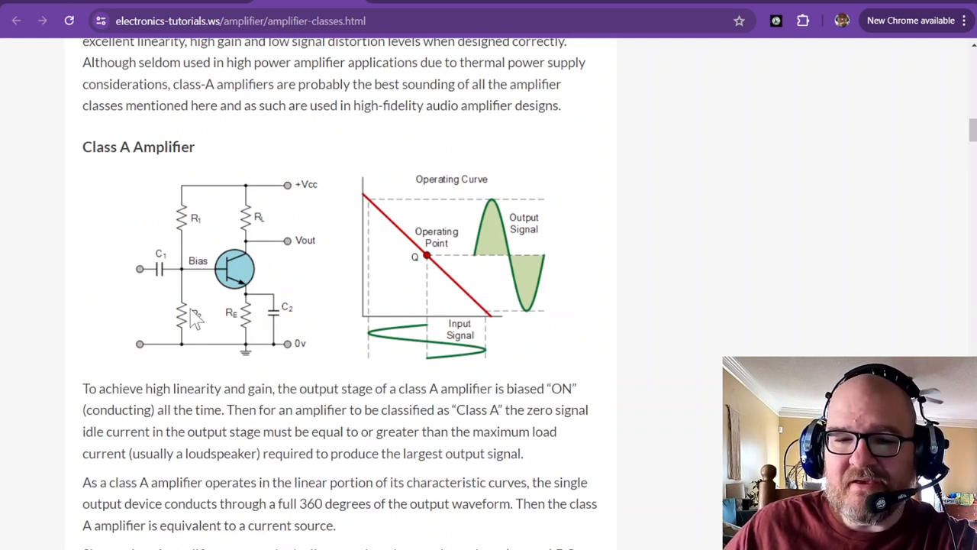
mouse_move(435, 267)
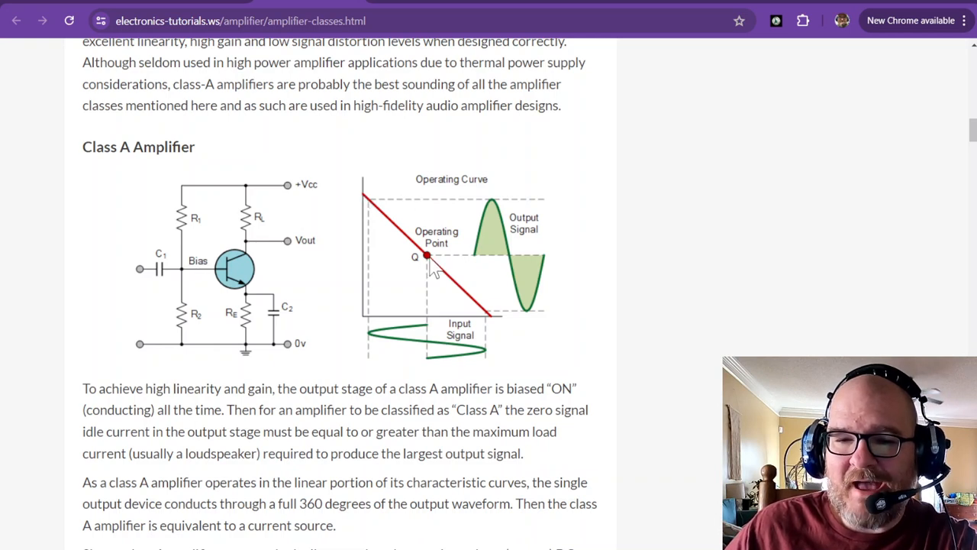
mouse_move(496, 329)
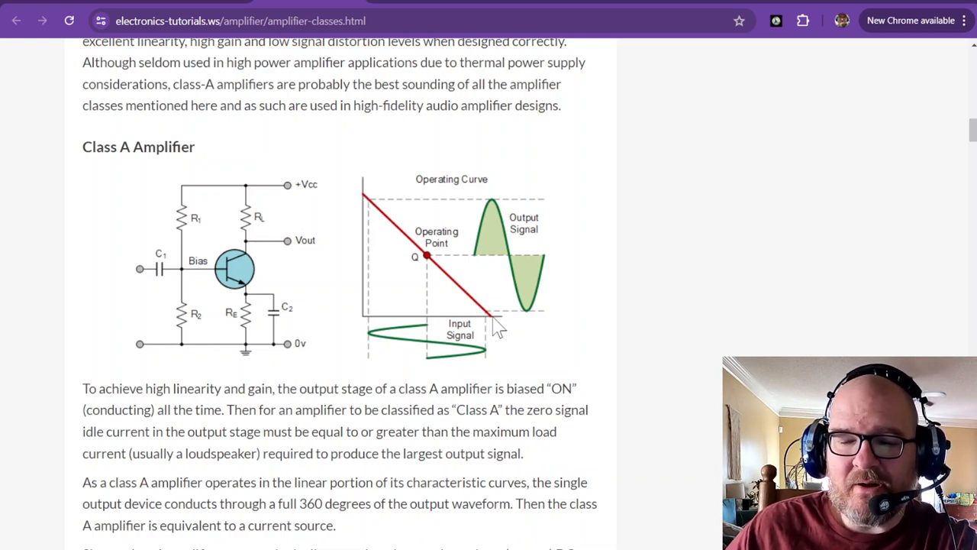
mouse_move(256, 251)
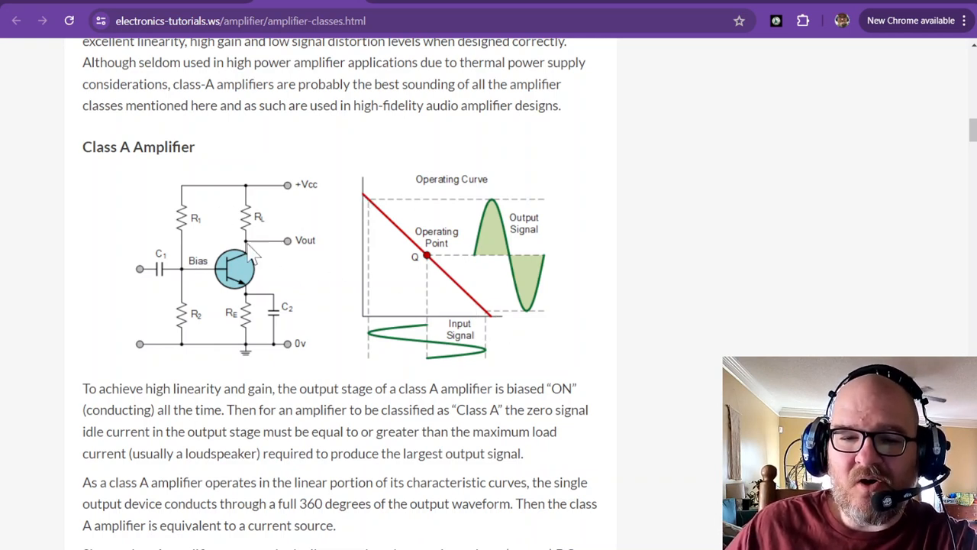
mouse_move(232, 313)
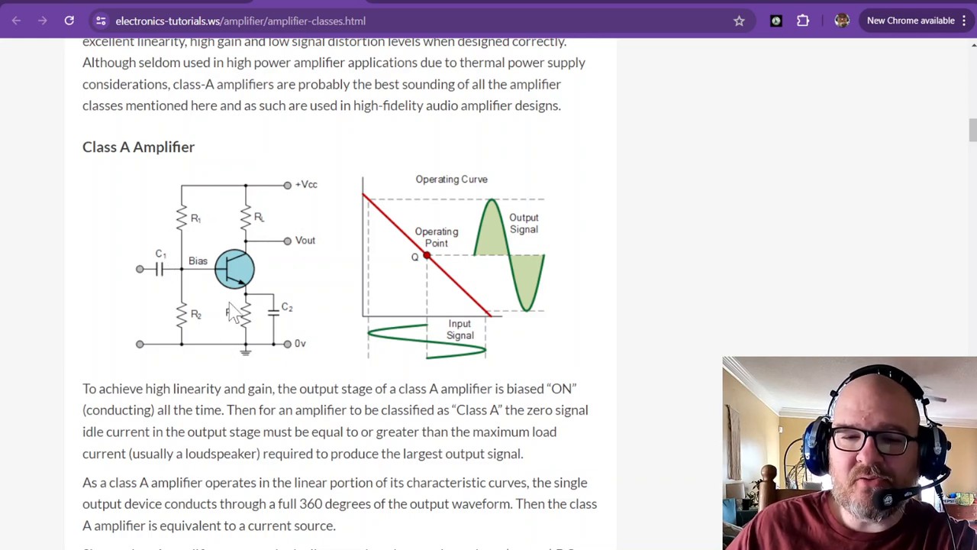
mouse_move(269, 350)
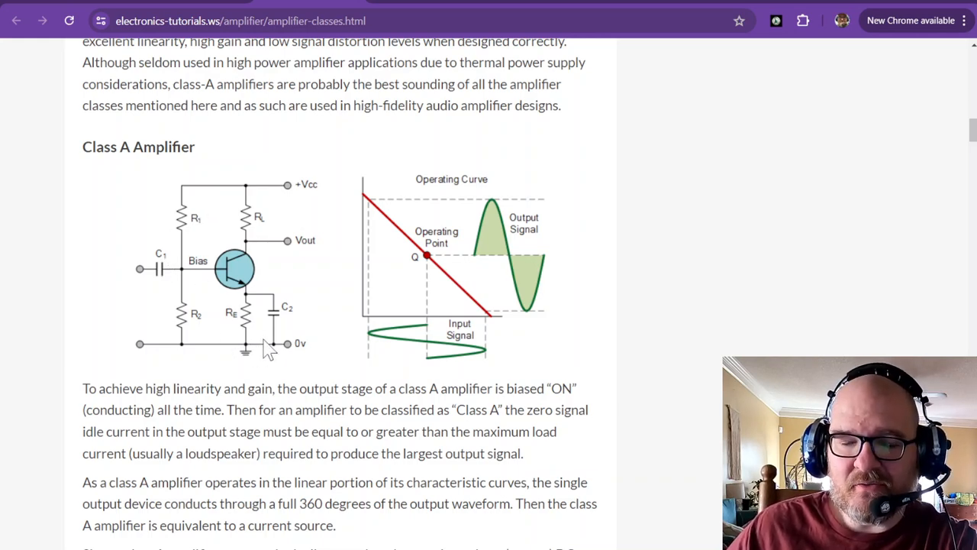
mouse_move(435, 339)
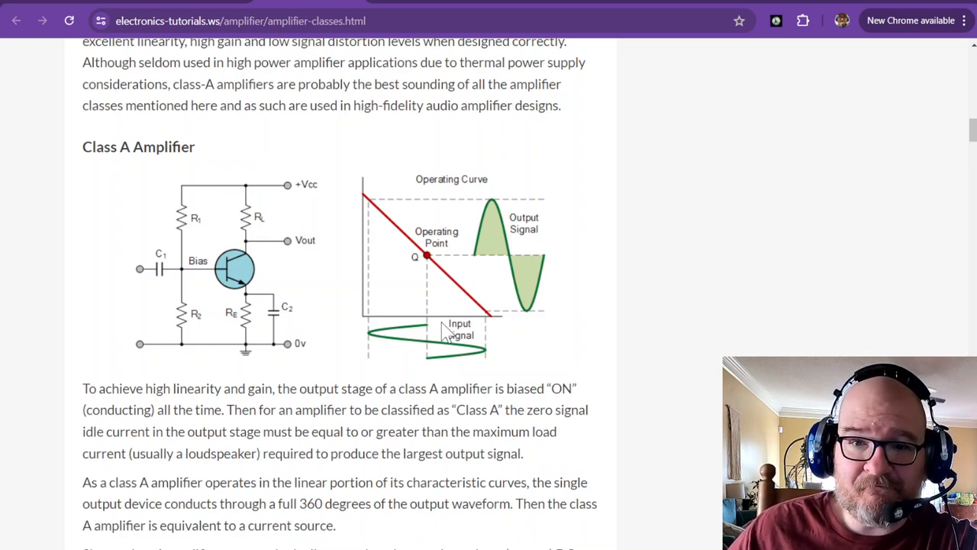
mouse_move(479, 226)
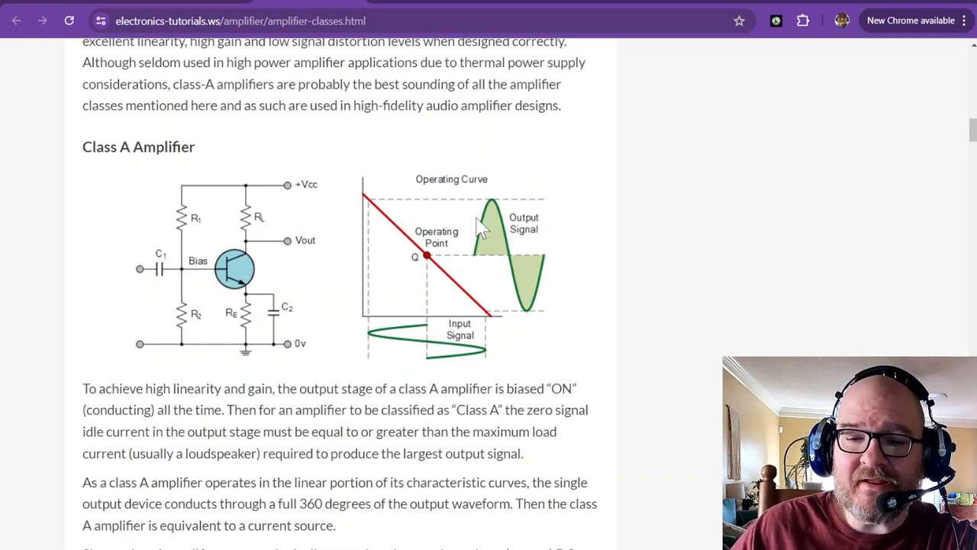
mouse_move(534, 324)
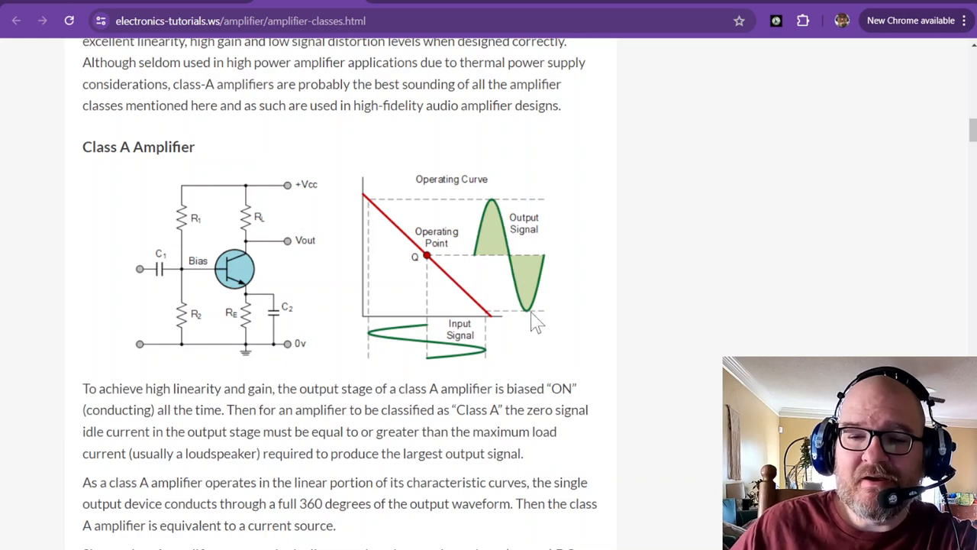
mouse_move(549, 259)
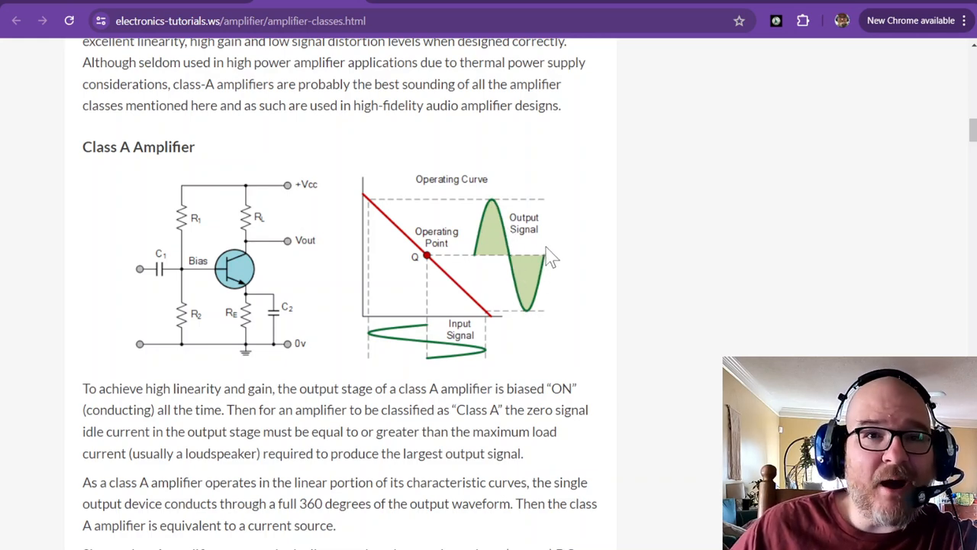
mouse_move(476, 344)
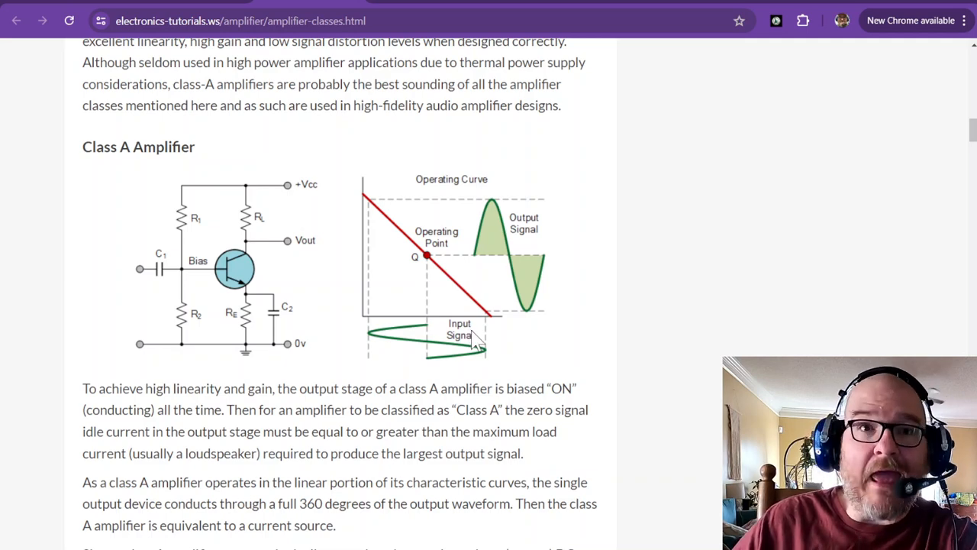
mouse_move(474, 342)
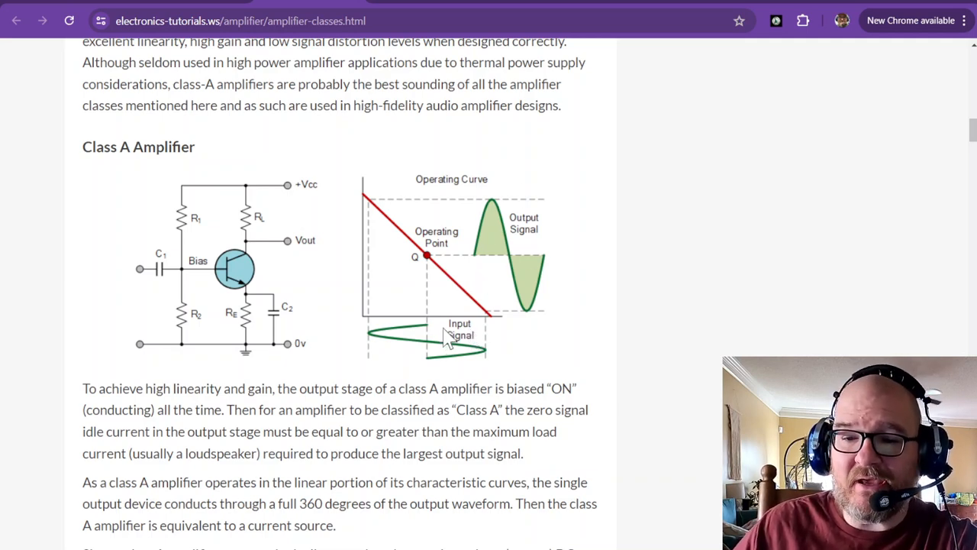
mouse_move(507, 247)
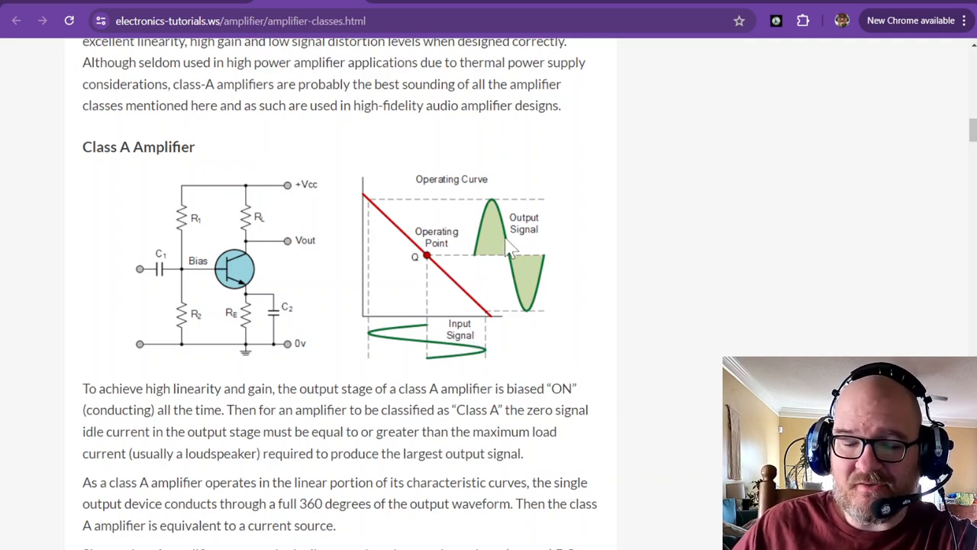
Step: Scroll down to the Class B push-pull circuit, its operating curve and the transistor conduction text
scroll("down", 3)
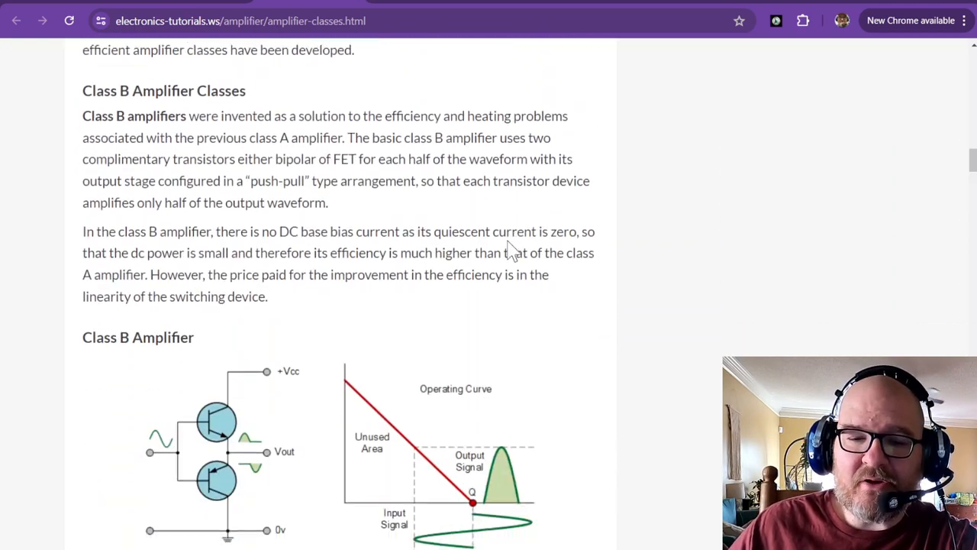
scroll("down", 3)
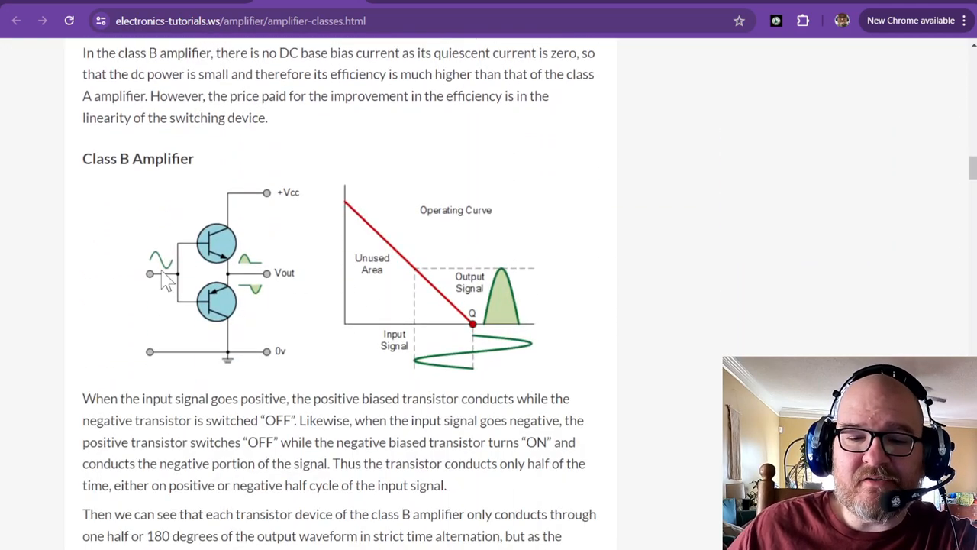
mouse_move(222, 263)
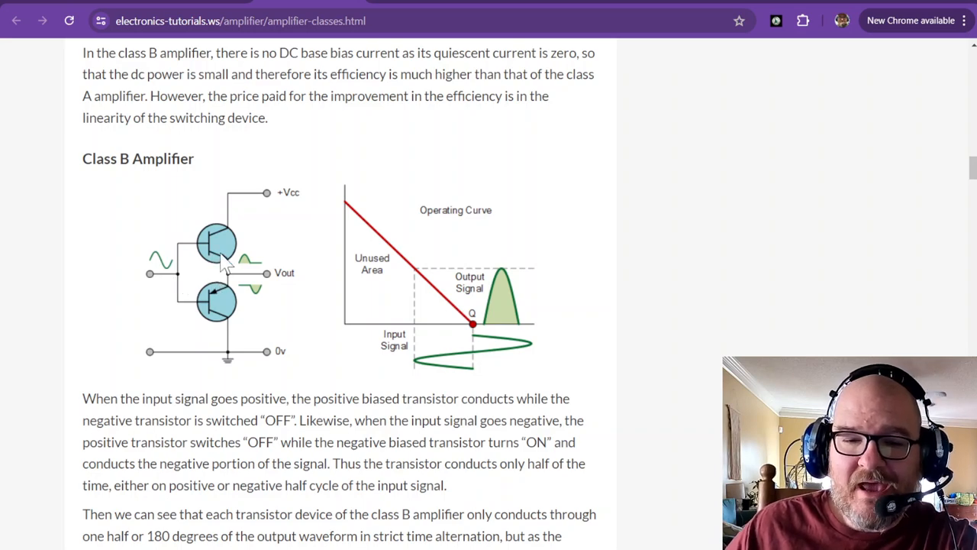
mouse_move(252, 278)
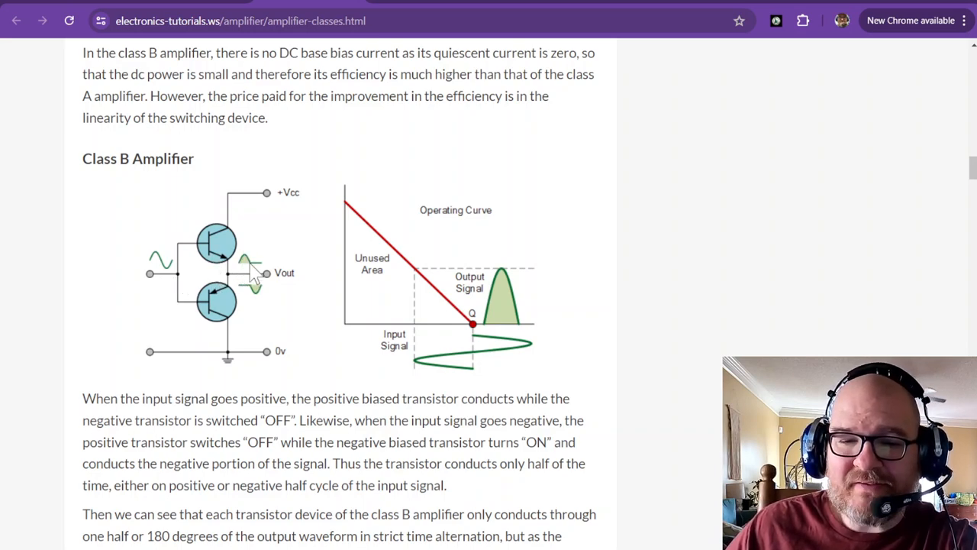
mouse_move(256, 308)
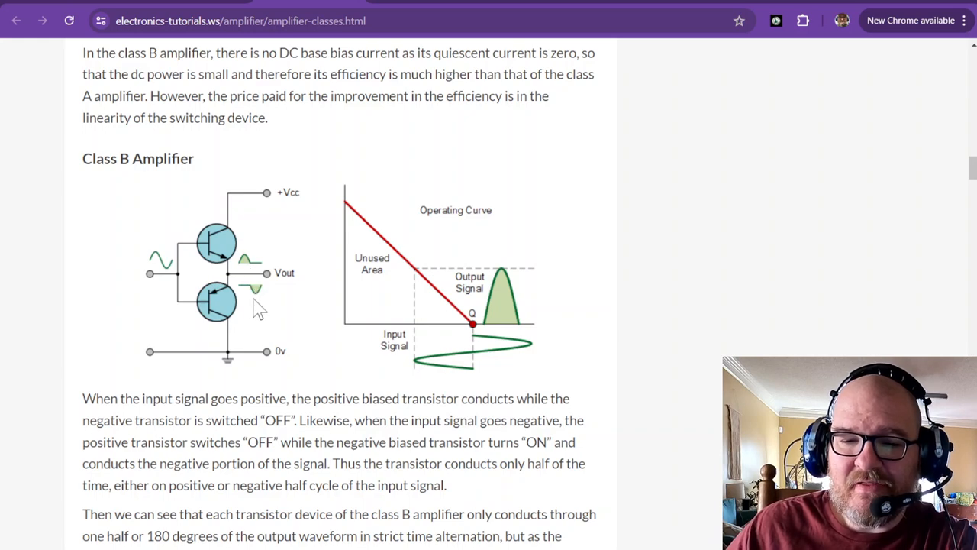
mouse_move(324, 297)
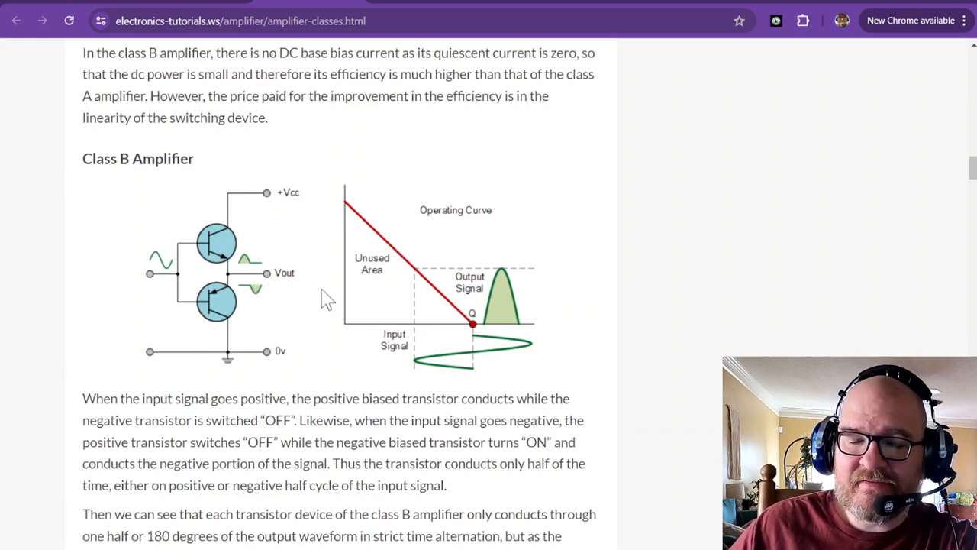
mouse_move(273, 276)
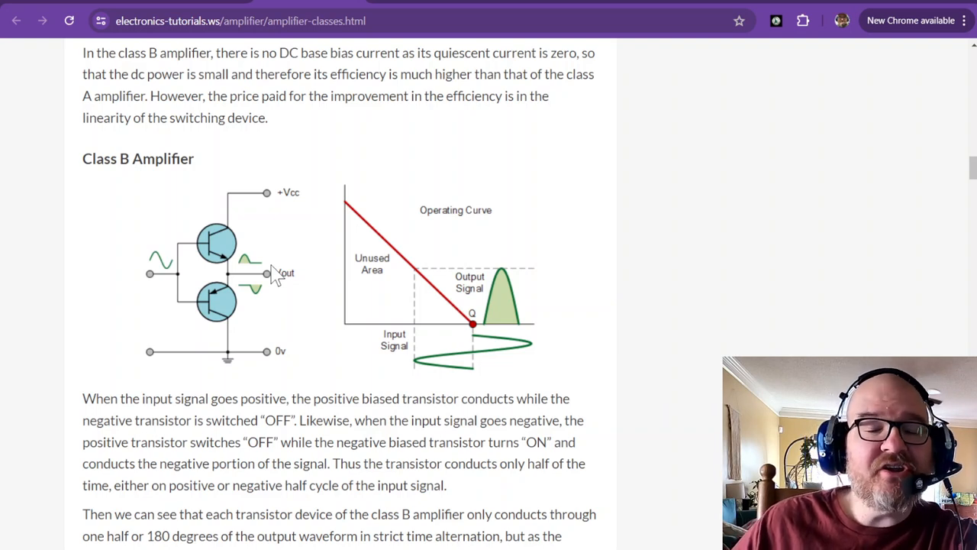
mouse_move(491, 374)
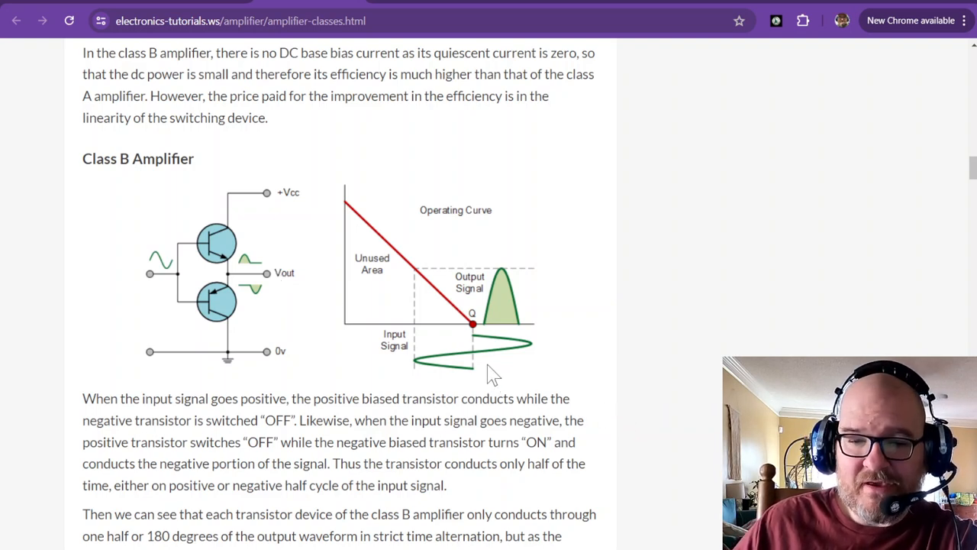
mouse_move(466, 363)
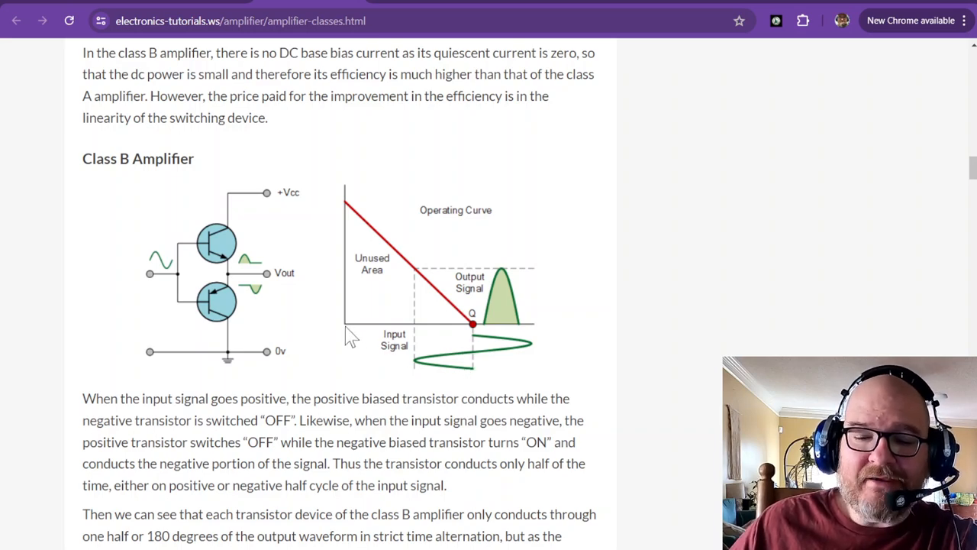
mouse_move(379, 337)
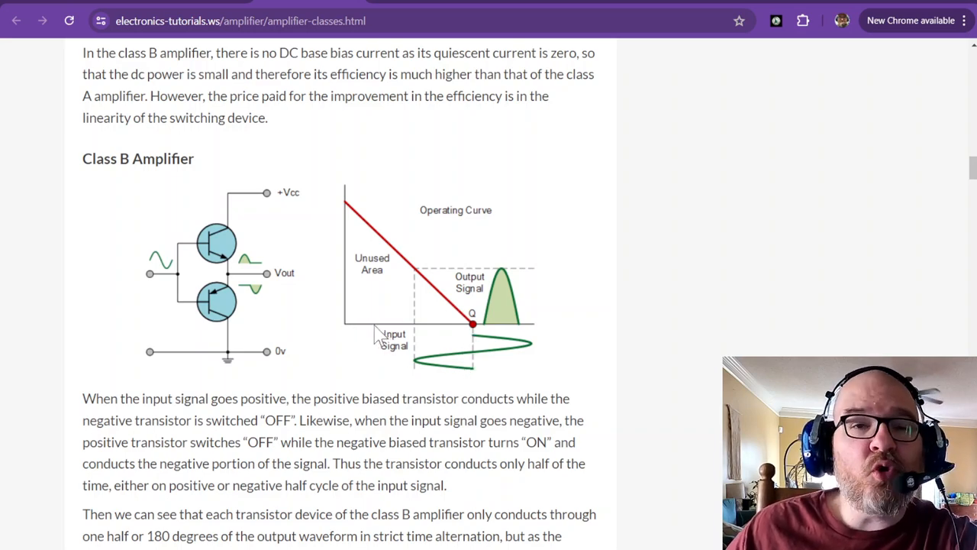
mouse_move(306, 293)
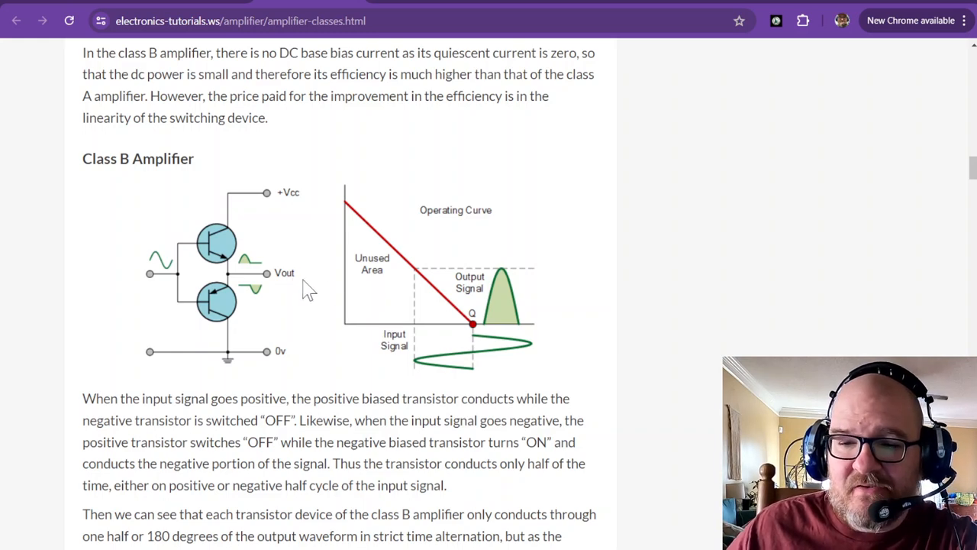
mouse_move(257, 275)
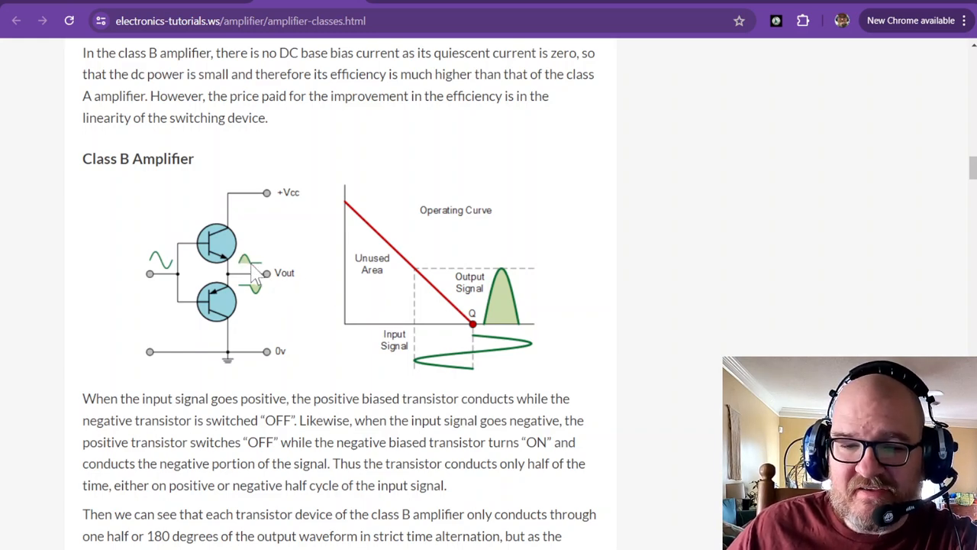
mouse_move(221, 252)
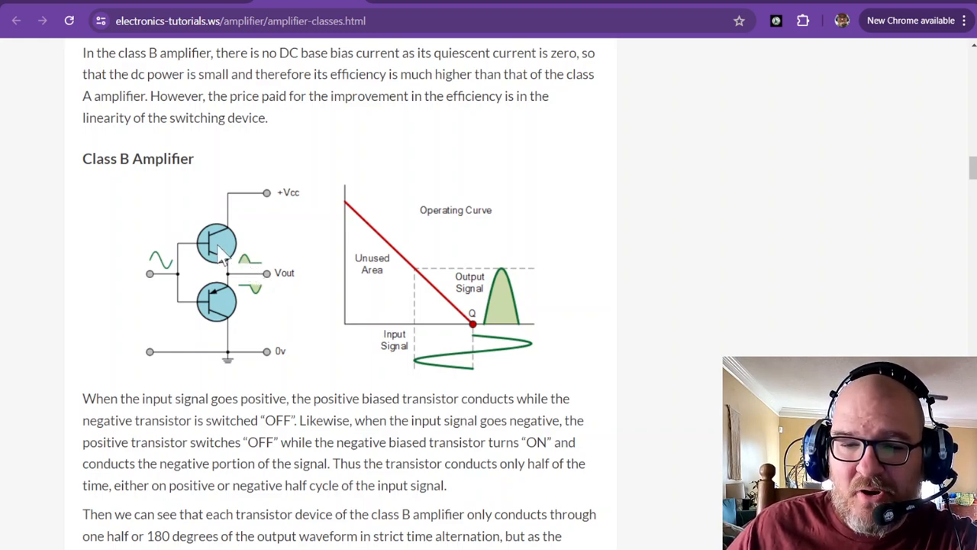
mouse_move(256, 275)
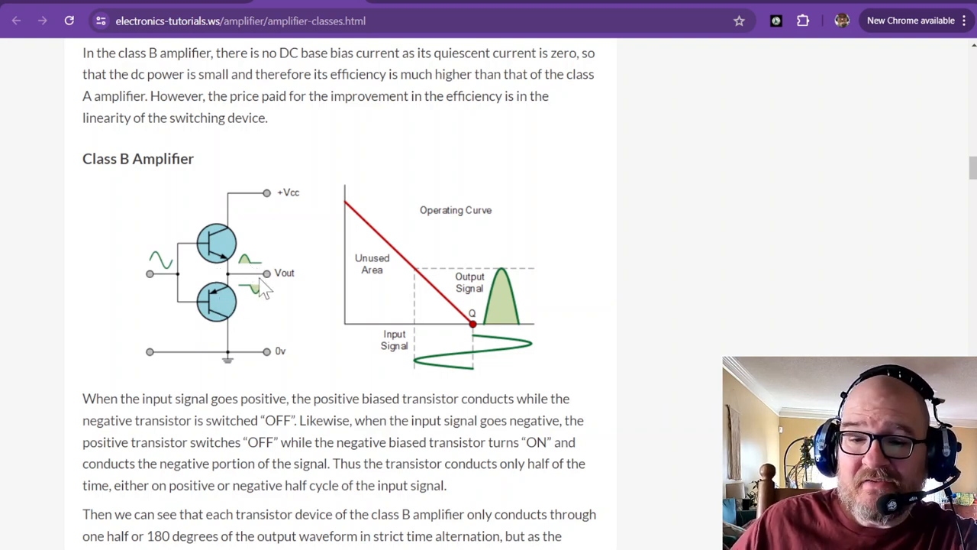
mouse_move(501, 357)
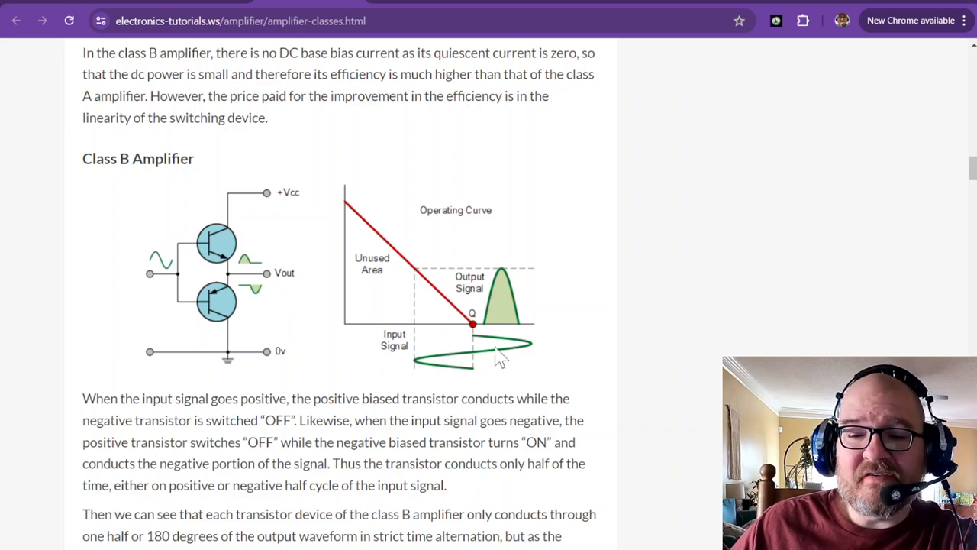
mouse_move(522, 336)
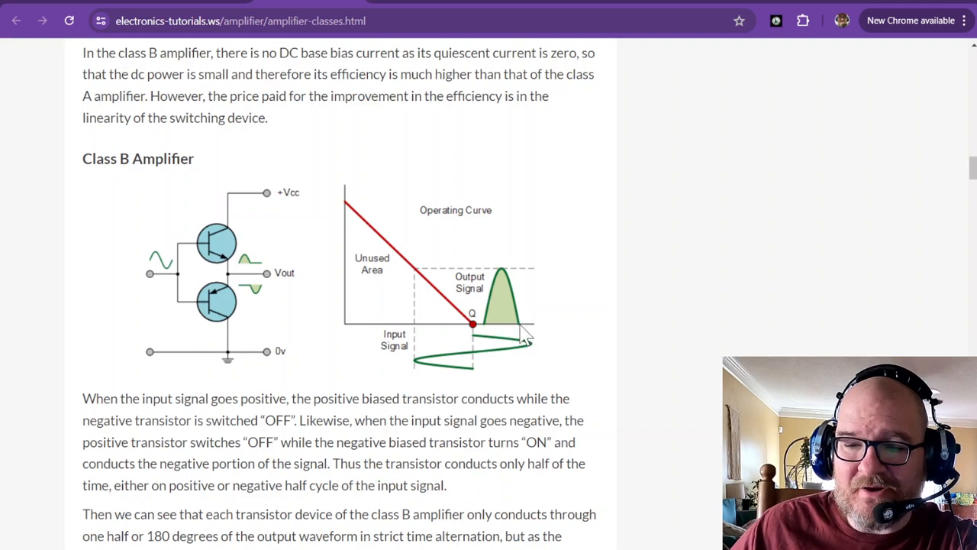
scroll("down", 3)
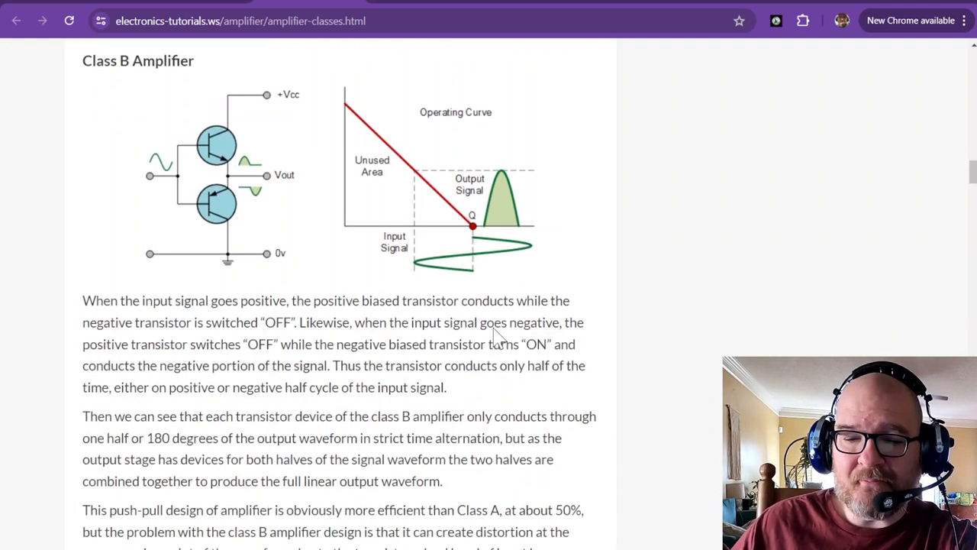
scroll("down", 3)
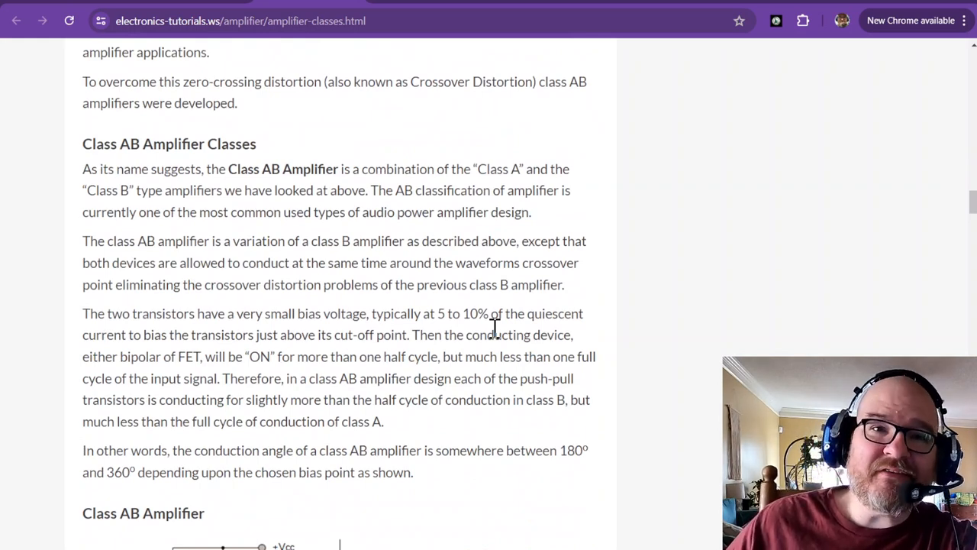
Step: Scroll down to the Class AB circuit with small-bias diodes and its operating curve
scroll("down", 3)
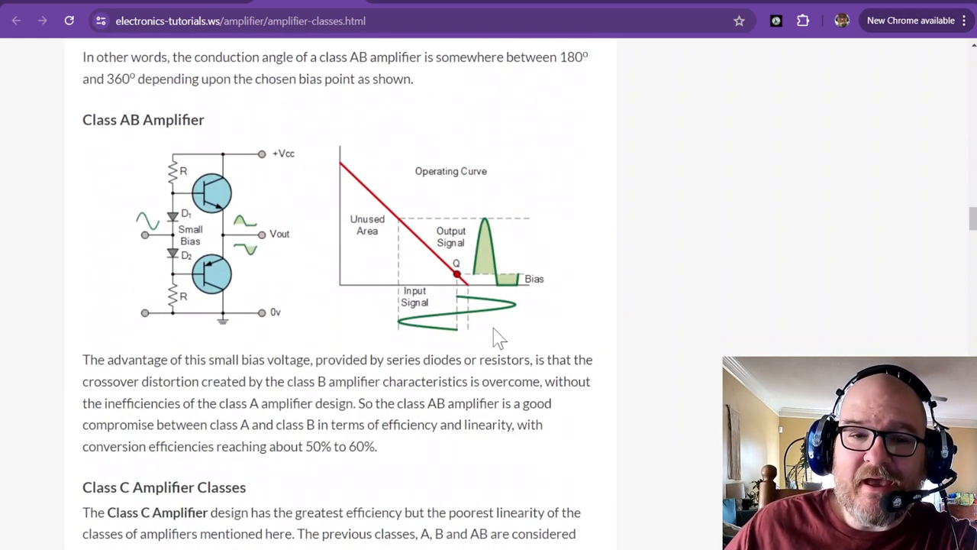
mouse_move(504, 336)
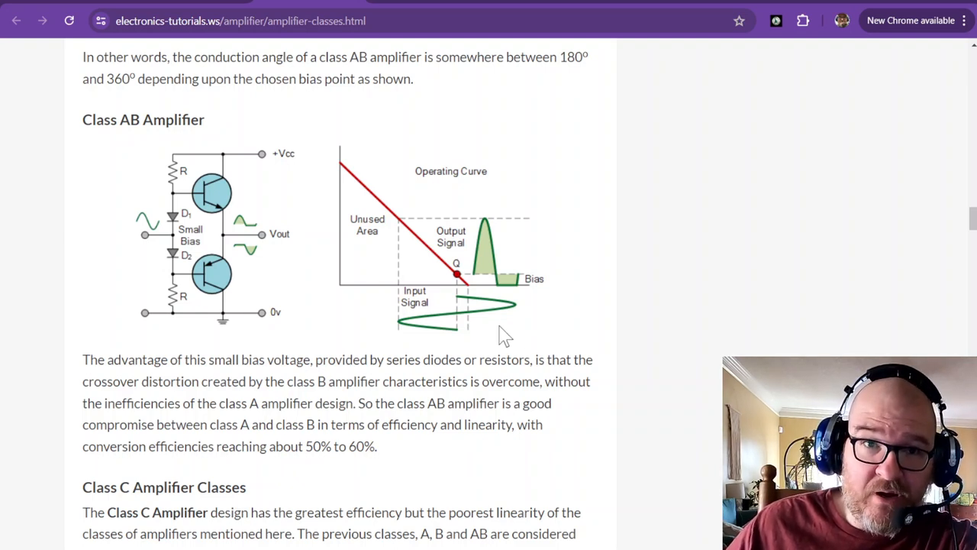
mouse_move(489, 263)
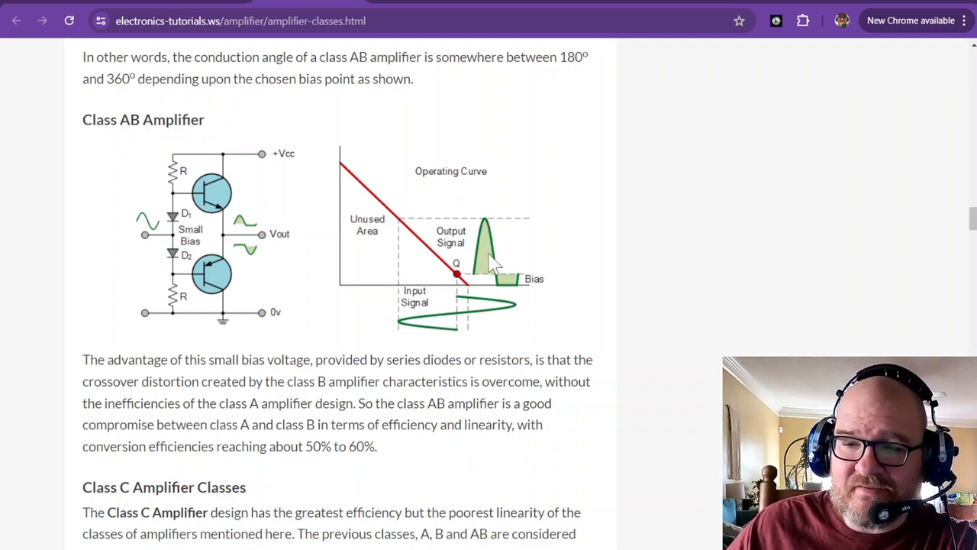
mouse_move(496, 282)
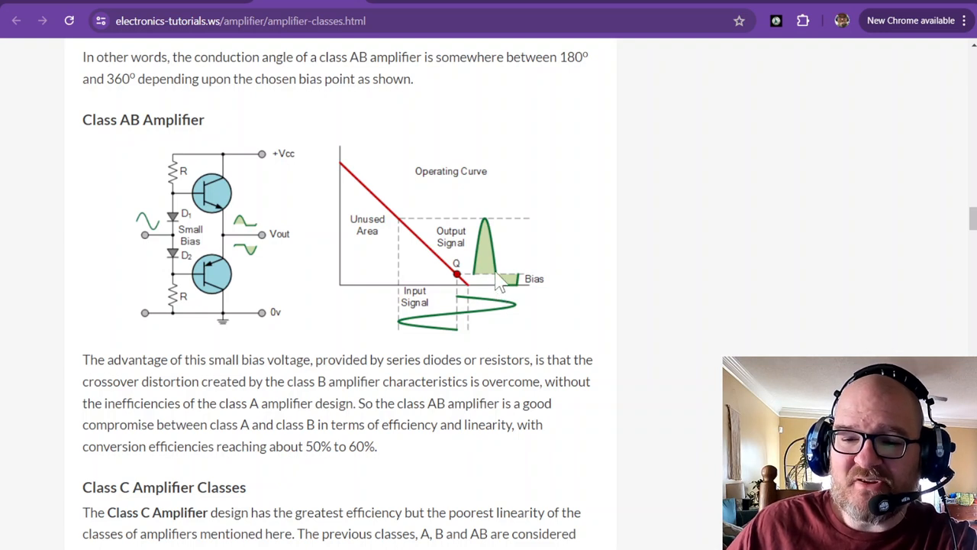
mouse_move(507, 302)
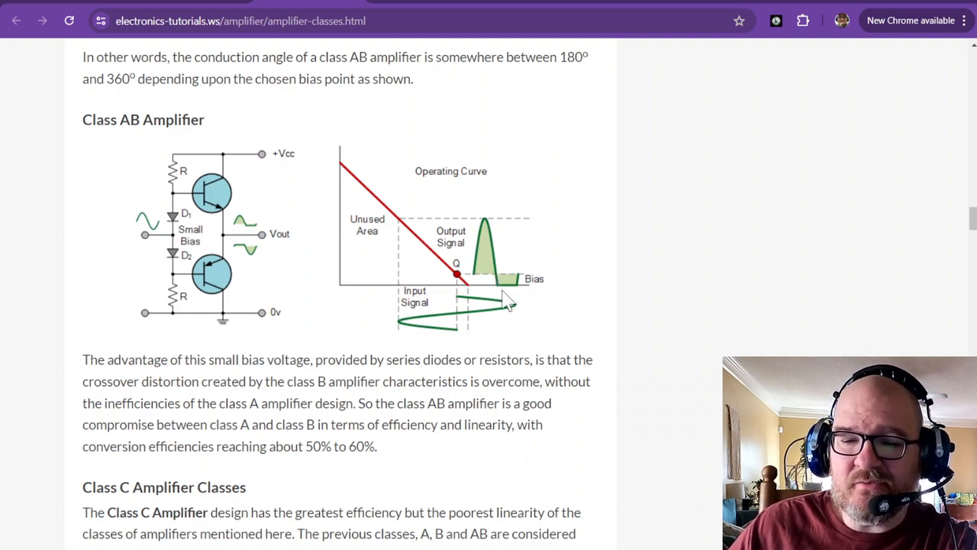
mouse_move(511, 302)
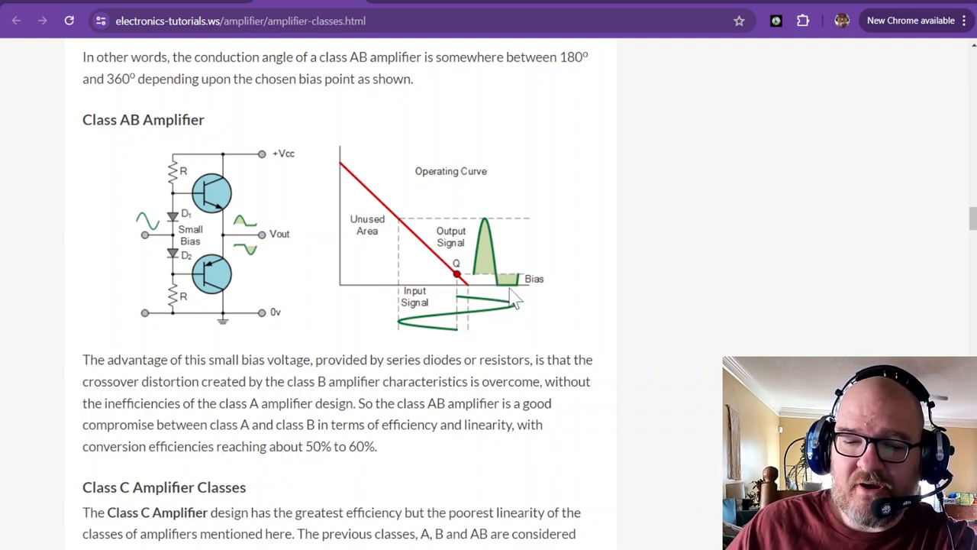
mouse_move(517, 308)
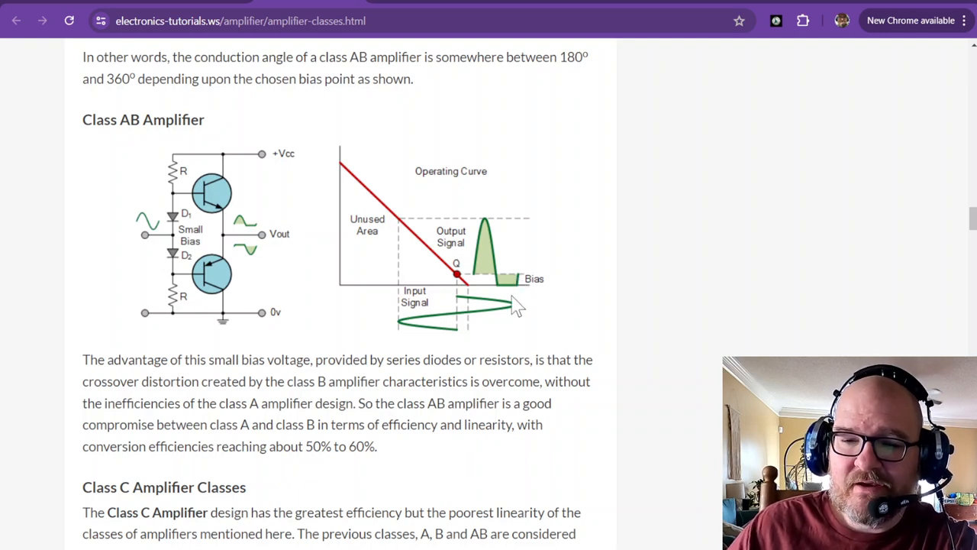
mouse_move(252, 232)
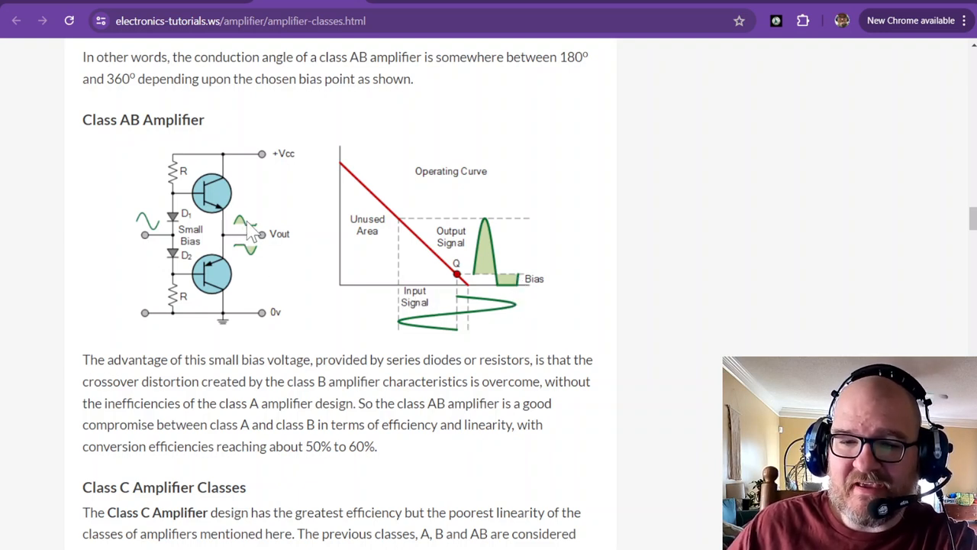
mouse_move(245, 232)
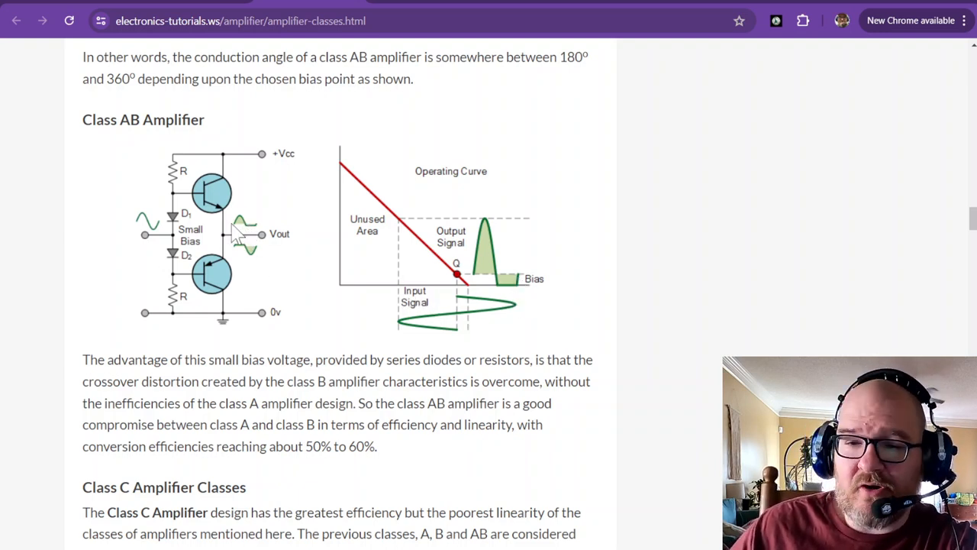
mouse_move(461, 302)
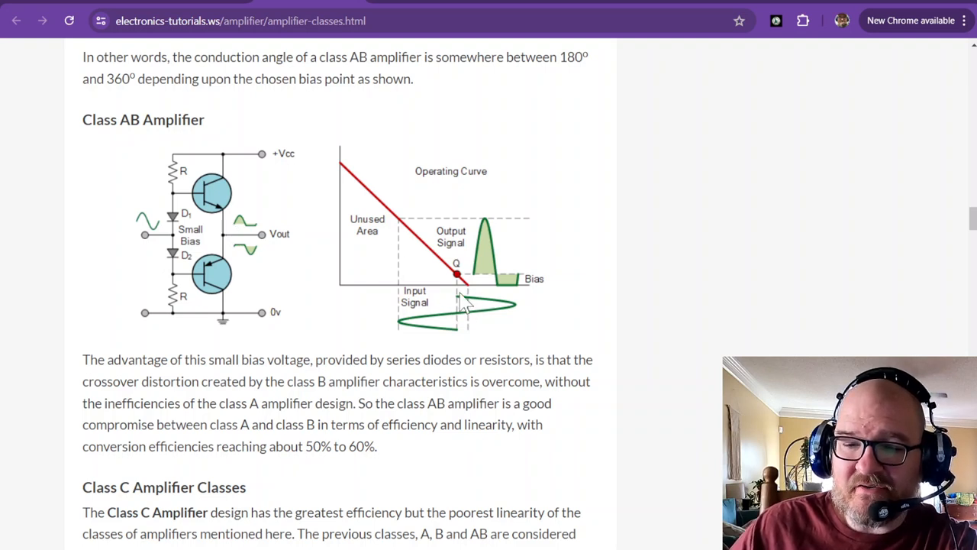
mouse_move(526, 287)
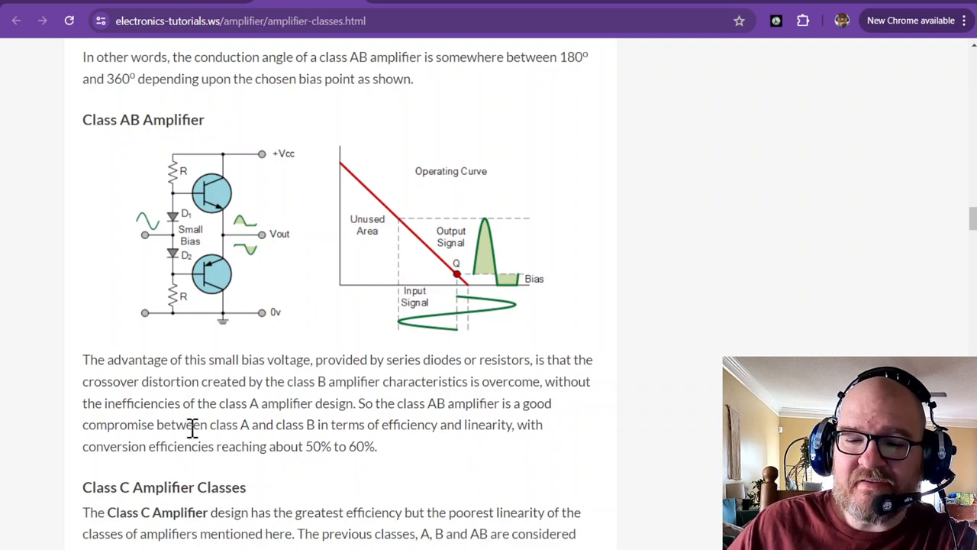
mouse_move(360, 374)
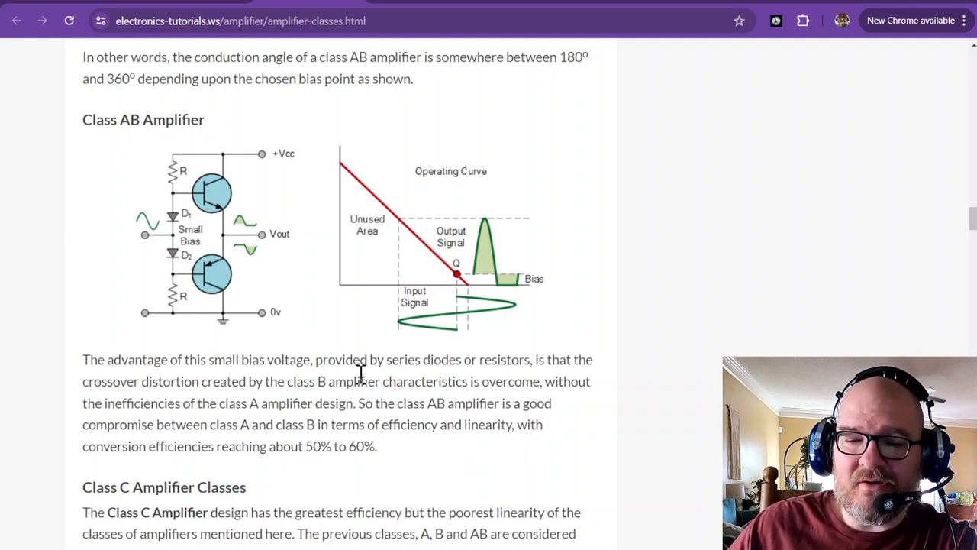
mouse_move(281, 351)
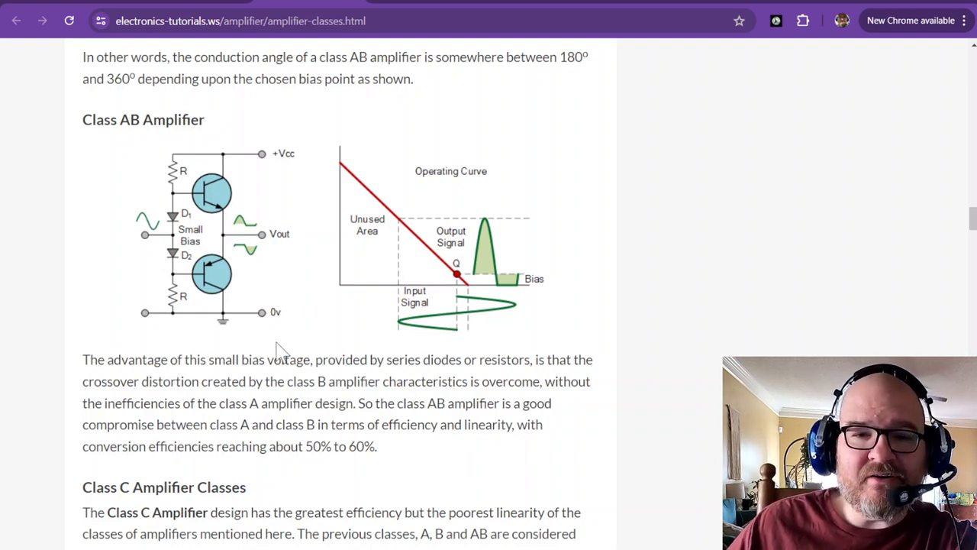
Step: Scroll down to the Class C circuit with its parallel resonance tank and operating curve
scroll("down", 3)
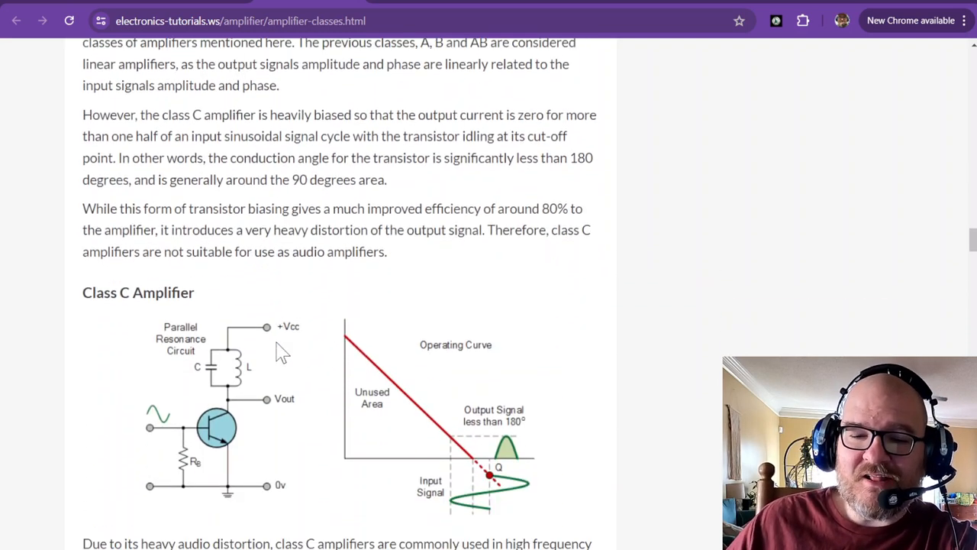
scroll("down", 3)
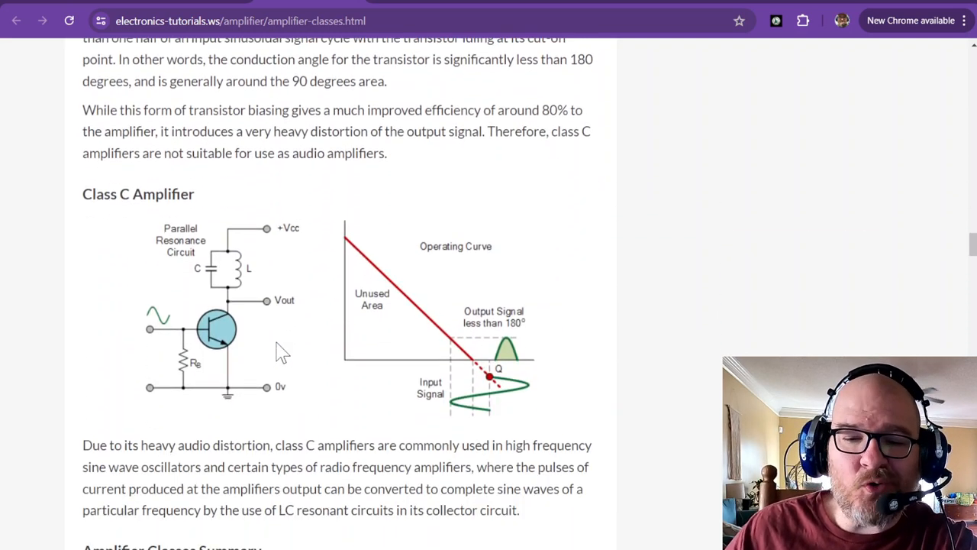
mouse_move(487, 388)
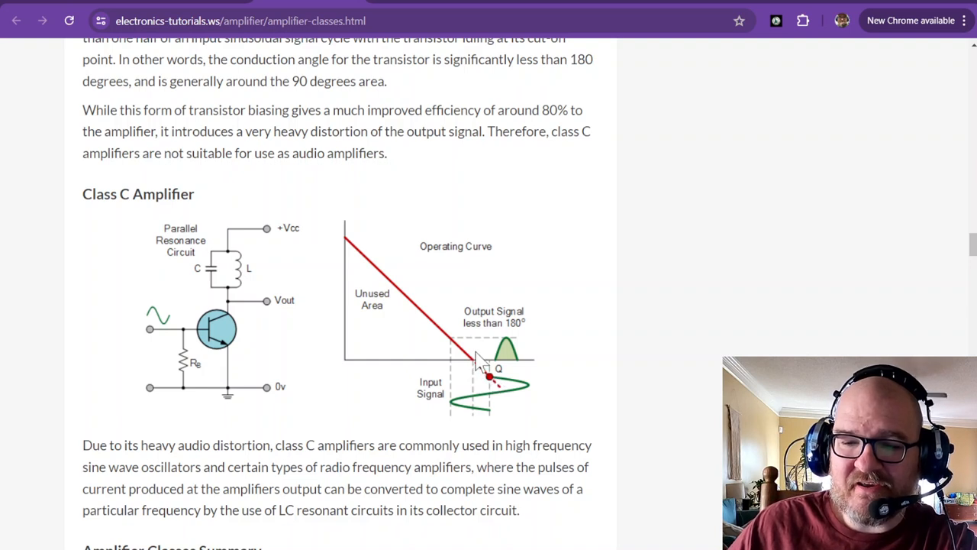
mouse_move(494, 365)
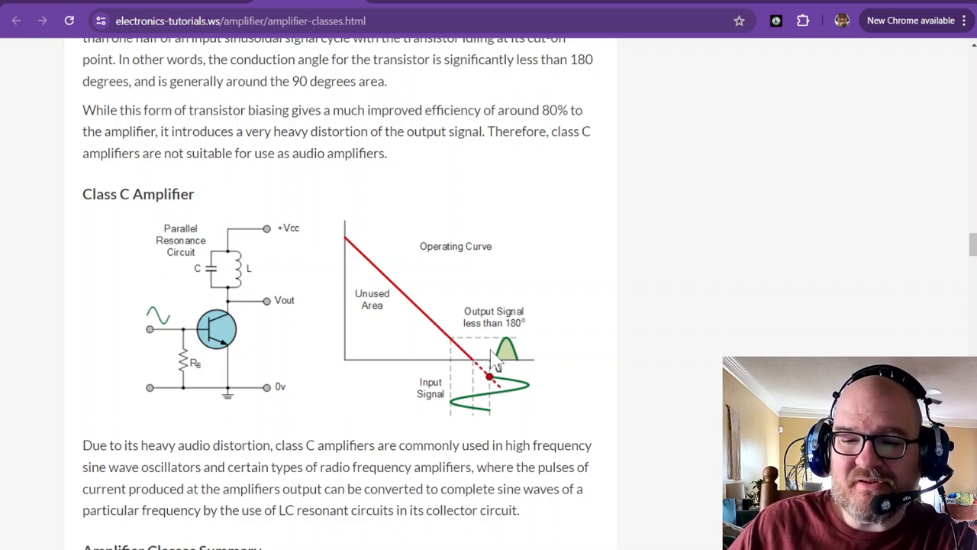
mouse_move(526, 371)
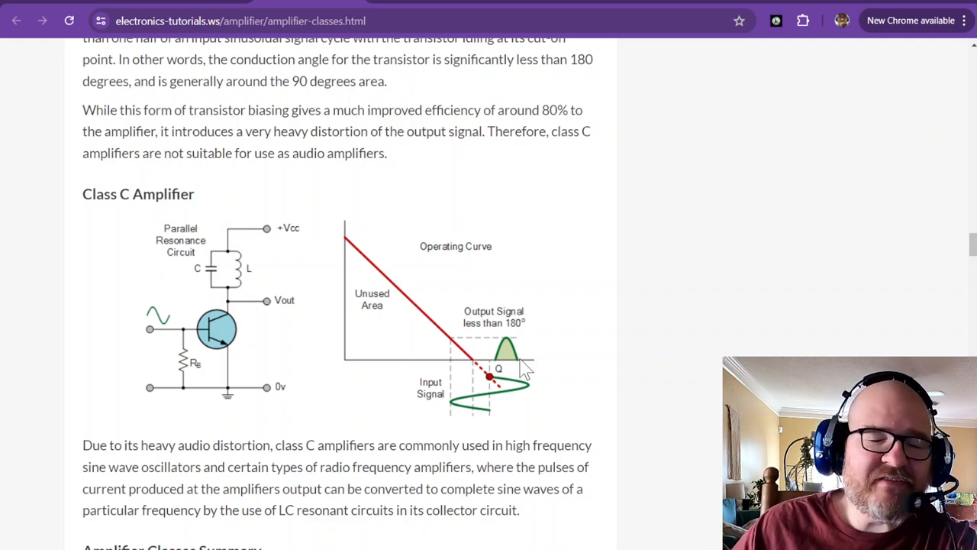
Step: Scroll down to the Amplifier Classes and Efficiency chart comparing conduction angle with efficiency
scroll("down", 3)
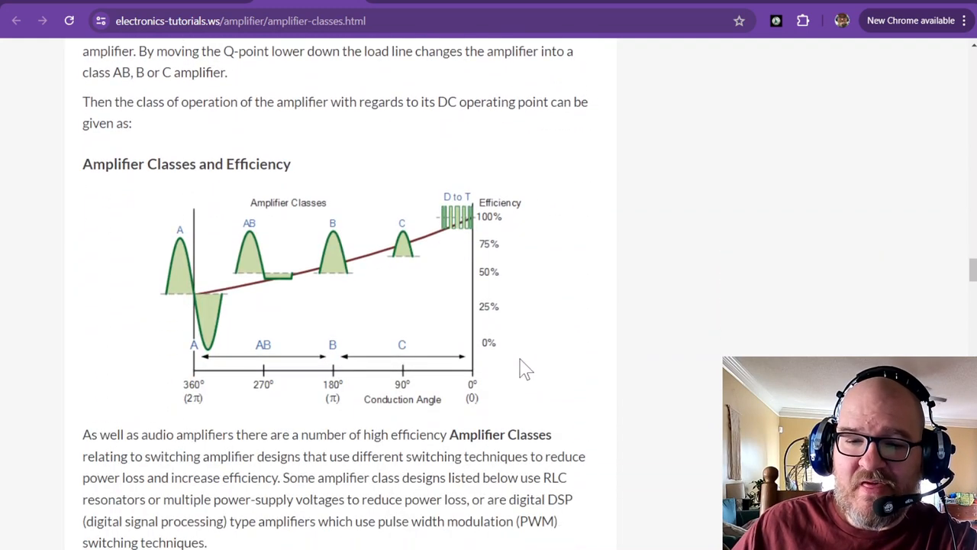
mouse_move(415, 257)
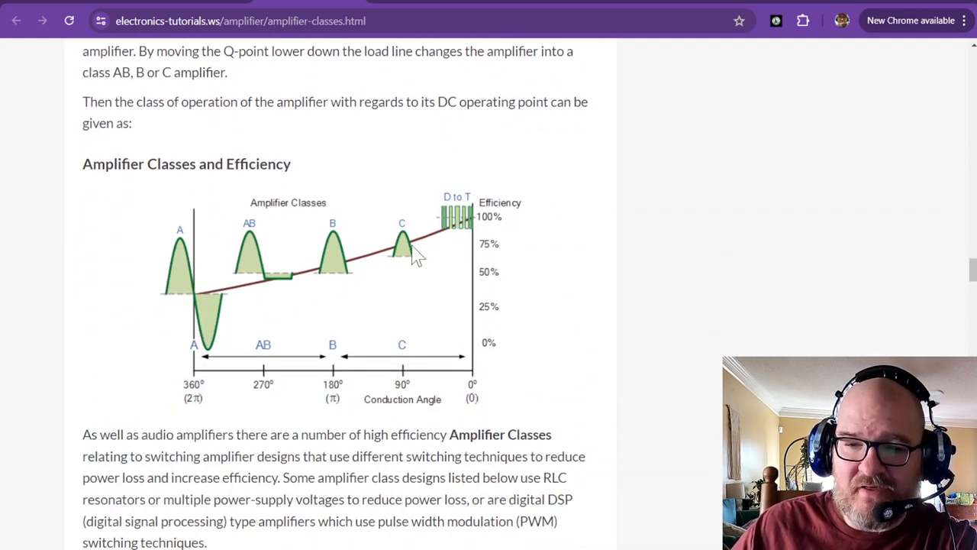
mouse_move(171, 262)
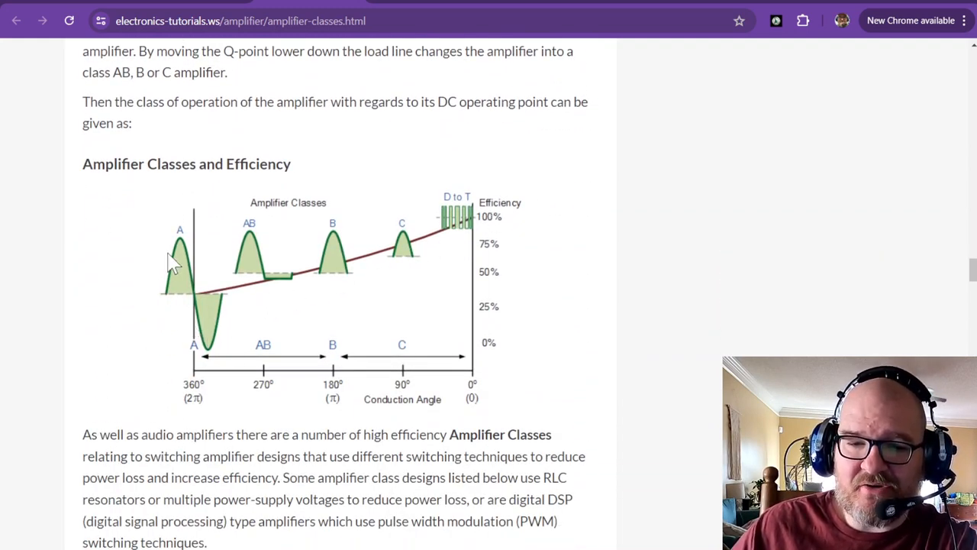
mouse_move(235, 298)
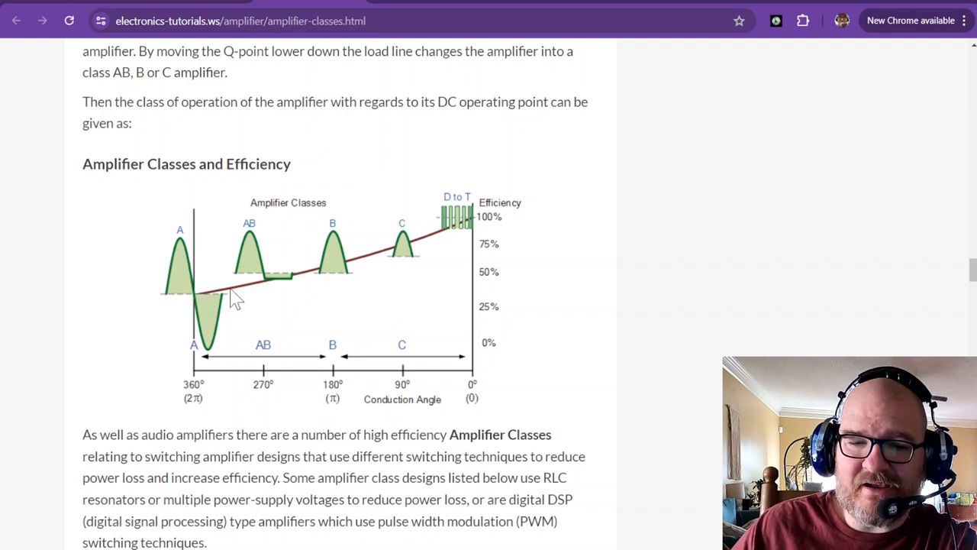
mouse_move(262, 252)
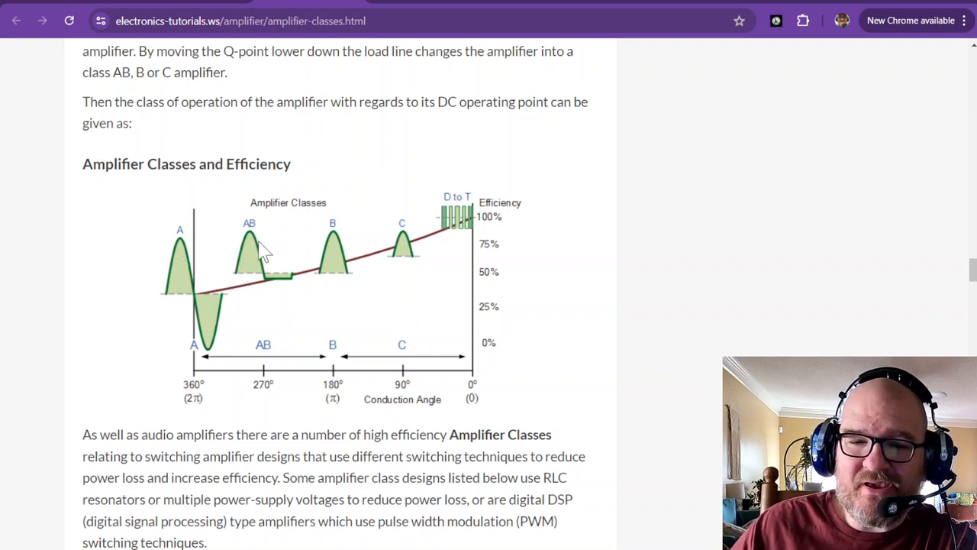
mouse_move(267, 293)
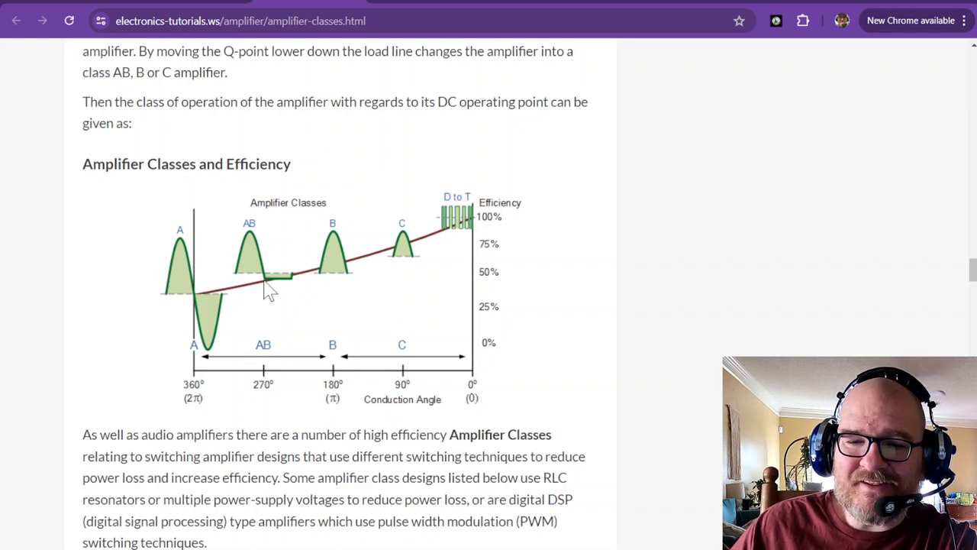
mouse_move(237, 275)
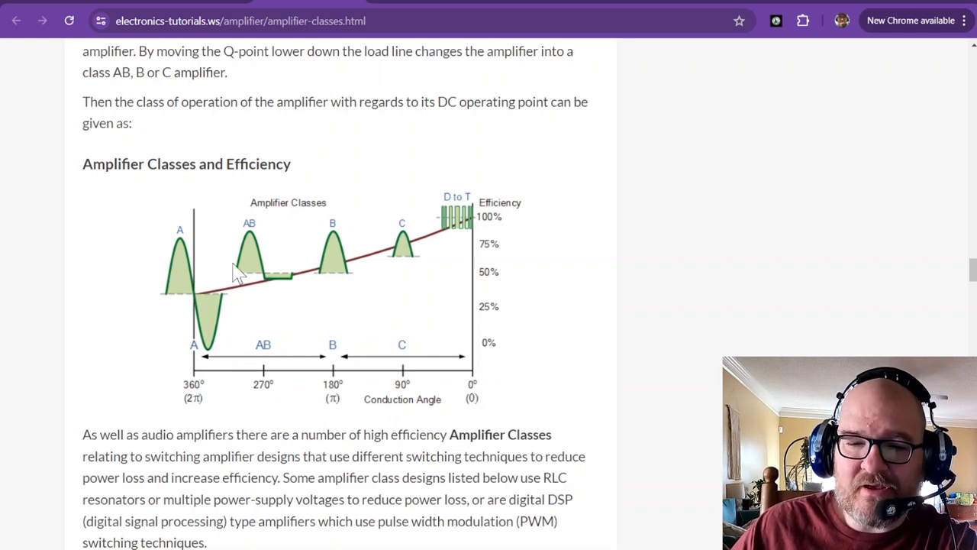
mouse_move(271, 287)
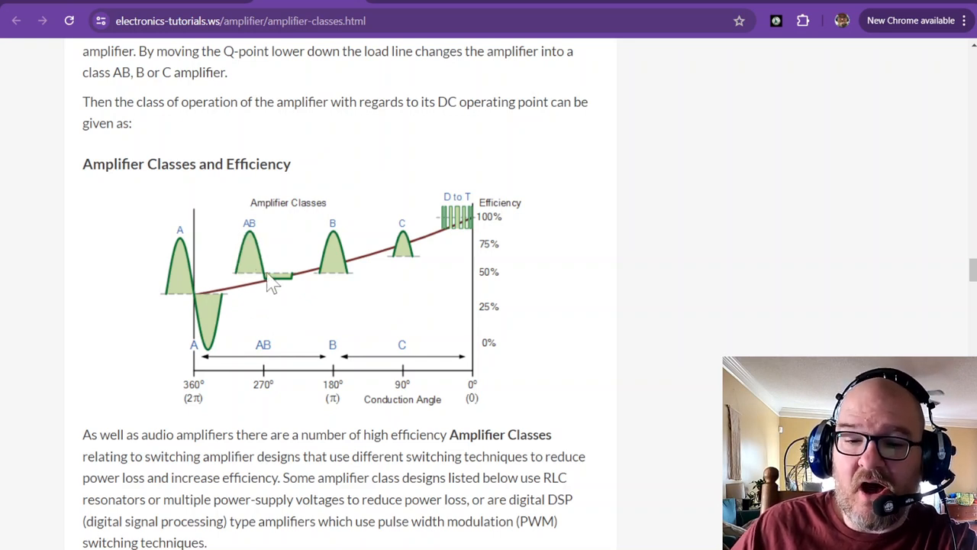
mouse_move(293, 293)
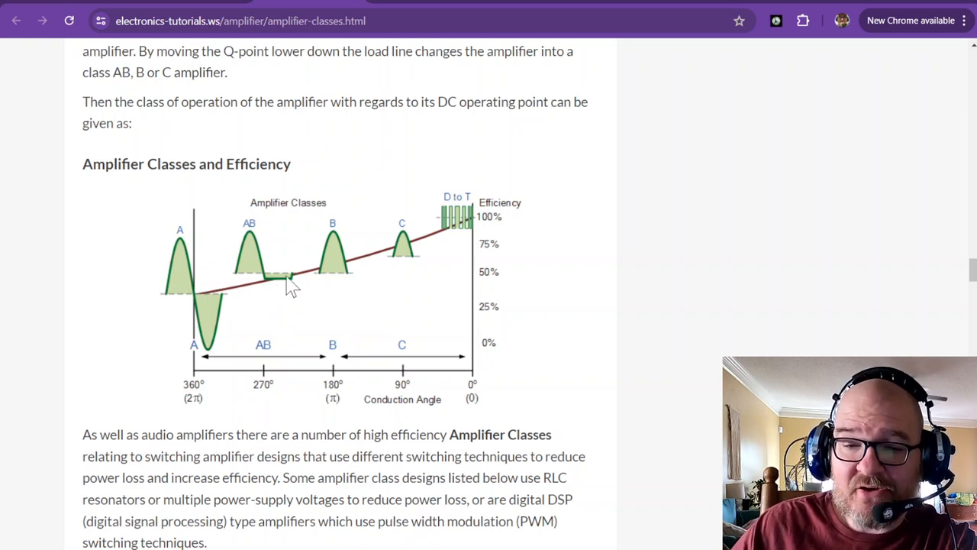
mouse_move(289, 311)
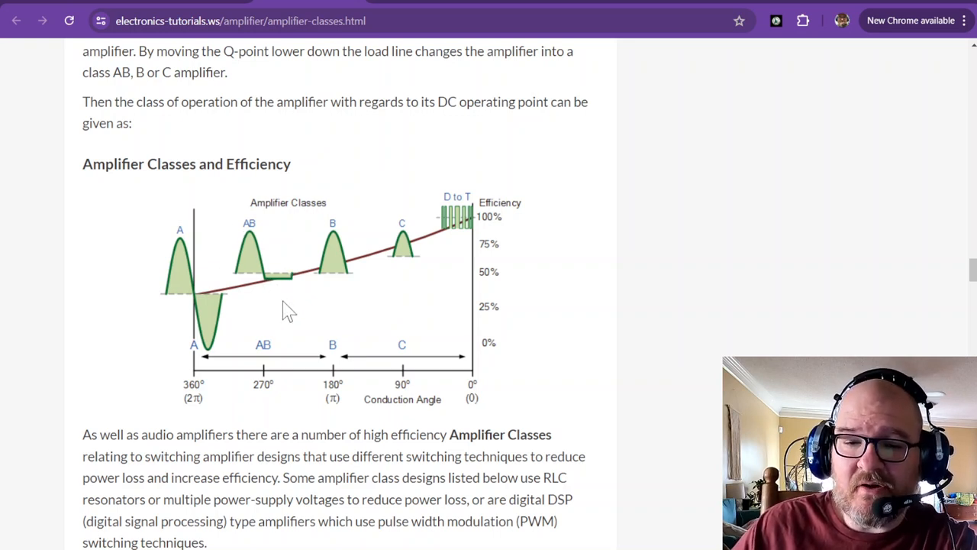
mouse_move(382, 250)
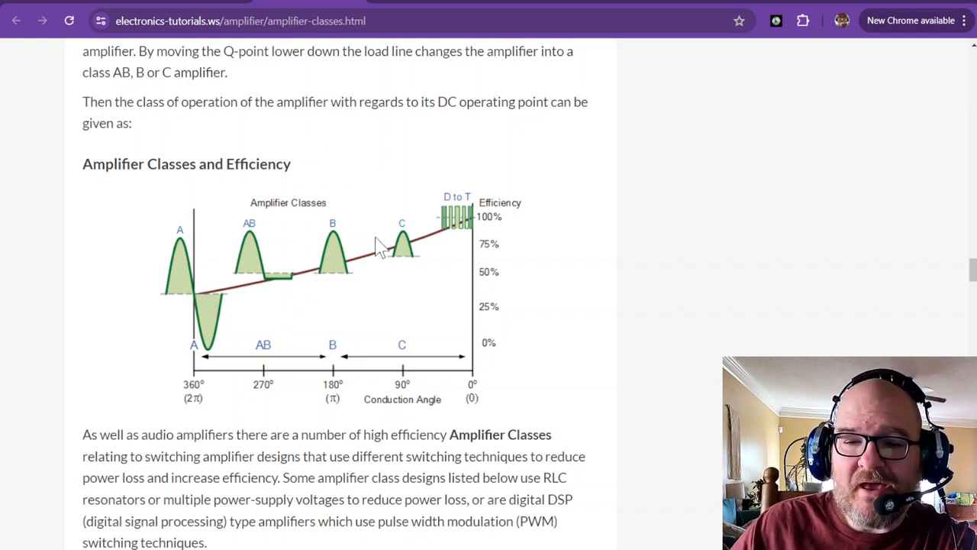
mouse_move(323, 278)
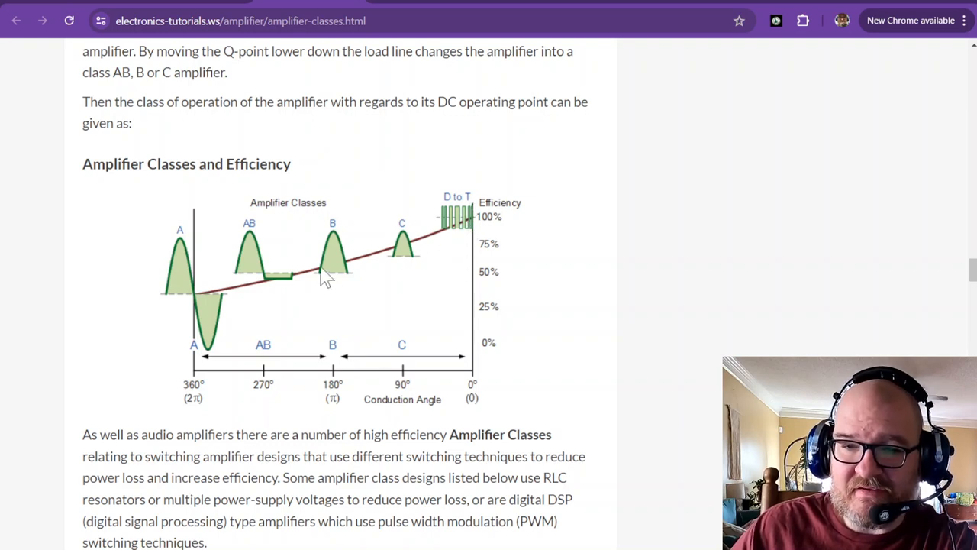
mouse_move(348, 277)
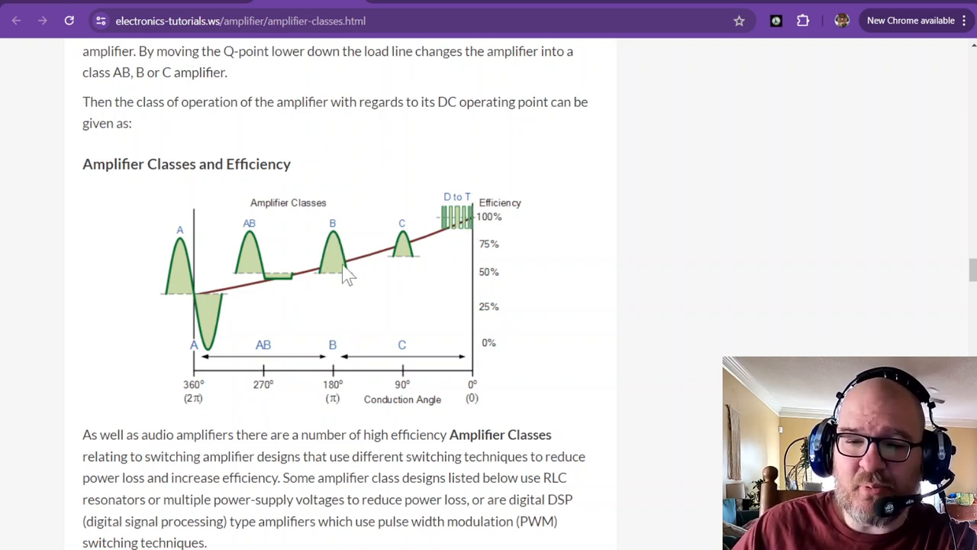
mouse_move(169, 296)
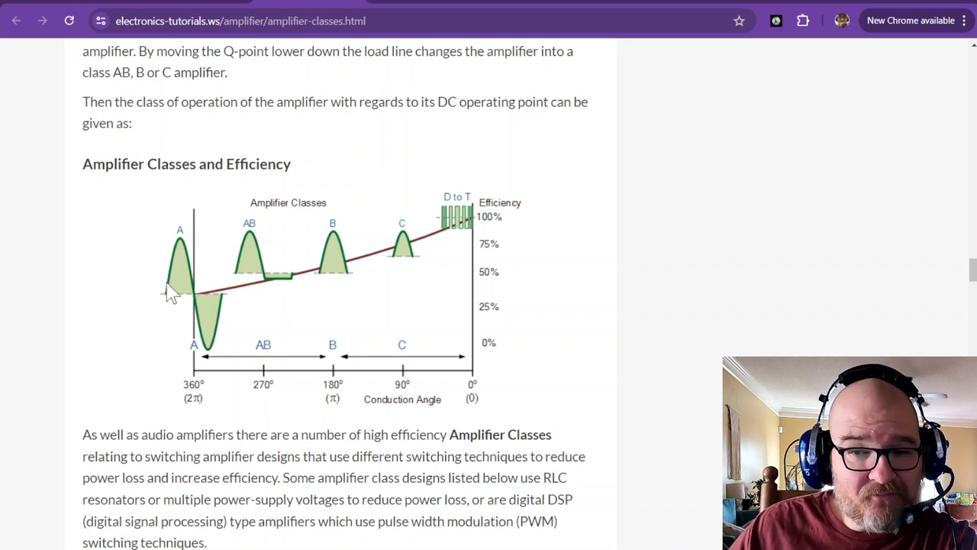
mouse_move(458, 236)
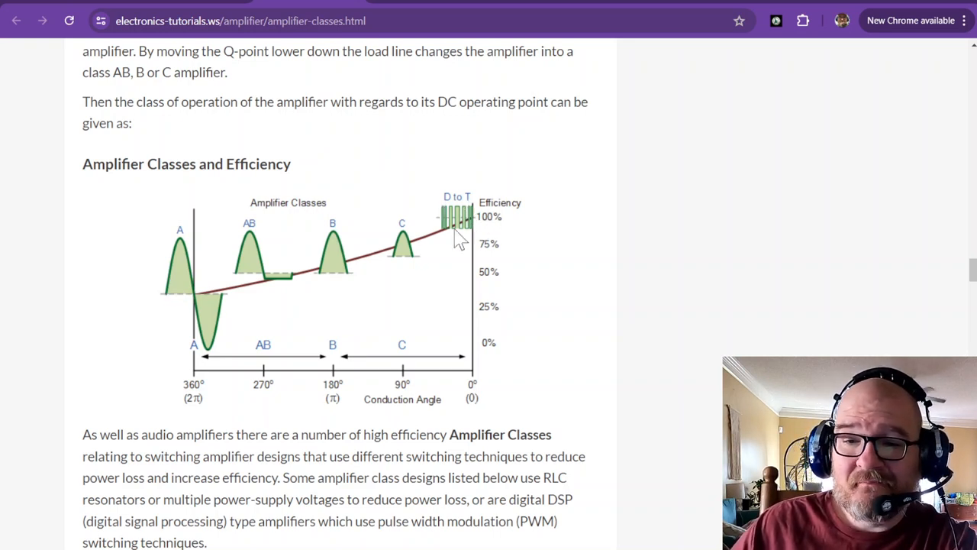
mouse_move(492, 233)
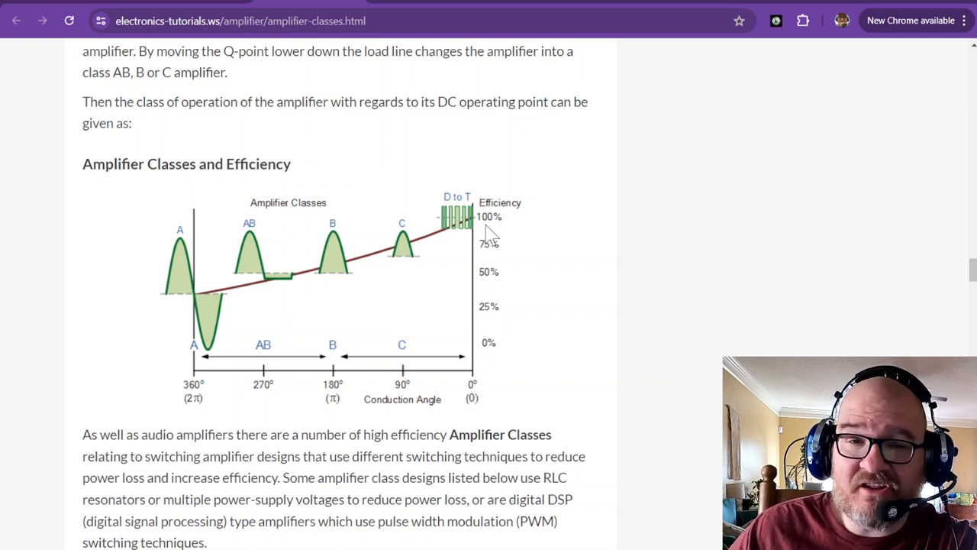
mouse_move(481, 232)
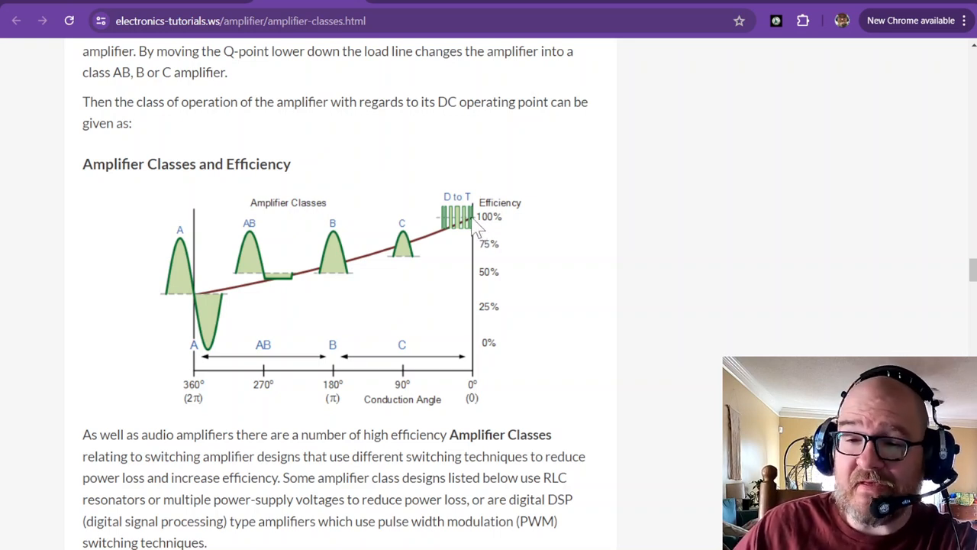
mouse_move(451, 237)
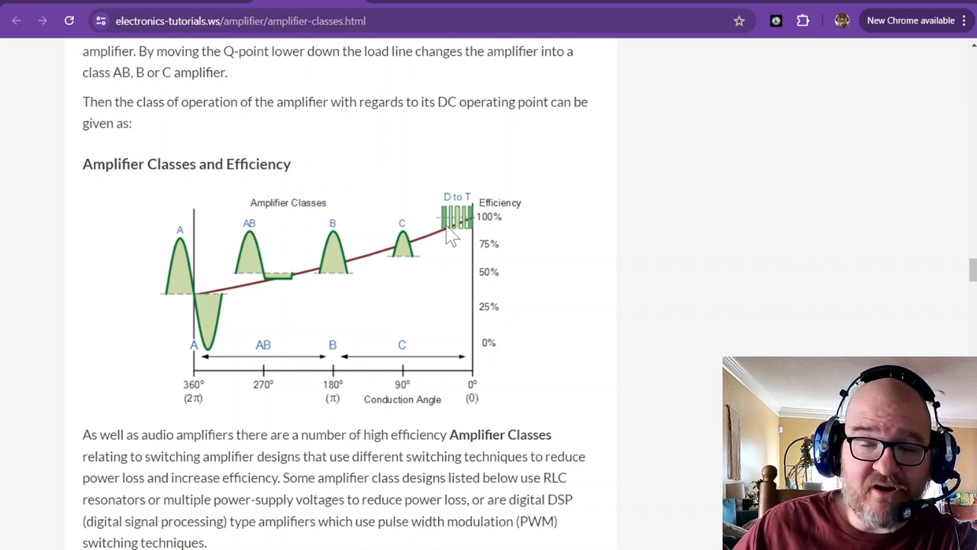
mouse_move(394, 278)
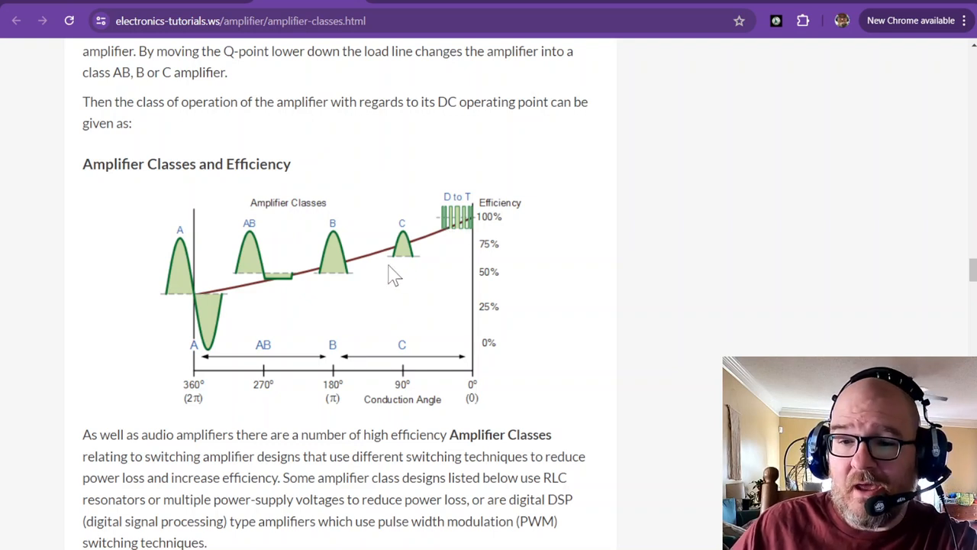
mouse_move(476, 191)
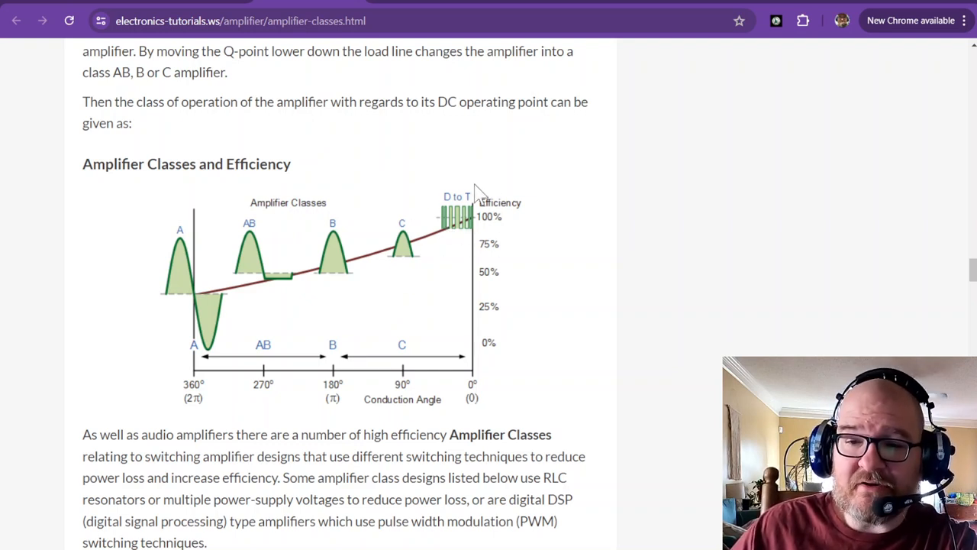
mouse_move(446, 214)
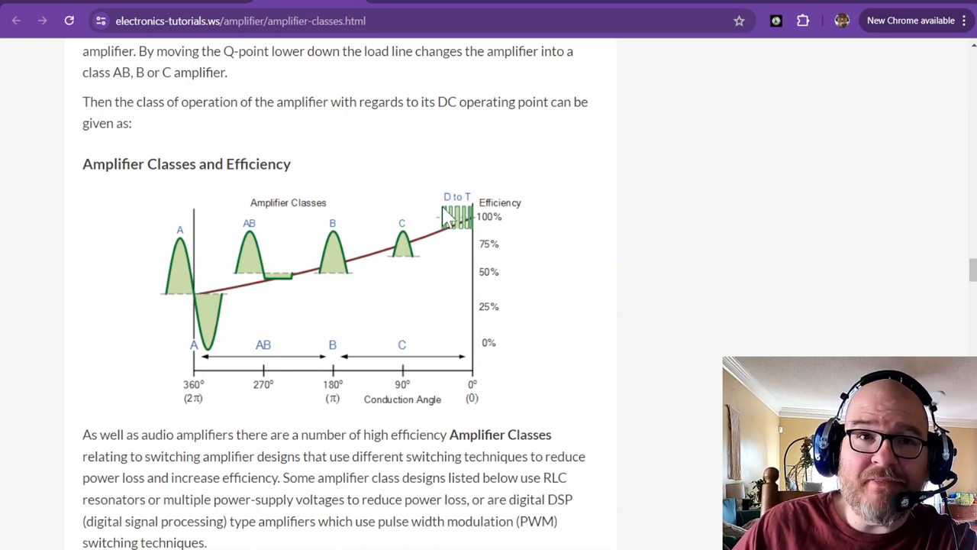
mouse_move(391, 273)
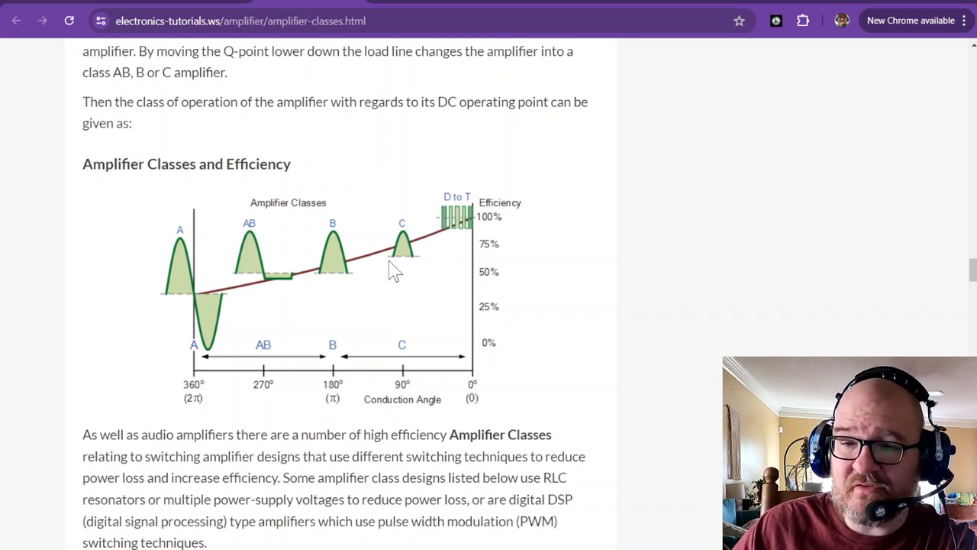
mouse_move(405, 256)
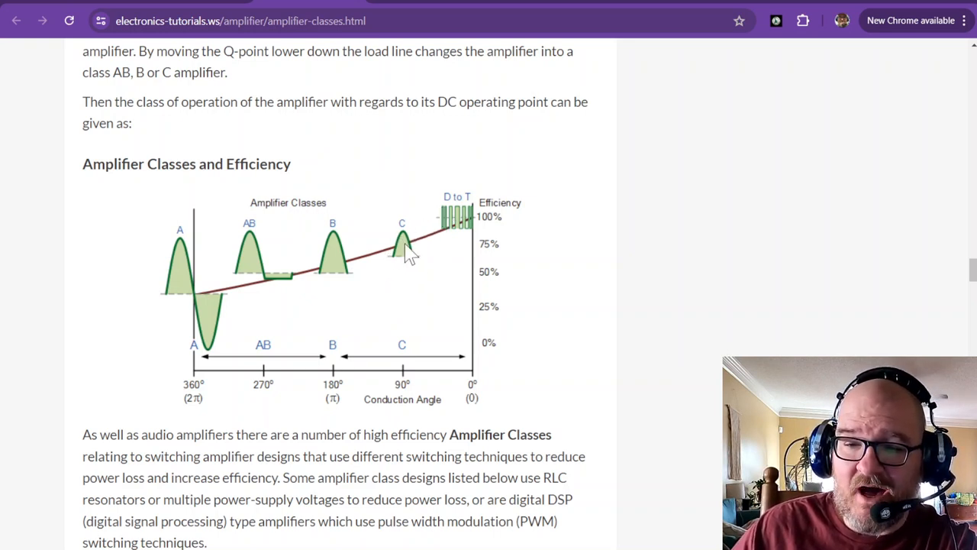
mouse_move(409, 262)
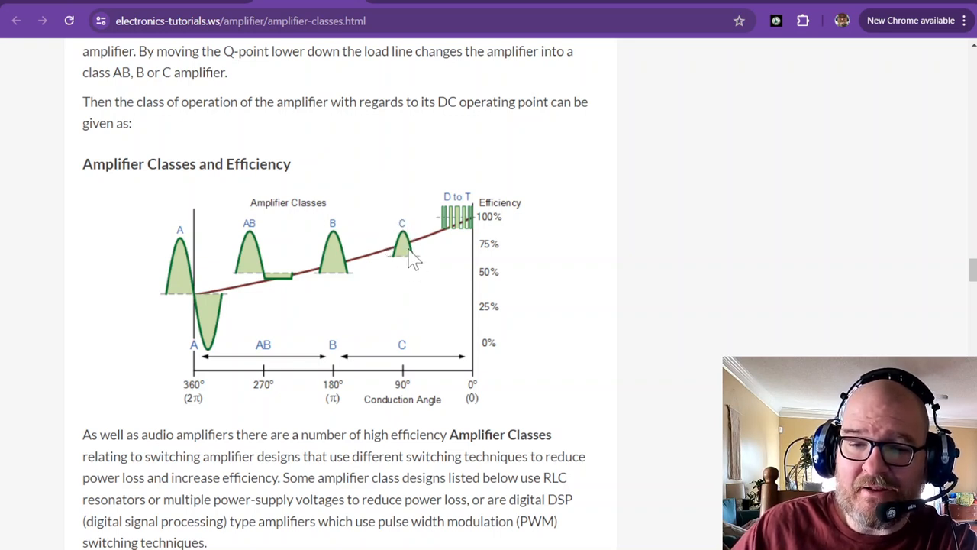
mouse_move(91, 8)
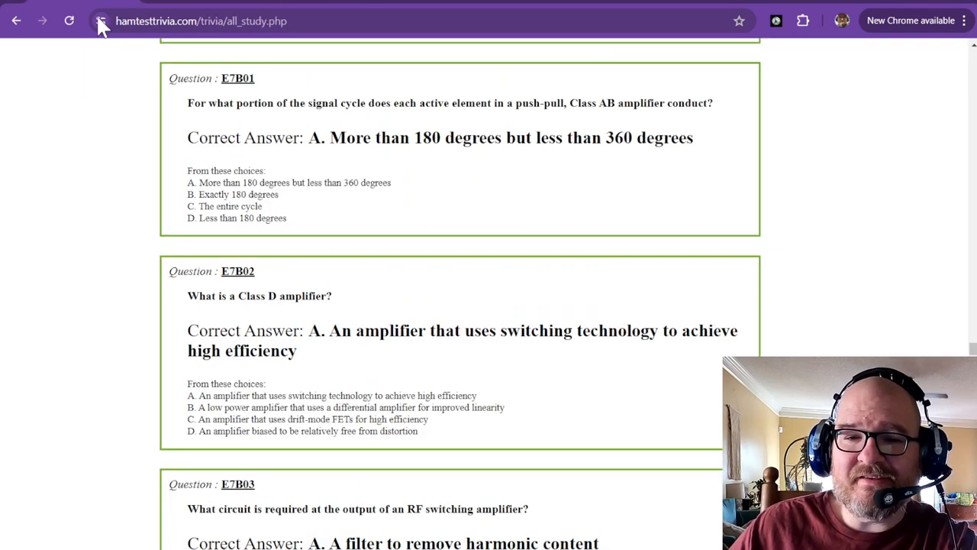
mouse_move(343, 106)
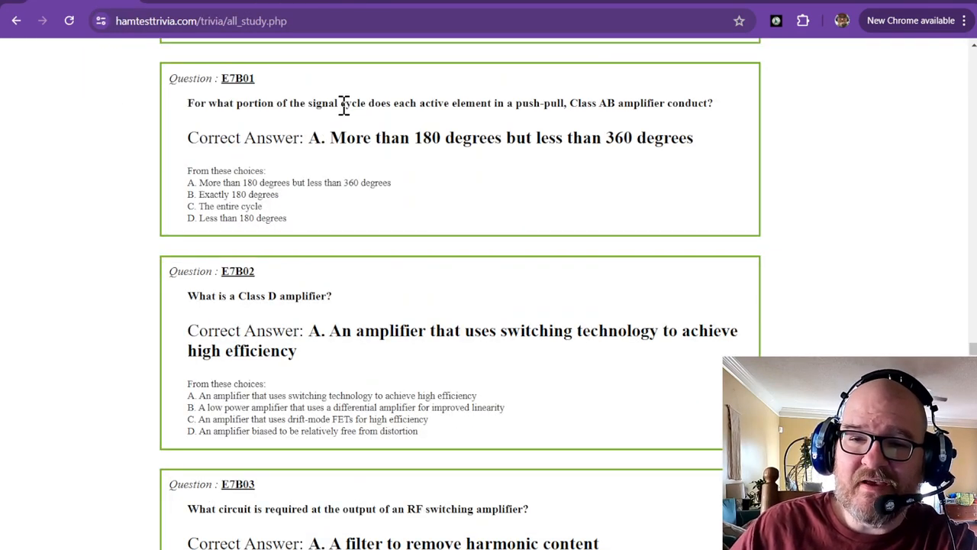
mouse_move(429, 138)
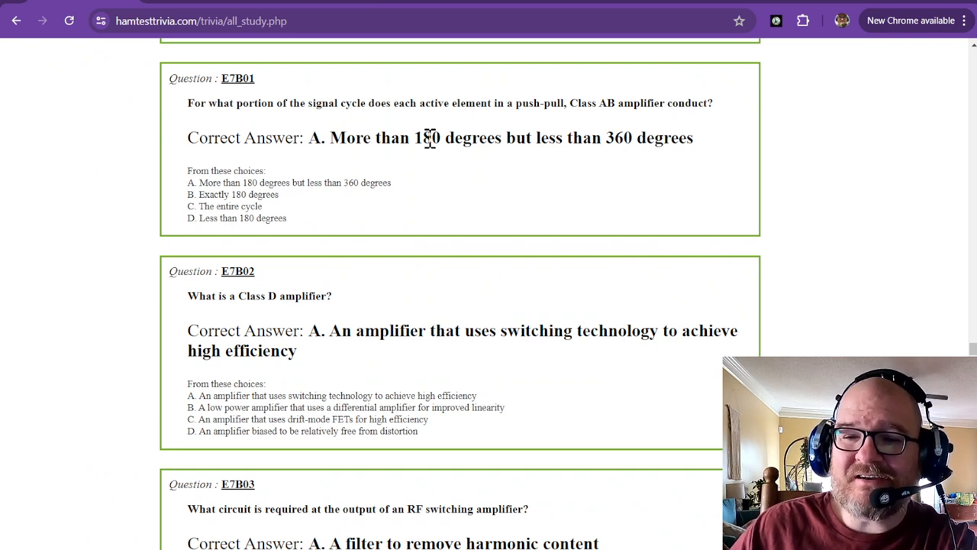
mouse_move(548, 138)
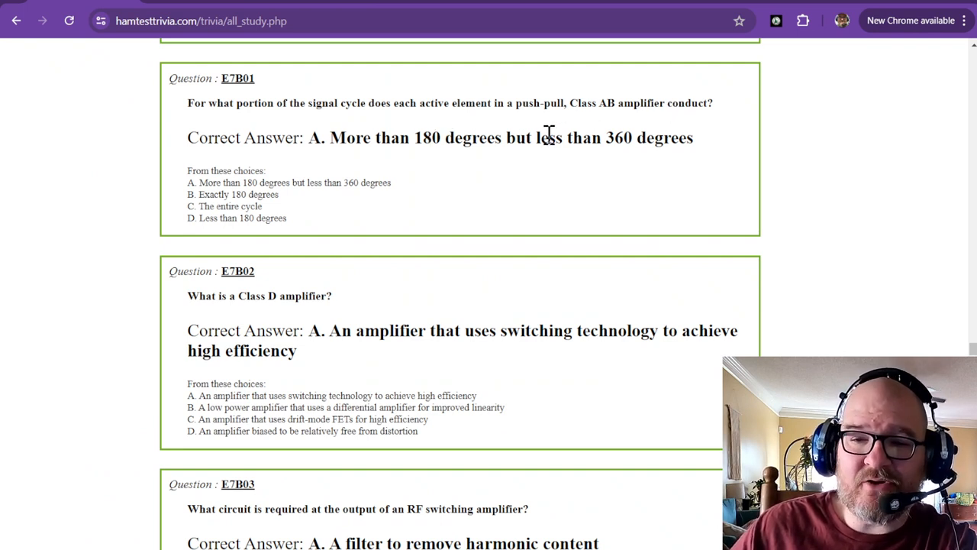
mouse_move(610, 143)
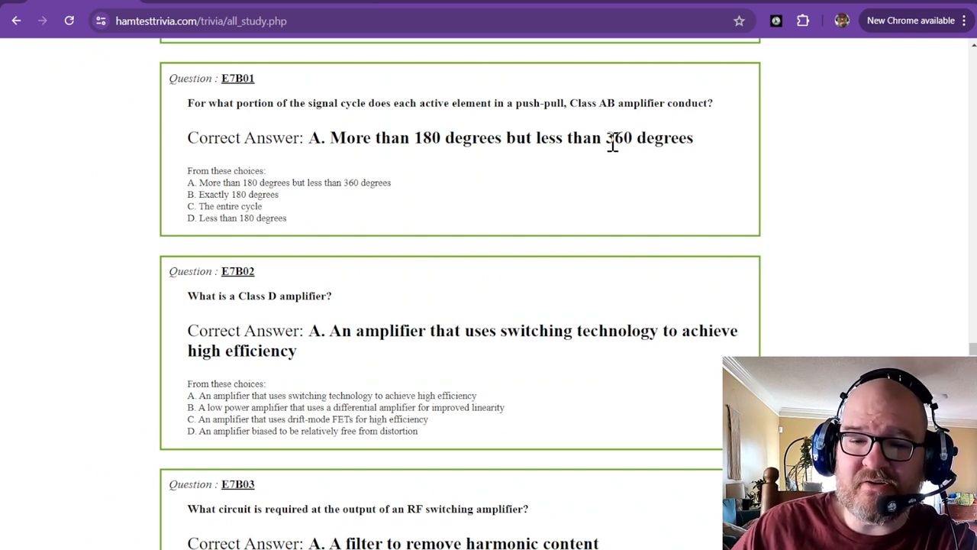
Step: Scroll the all_study page past E7B01 to the Class D amplifier question E7B02
scroll("down", 3)
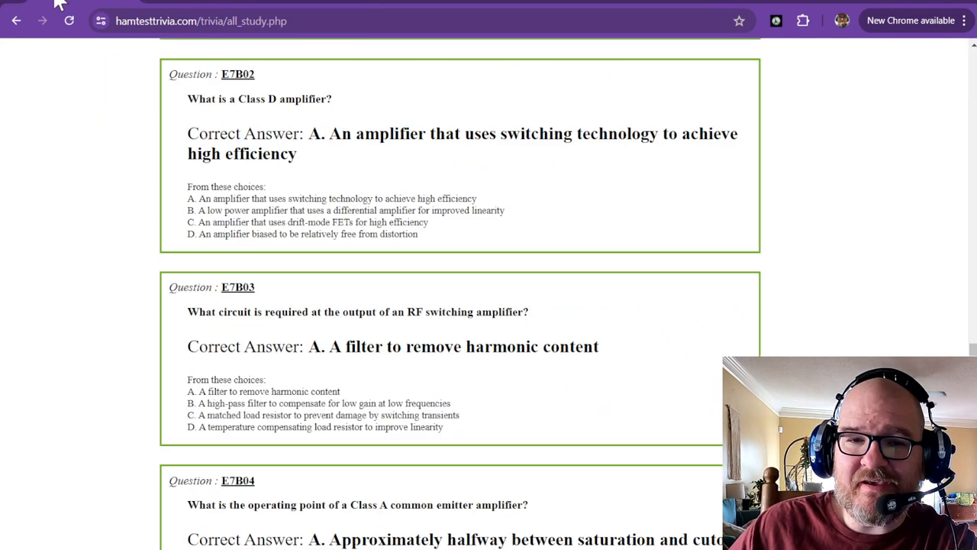
mouse_move(452, 135)
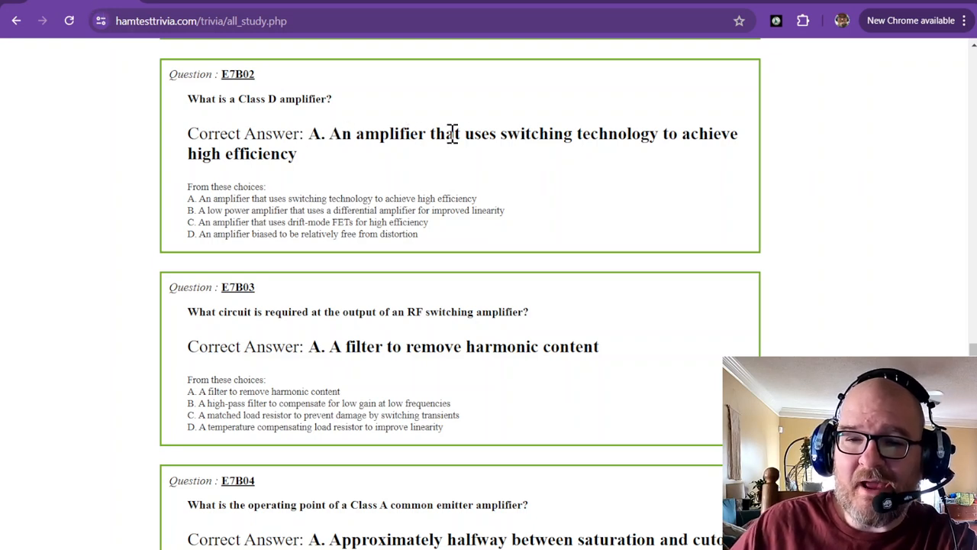
mouse_move(601, 134)
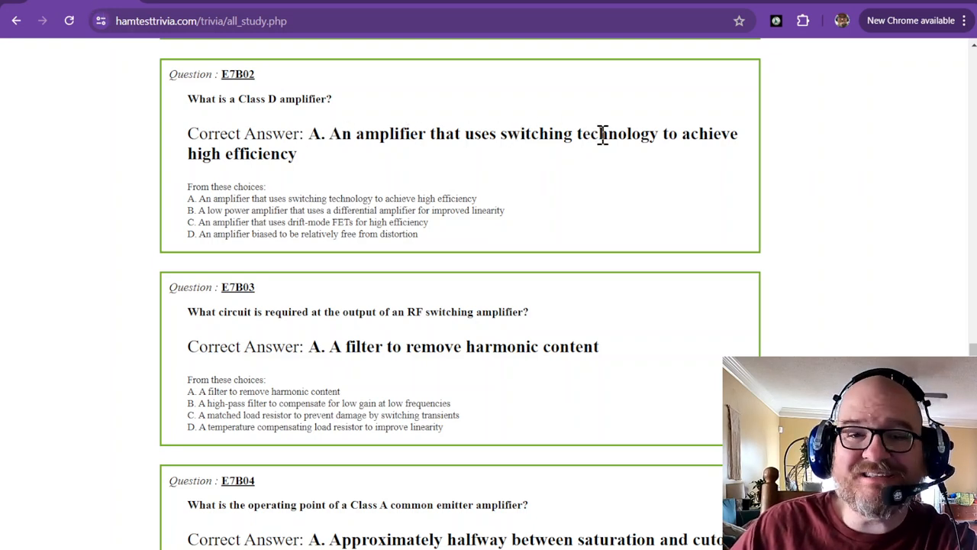
mouse_move(253, 167)
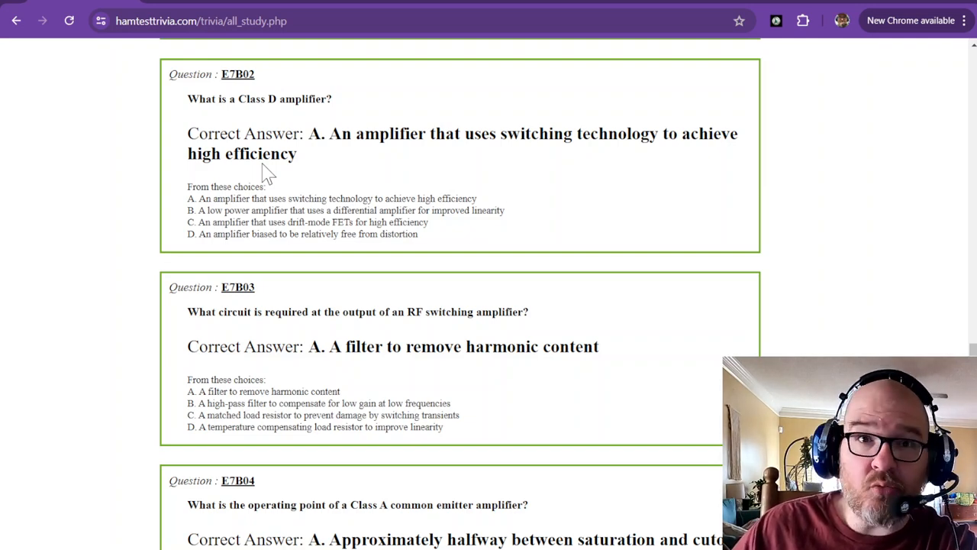
Step: Bring up E7B03 on RF switching amplifier output circuits, highlighting the word 'switching', then reach E7B04
scroll("down", 3)
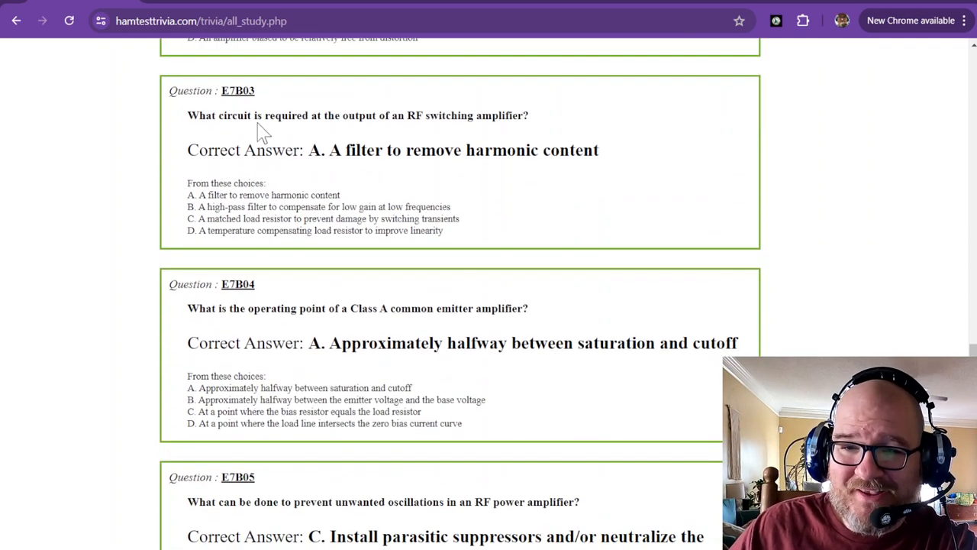
mouse_move(424, 116)
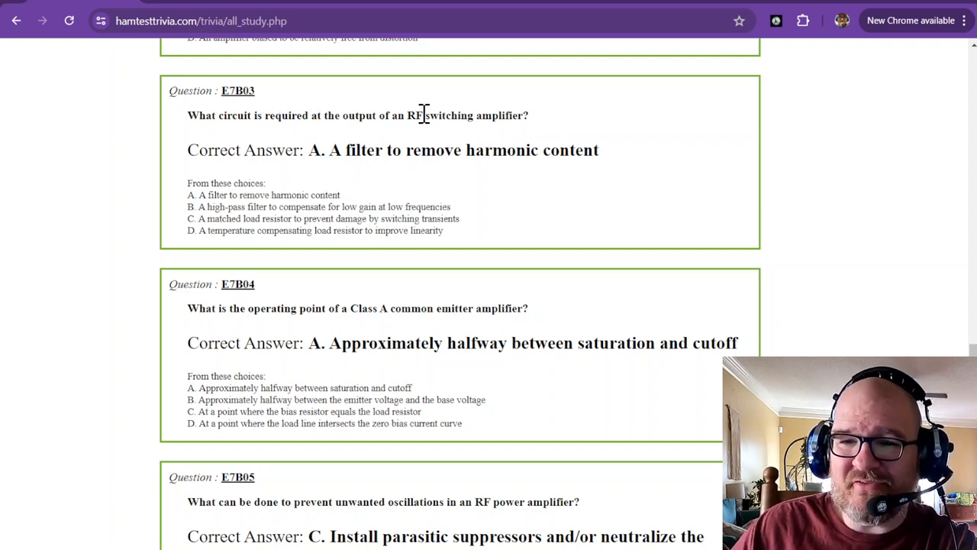
double_click(449, 116)
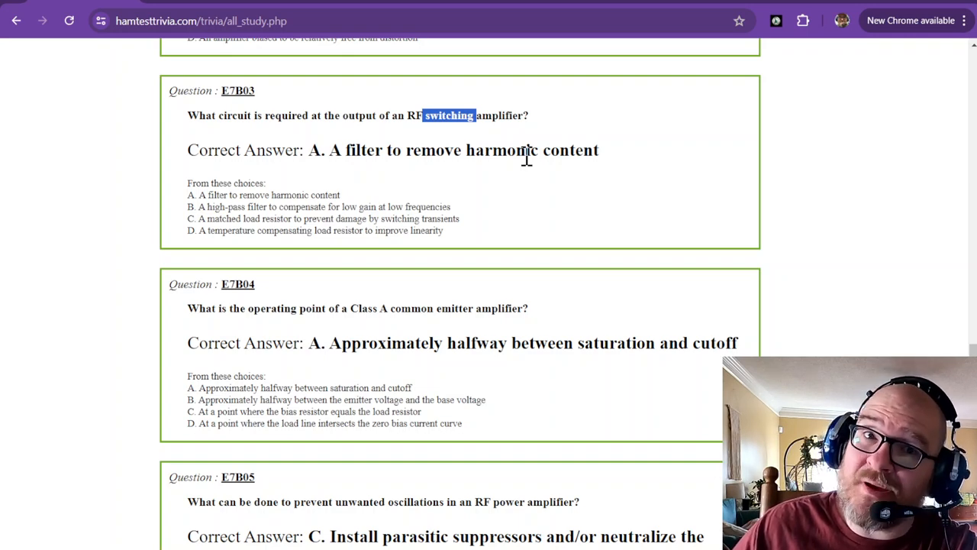
mouse_move(548, 149)
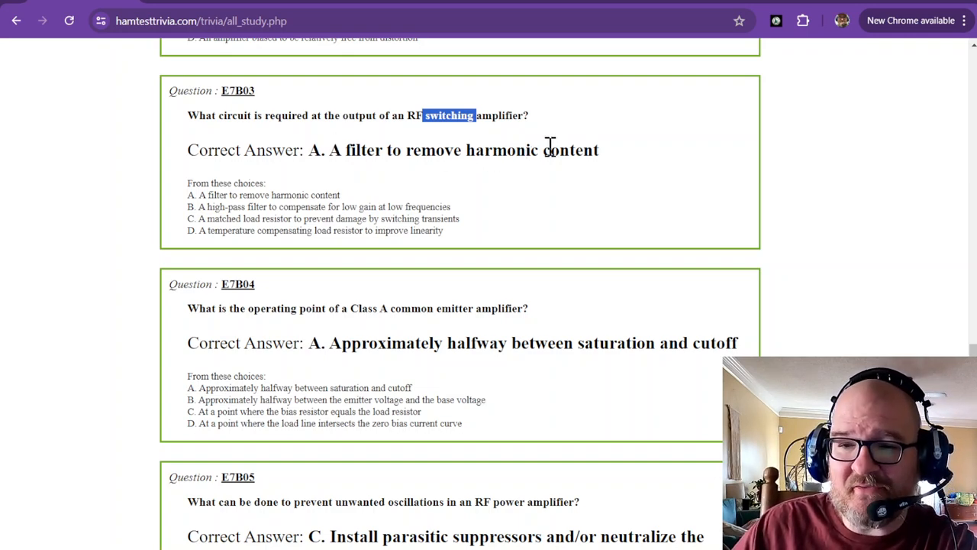
scroll("down", 3)
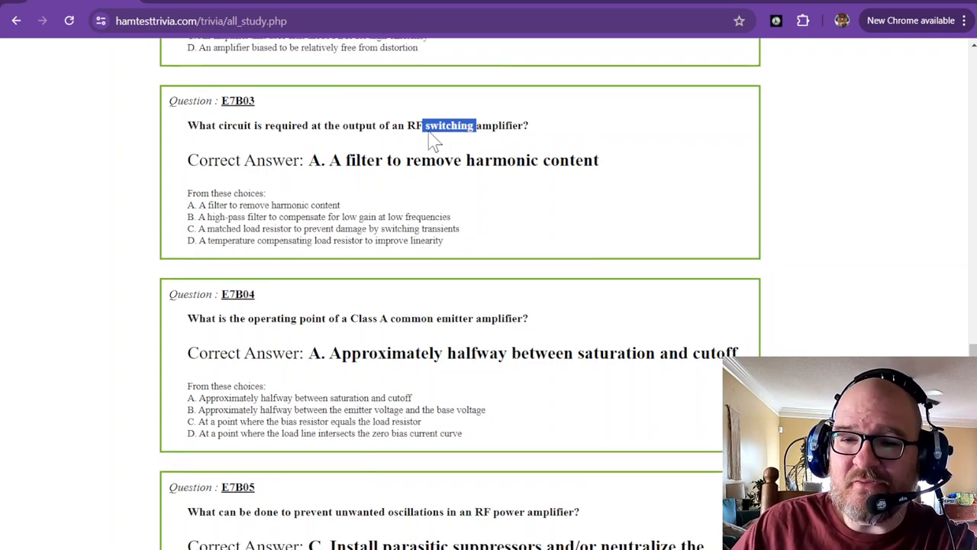
scroll("up", 3)
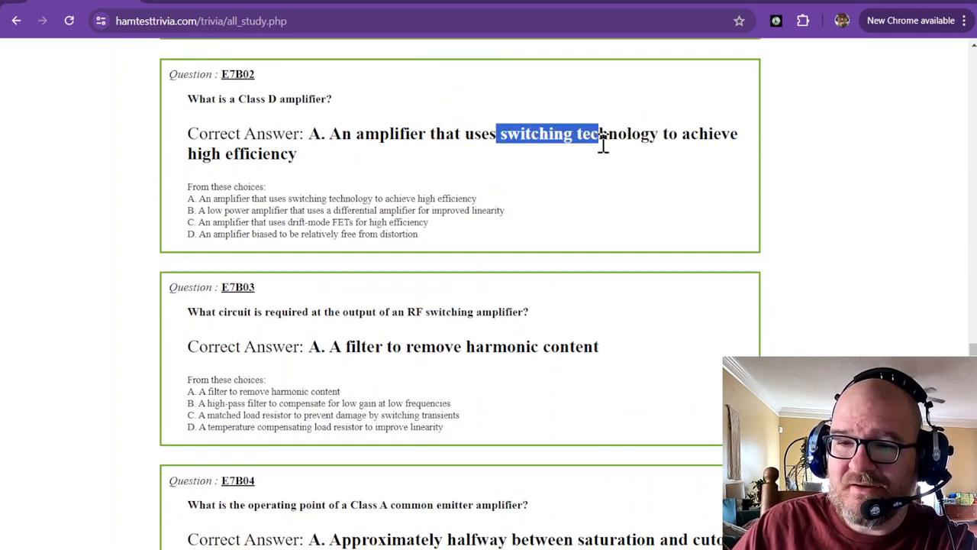
mouse_move(391, 319)
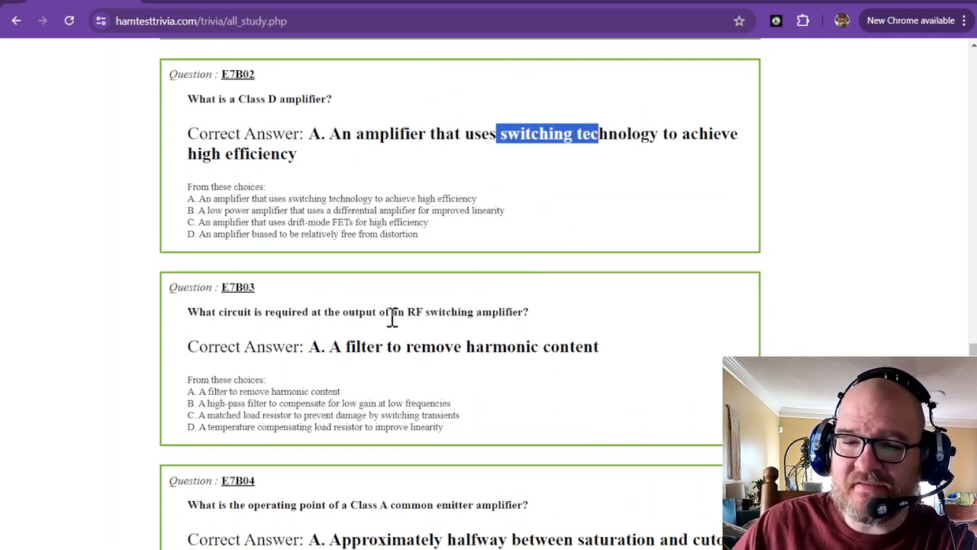
scroll("down", 3)
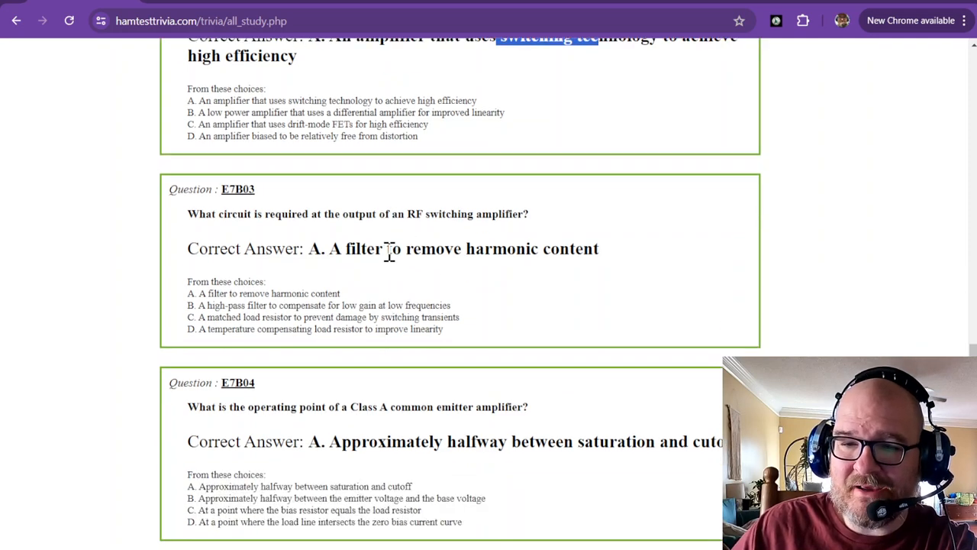
scroll("down", 3)
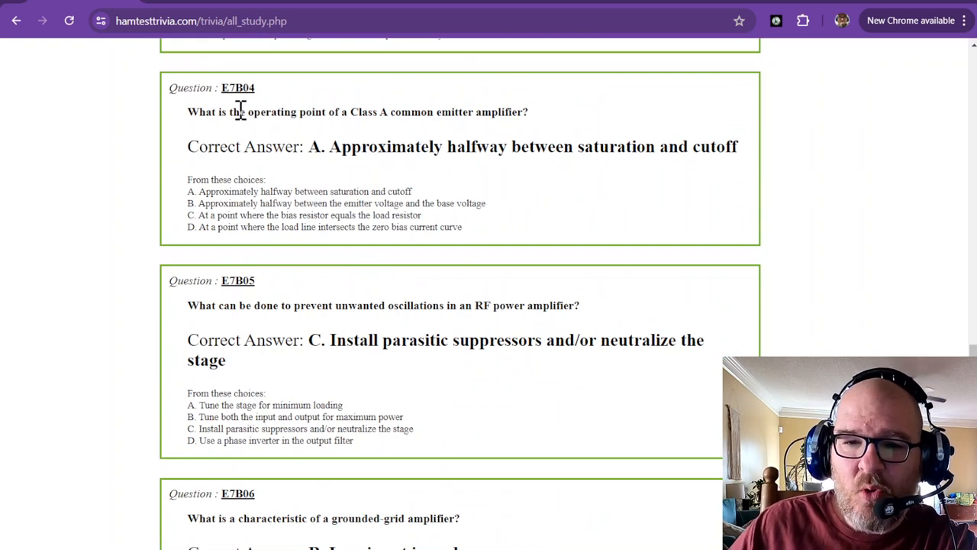
mouse_move(384, 111)
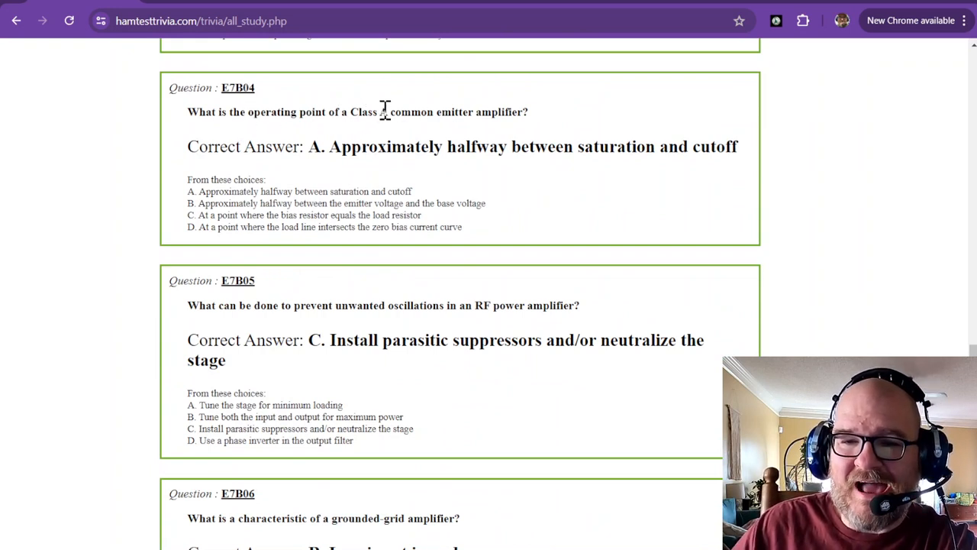
mouse_move(428, 119)
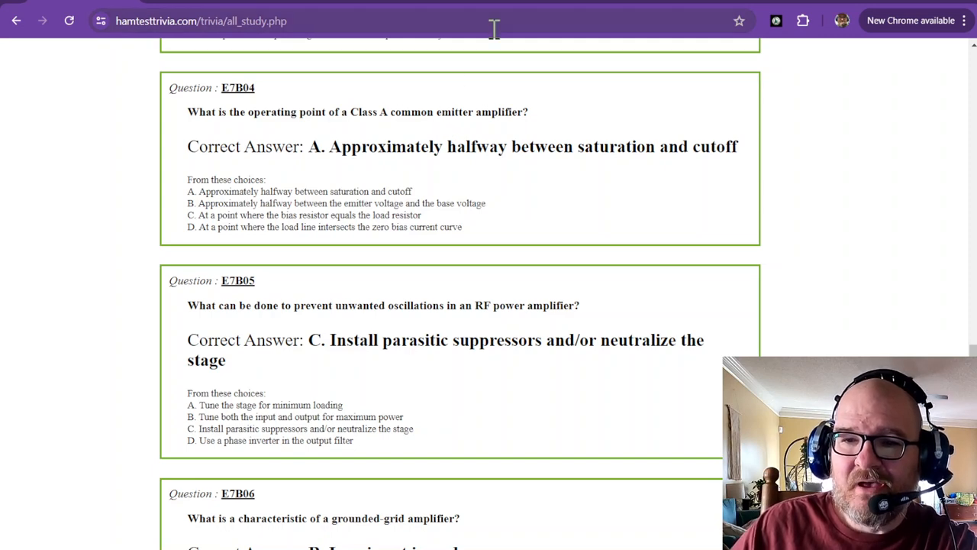
mouse_move(477, 49)
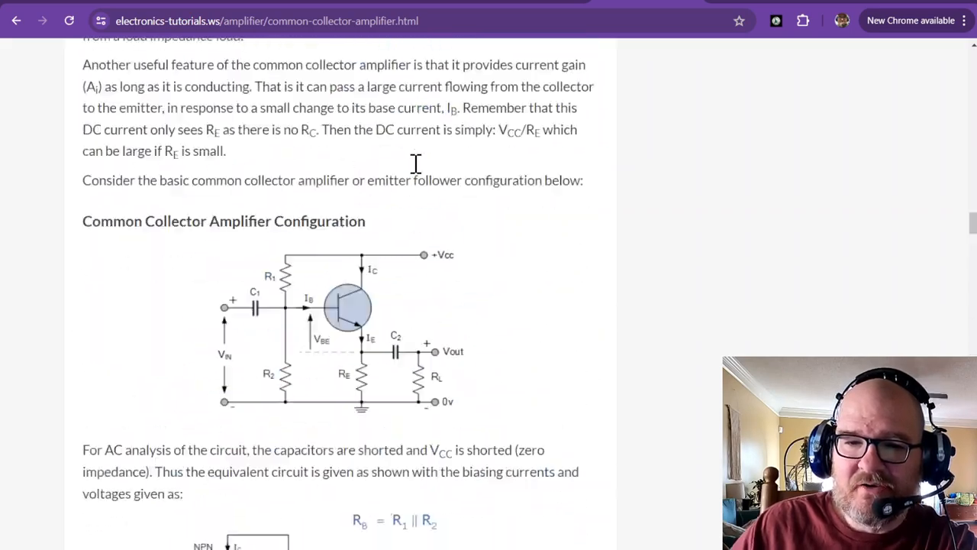
Step: Scroll to the 'Common Collector Amplifier using an NPN Transistor' diagram with its voltage divider biasing
scroll("up", 3)
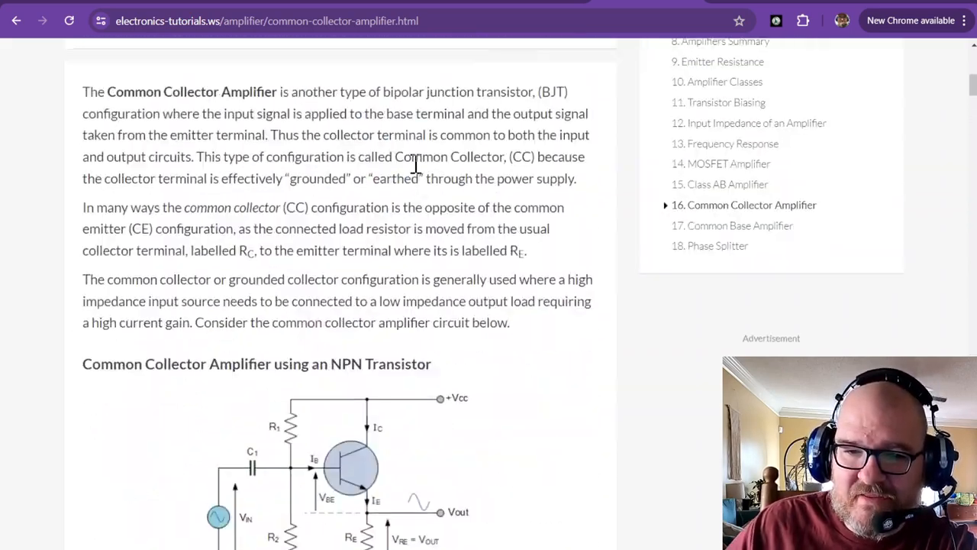
scroll("down", 3)
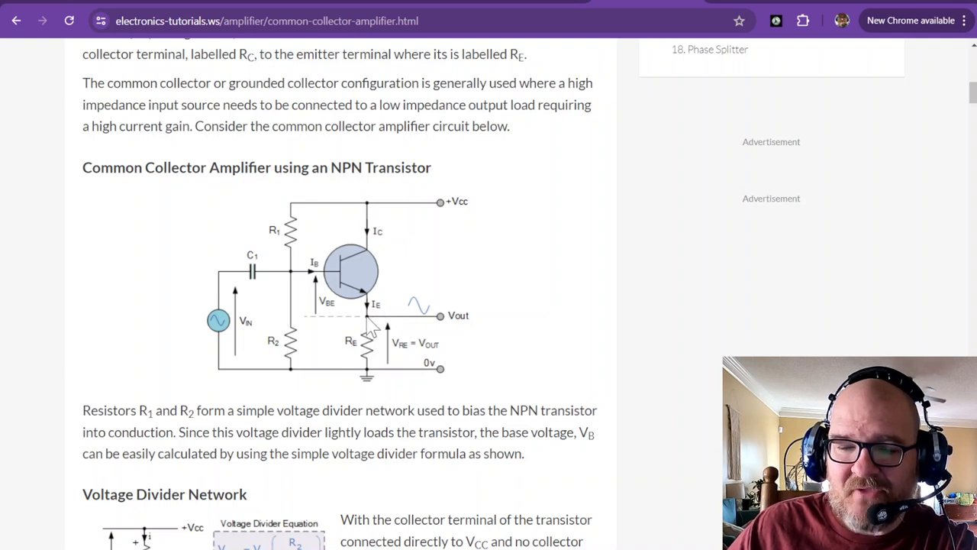
mouse_move(372, 221)
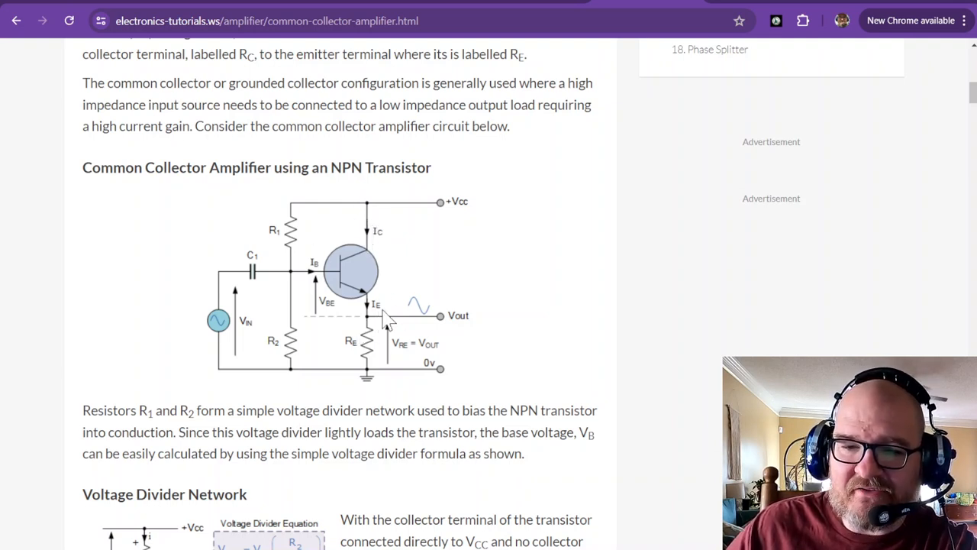
mouse_move(374, 226)
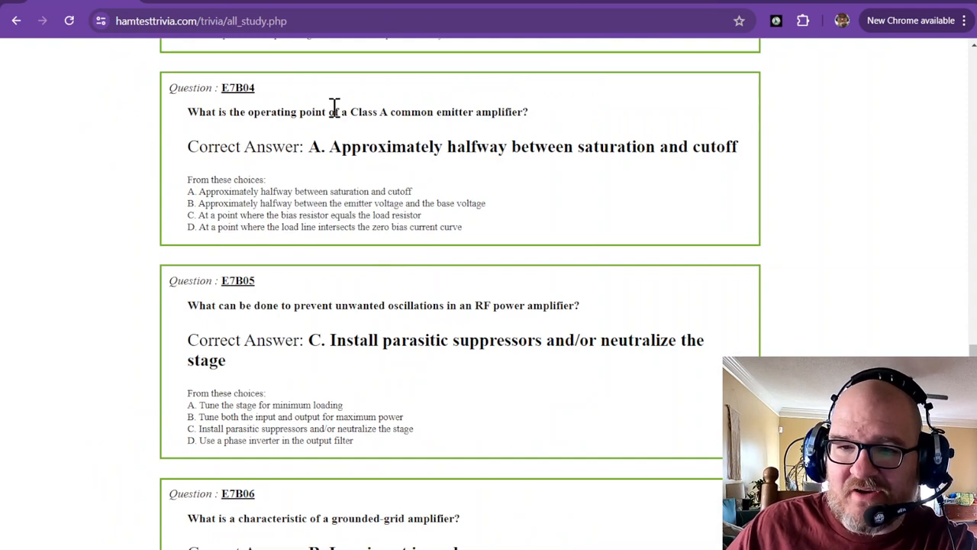
Step: Highlight E7B04's Class A common emitter phrase and its answer, halfway between saturation and cutoff
left_click_drag(333, 111, 528, 112)
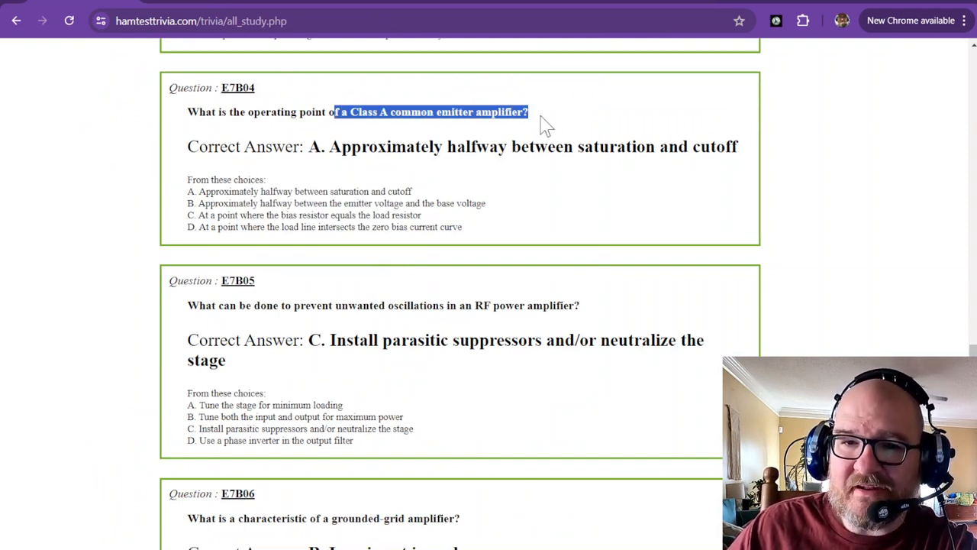
mouse_move(293, 8)
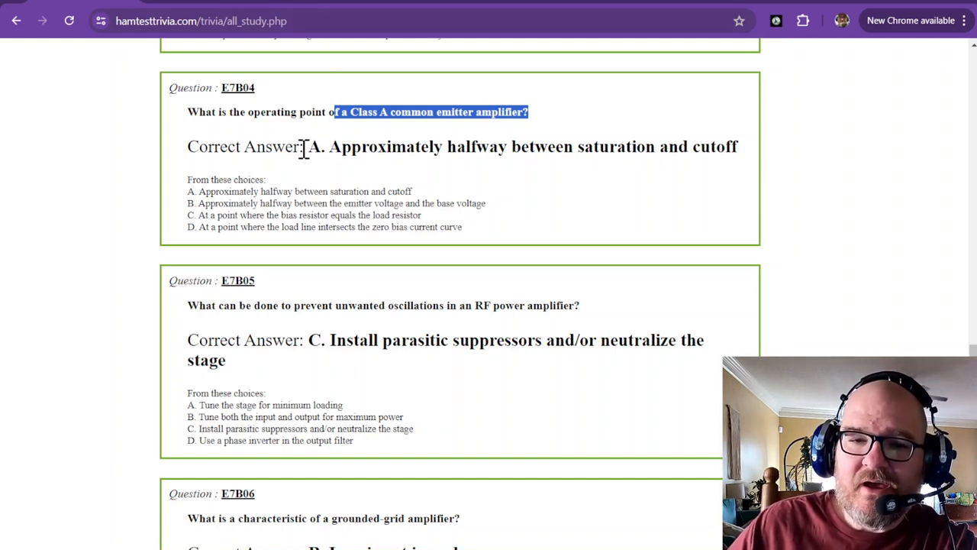
mouse_move(357, 113)
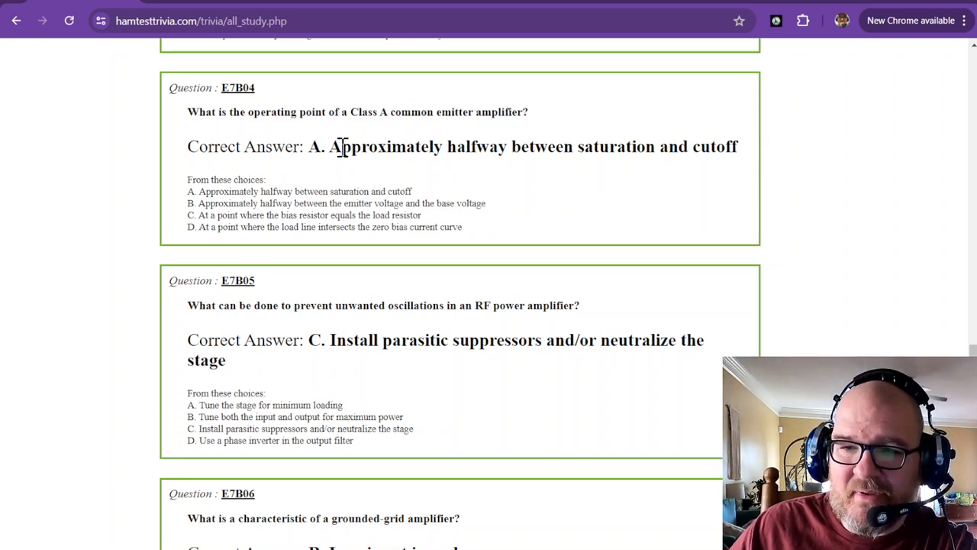
left_click_drag(329, 147, 563, 147)
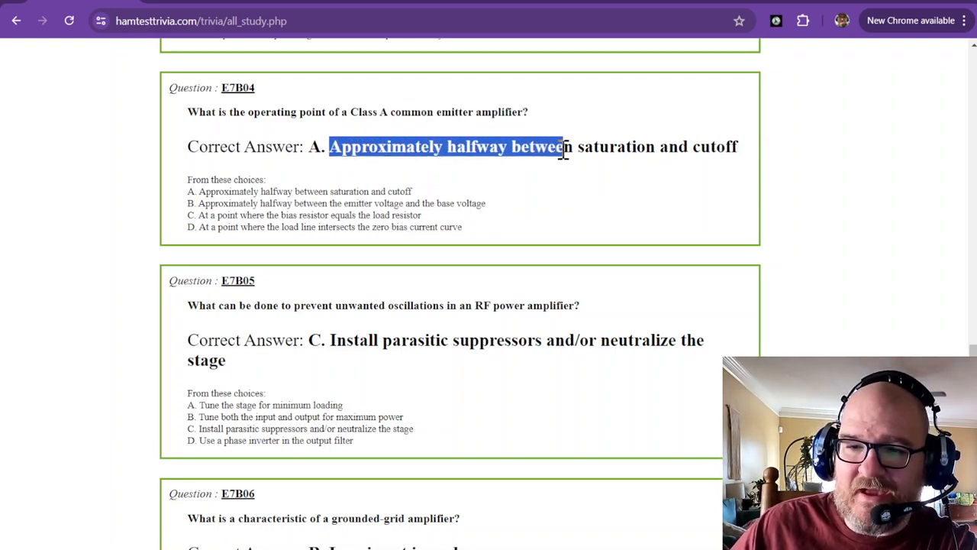
left_click_drag(562, 146, 738, 147)
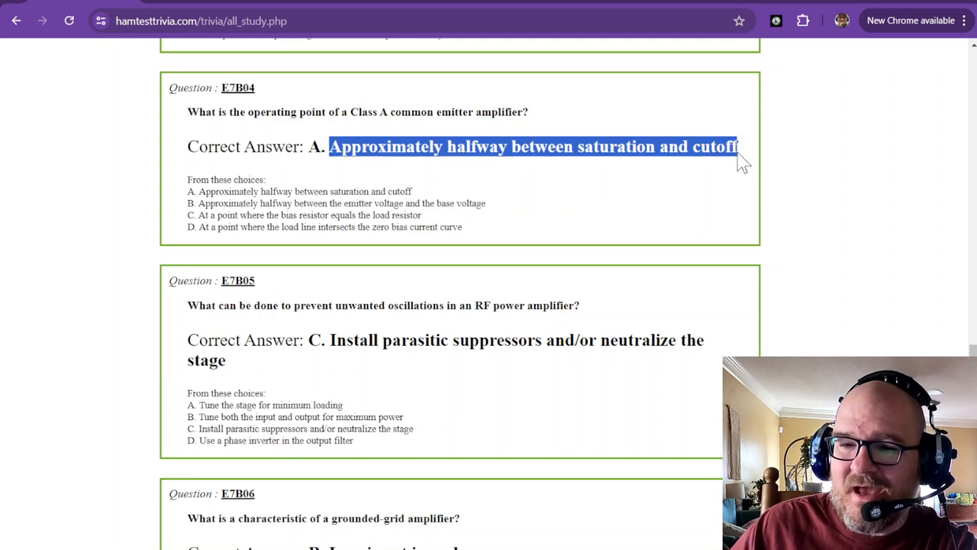
mouse_move(690, 168)
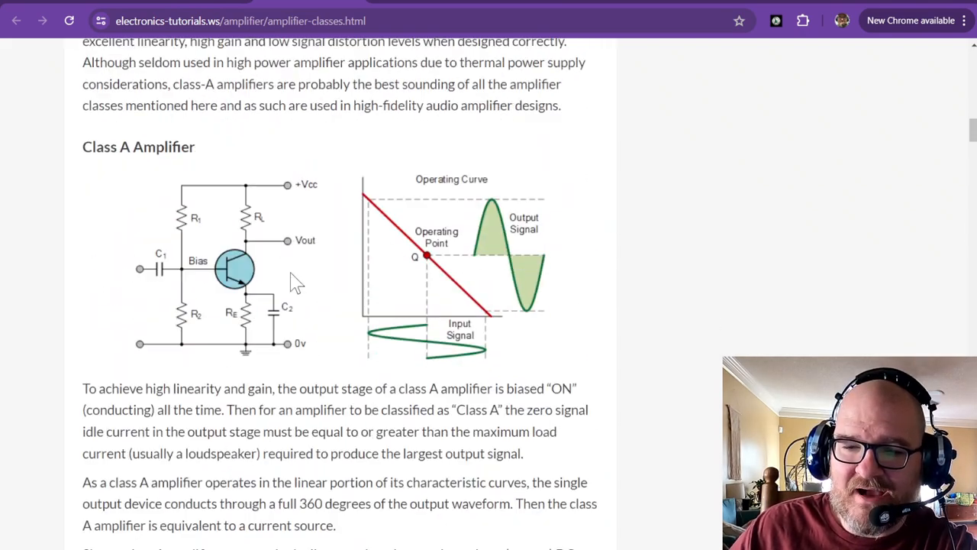
mouse_move(430, 268)
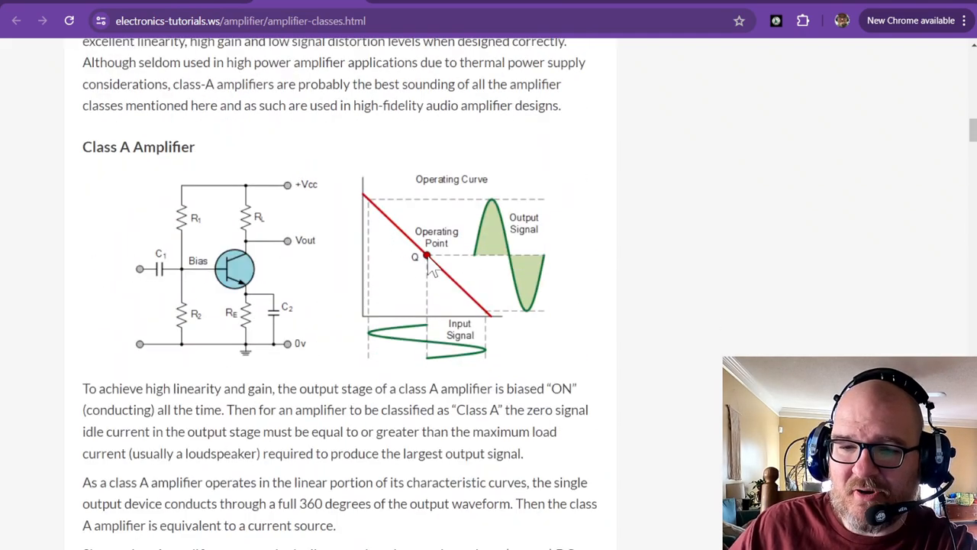
mouse_move(496, 332)
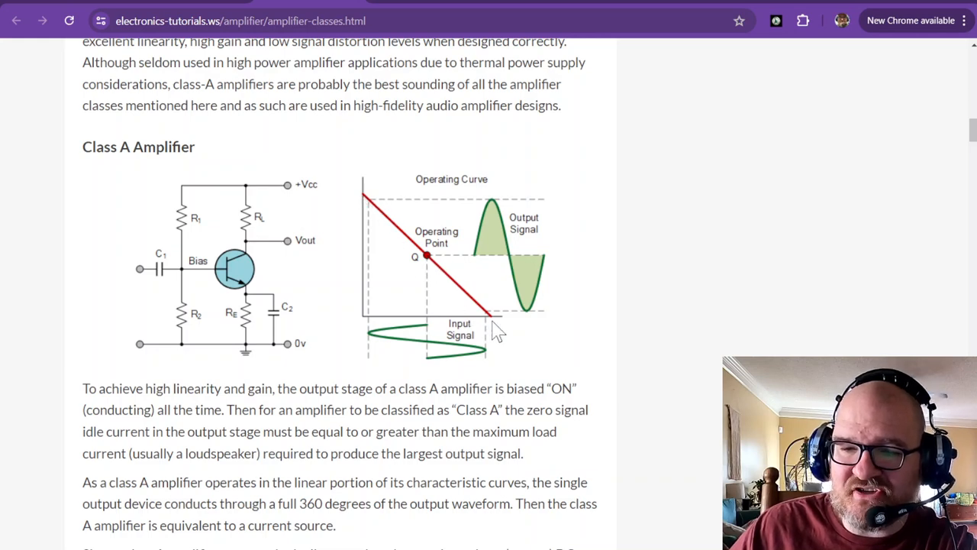
mouse_move(446, 267)
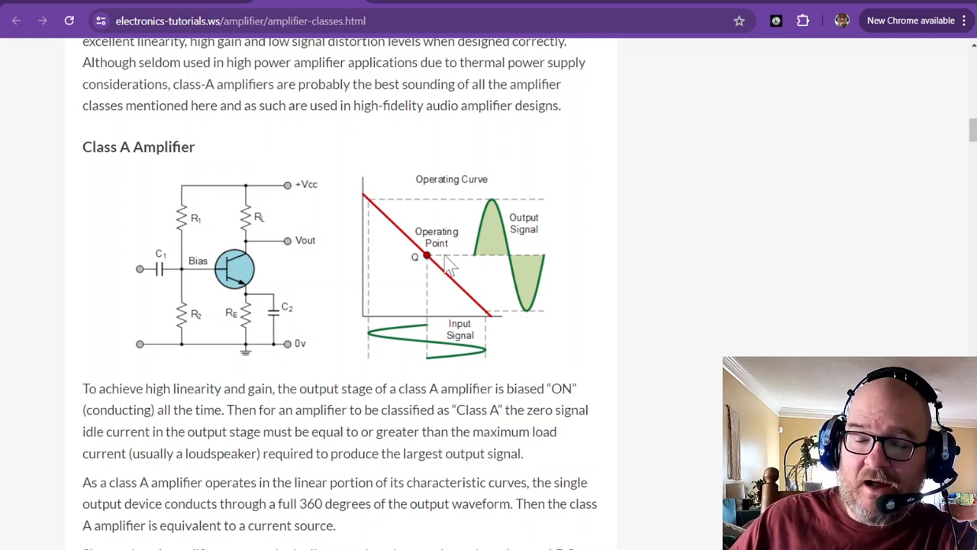
mouse_move(492, 336)
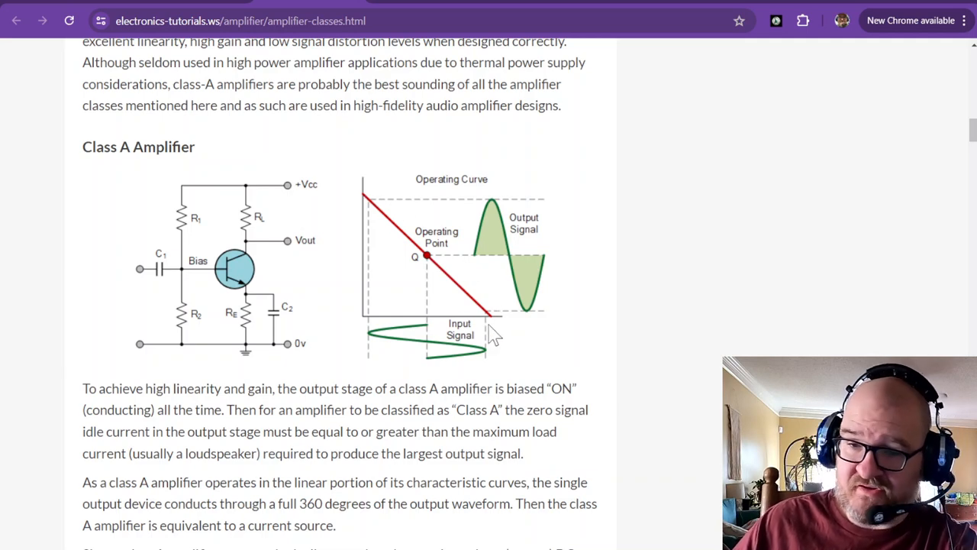
mouse_move(485, 316)
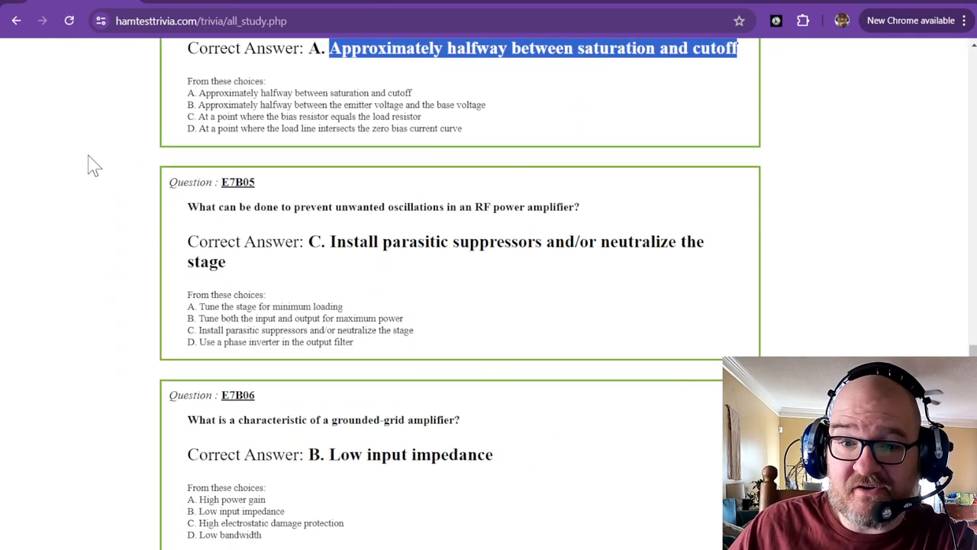
Step: Scroll the study list to E7B05 on preventing unwanted oscillations in an RF power amplifier
scroll("down", 3)
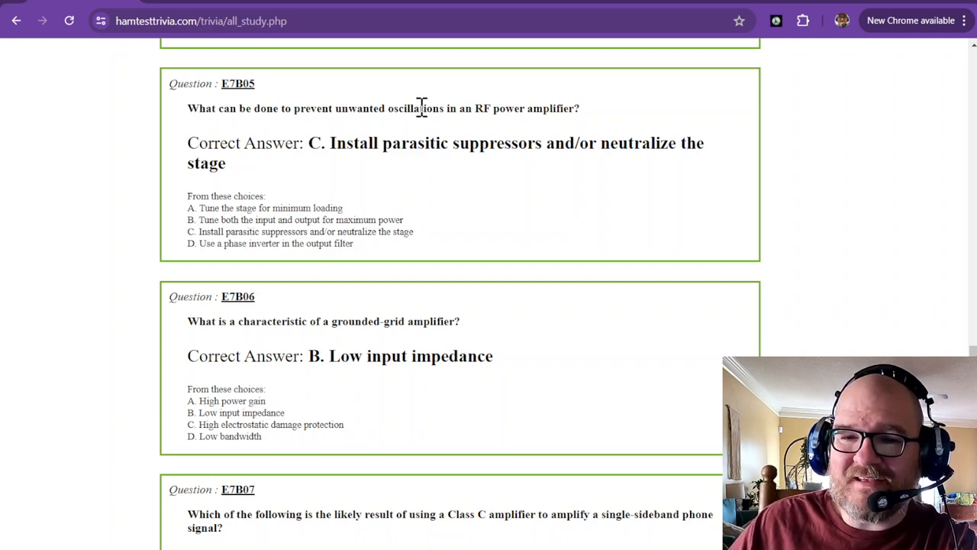
mouse_move(557, 107)
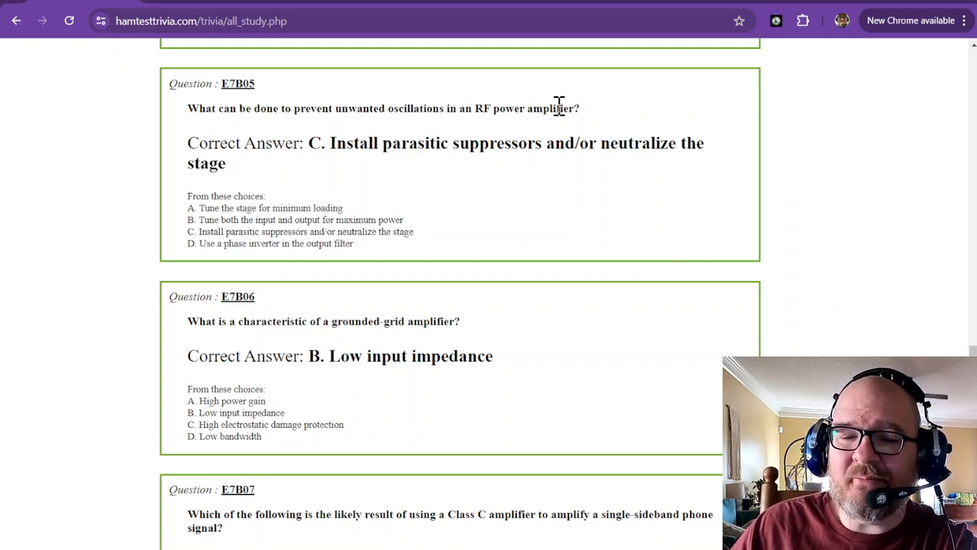
mouse_move(357, 149)
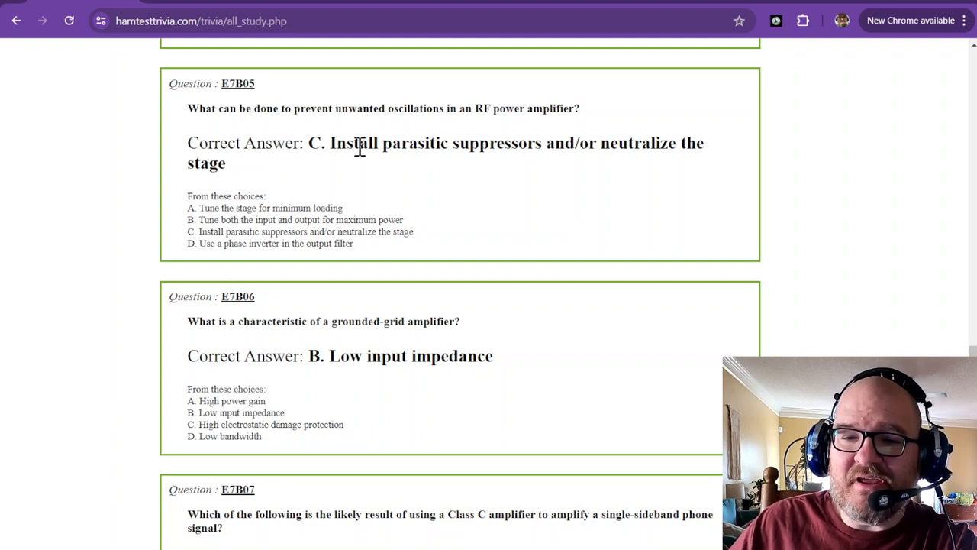
mouse_move(496, 147)
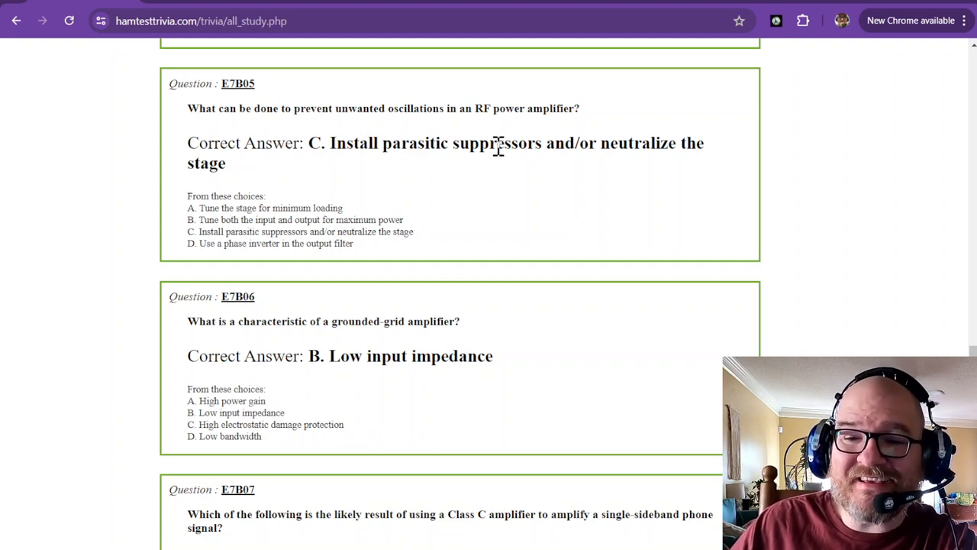
mouse_move(542, 144)
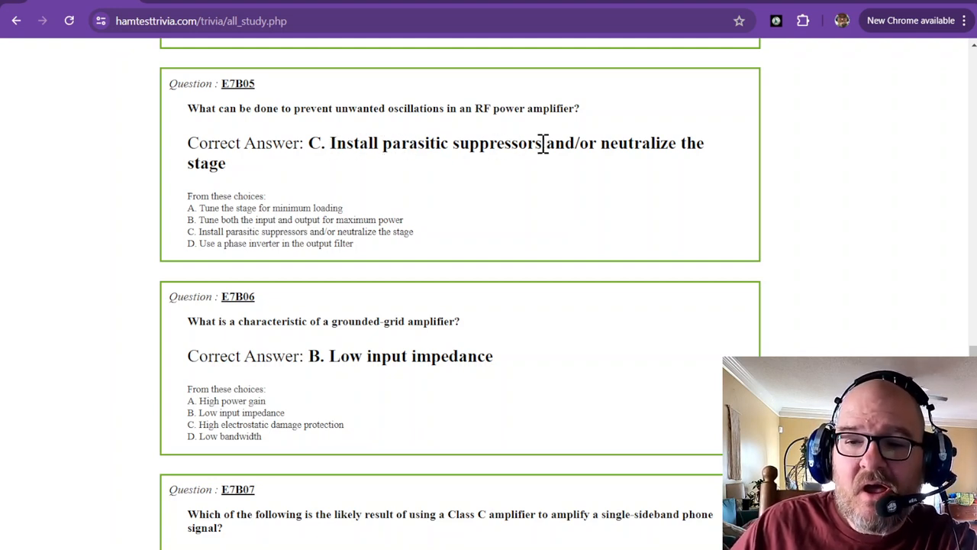
mouse_move(638, 143)
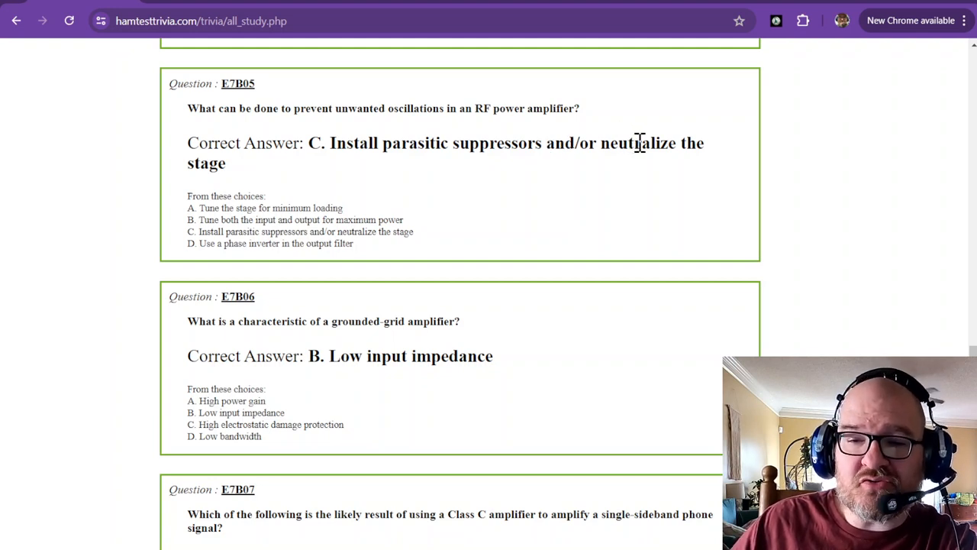
mouse_move(599, 144)
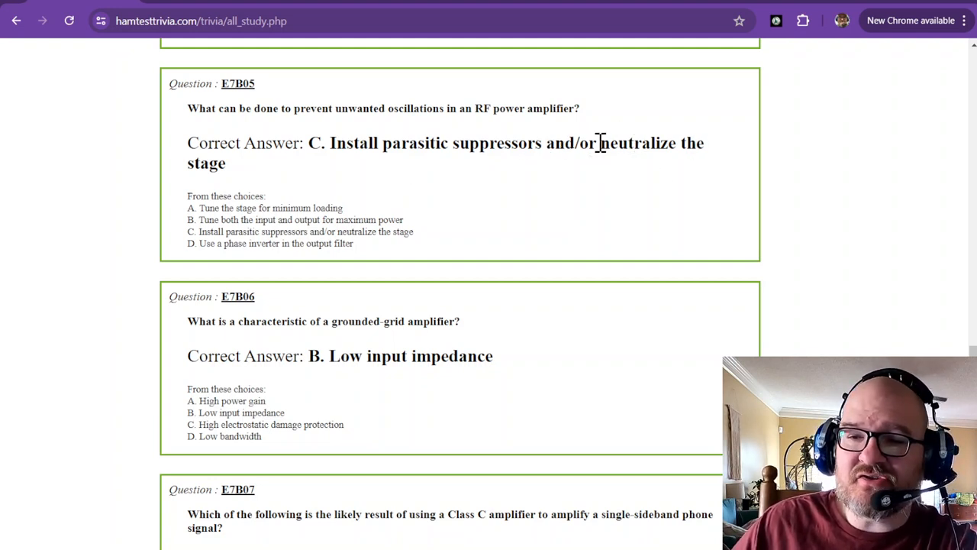
mouse_move(656, 184)
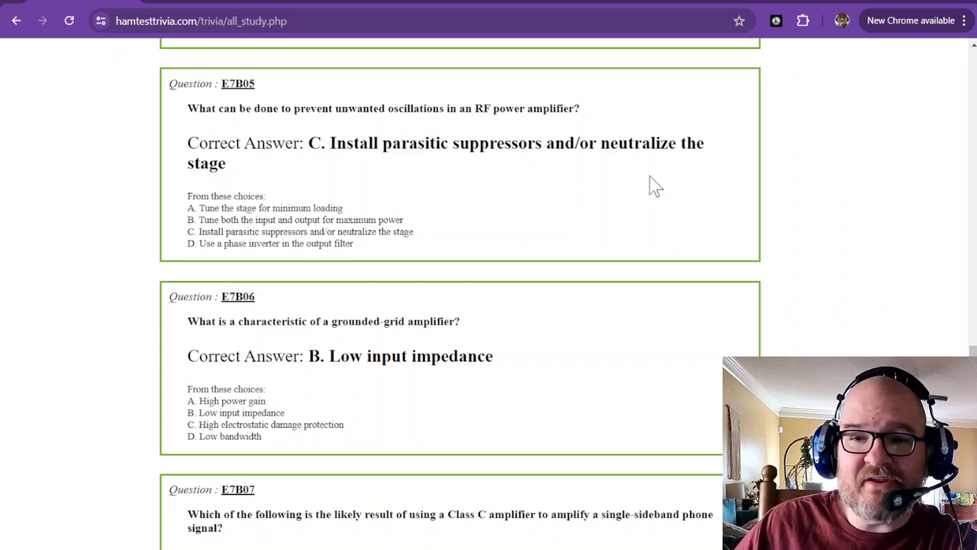
mouse_move(350, 107)
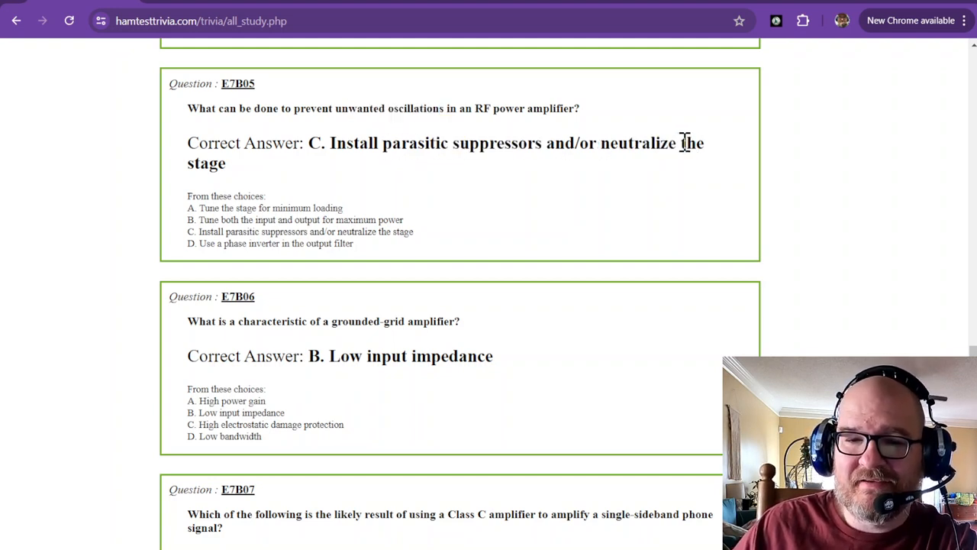
mouse_move(645, 165)
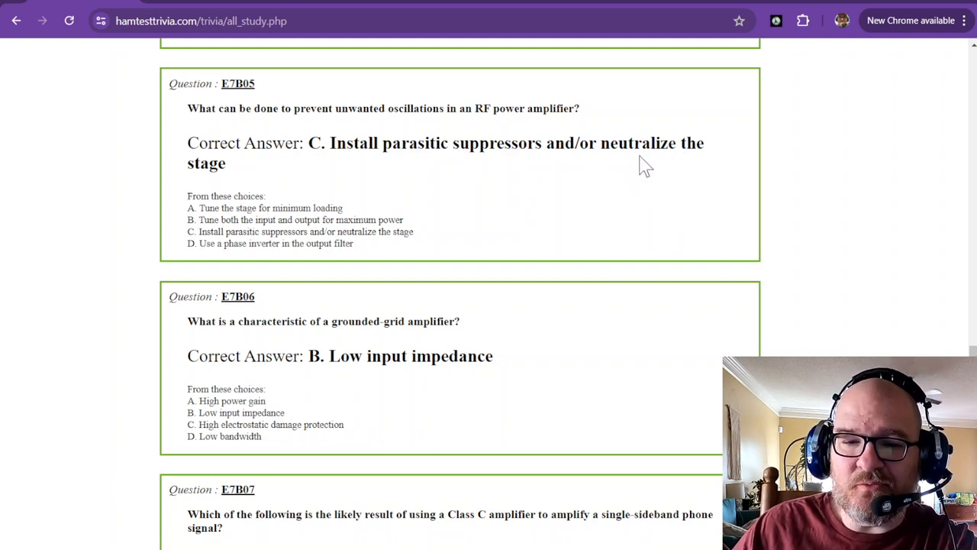
mouse_move(252, 238)
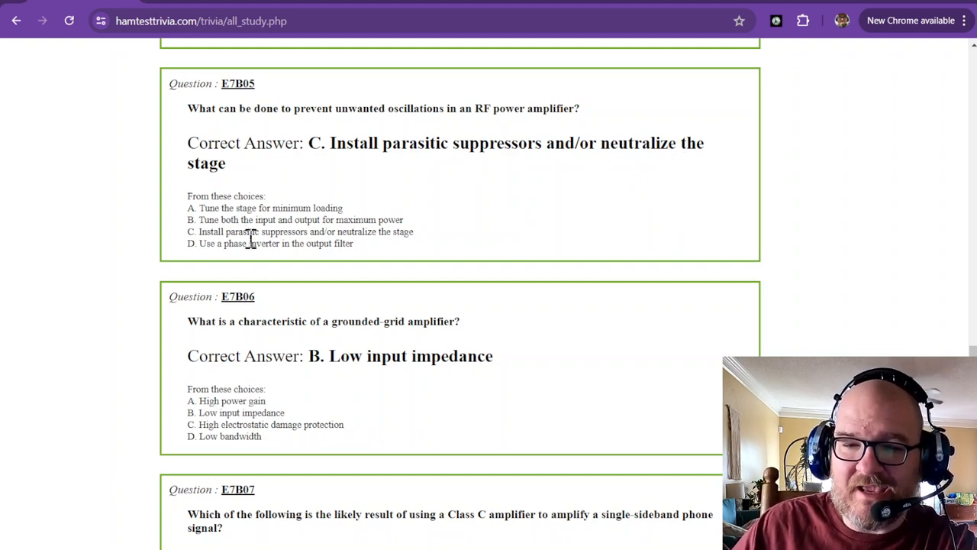
mouse_move(366, 237)
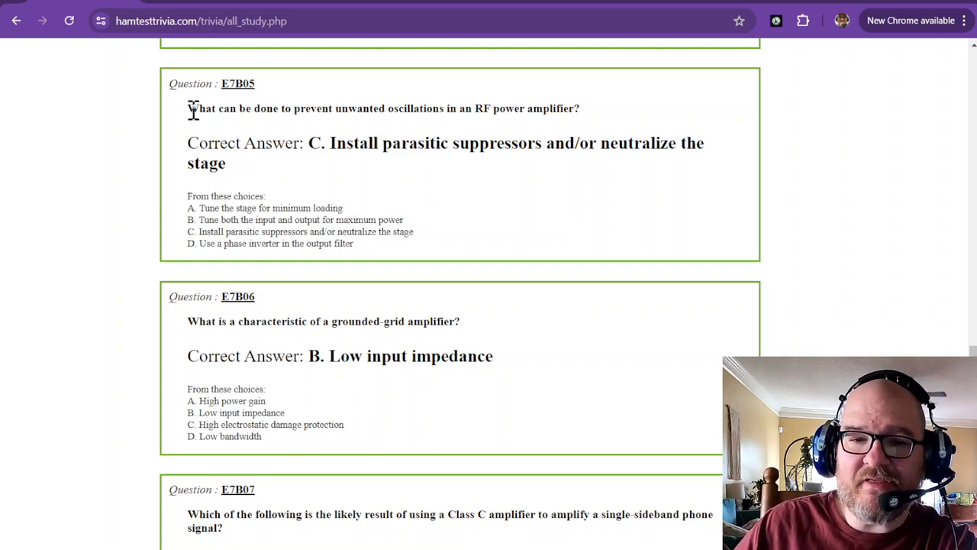
mouse_move(461, 187)
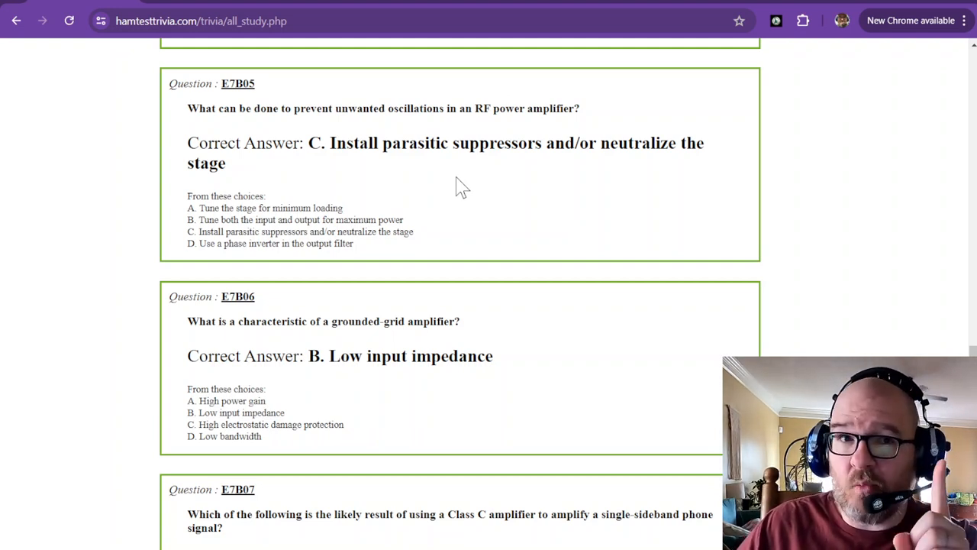
Step: Scroll the study list down so E7B06 on grounded-grid amplifiers sits at the top
scroll("down", 3)
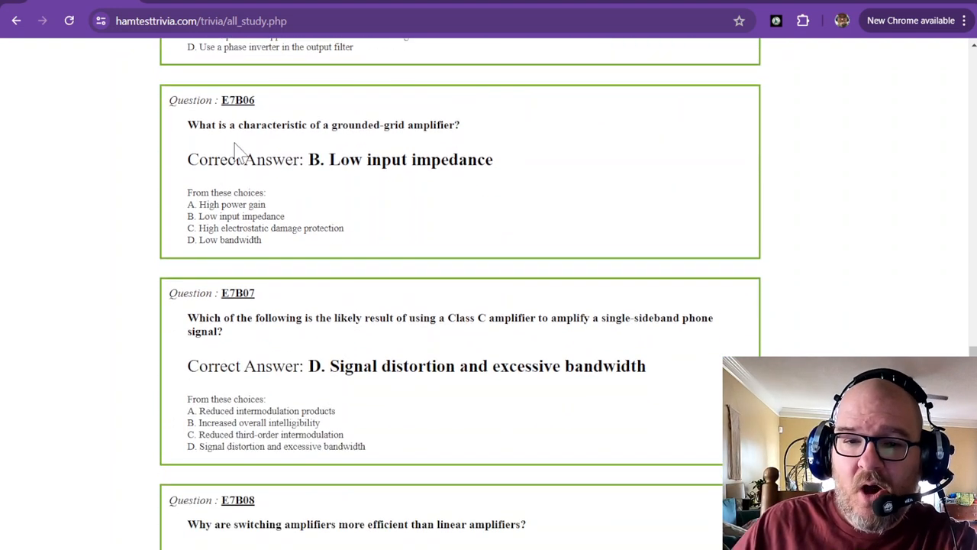
mouse_move(348, 128)
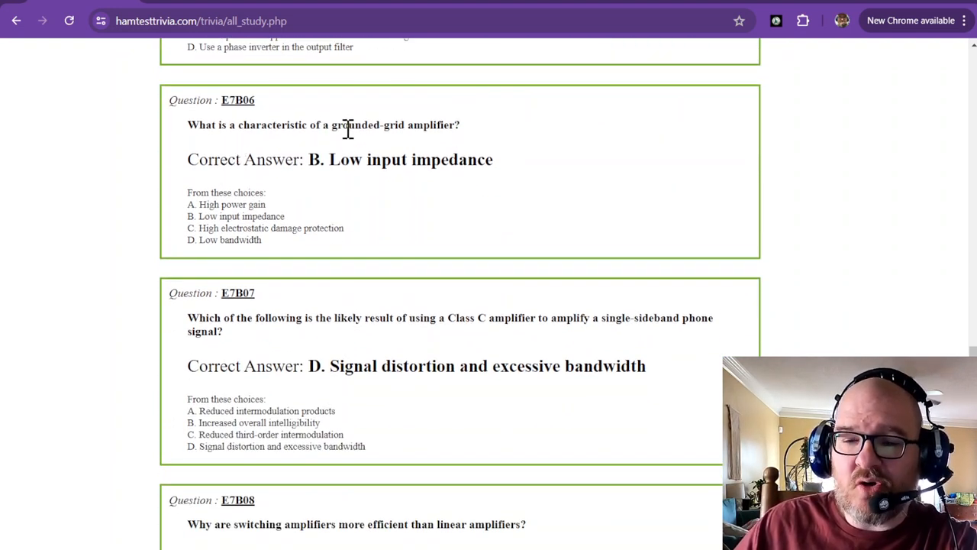
mouse_move(456, 125)
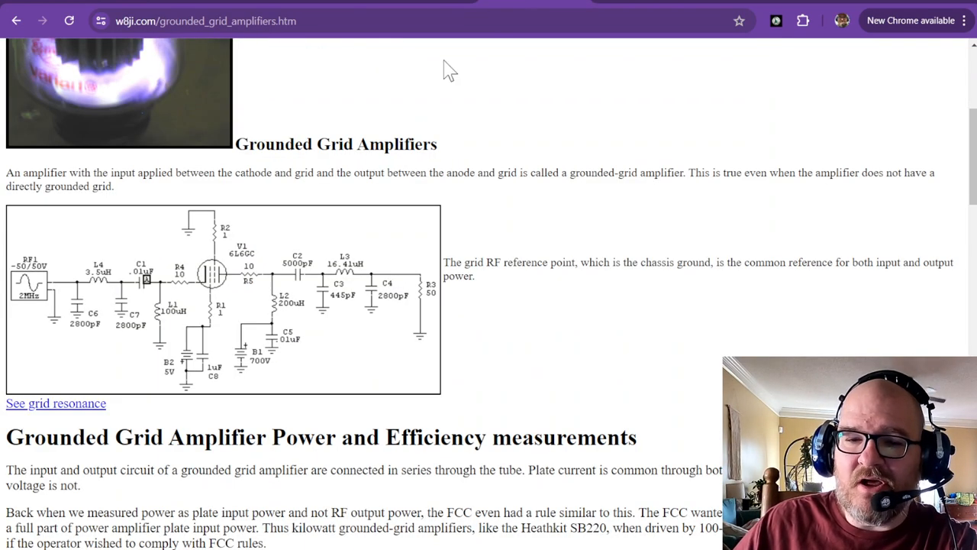
mouse_move(183, 303)
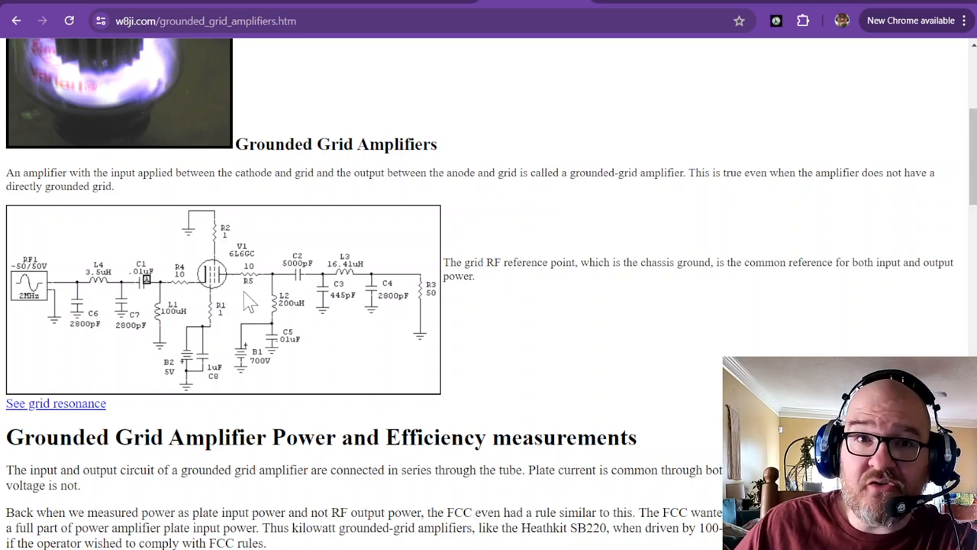
mouse_move(206, 256)
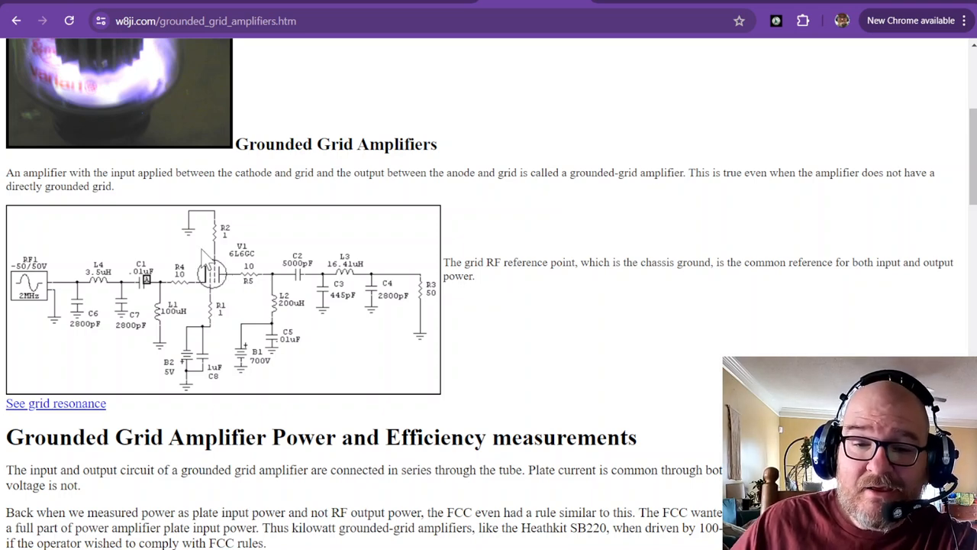
mouse_move(211, 293)
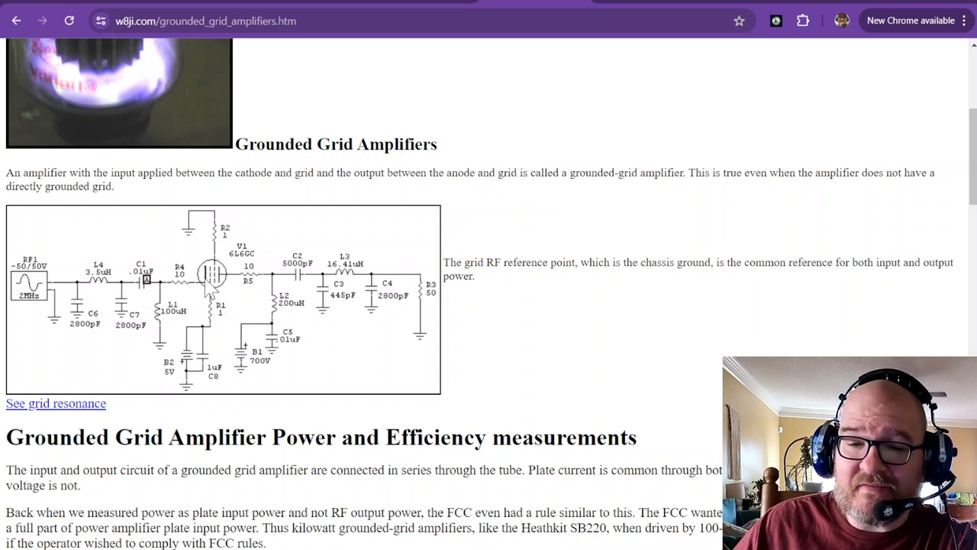
mouse_move(222, 287)
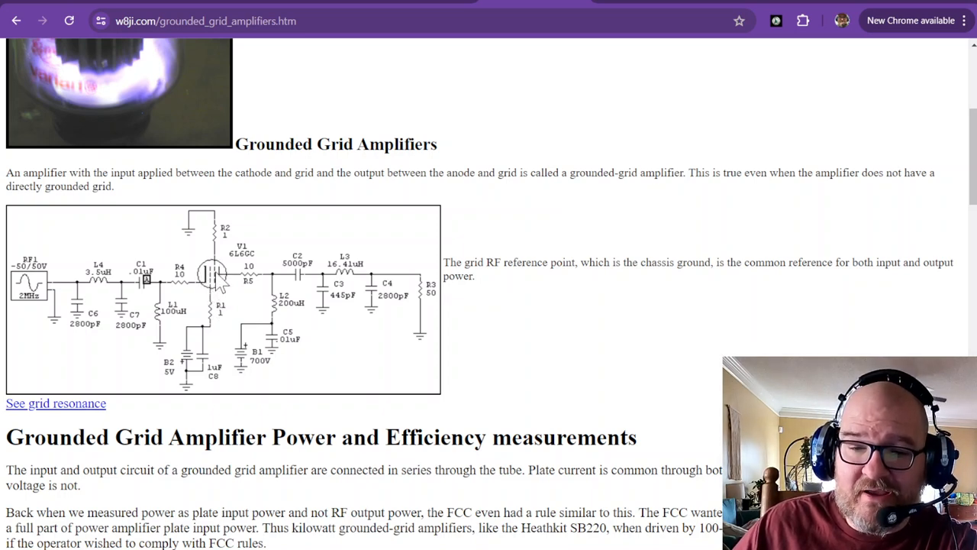
mouse_move(222, 287)
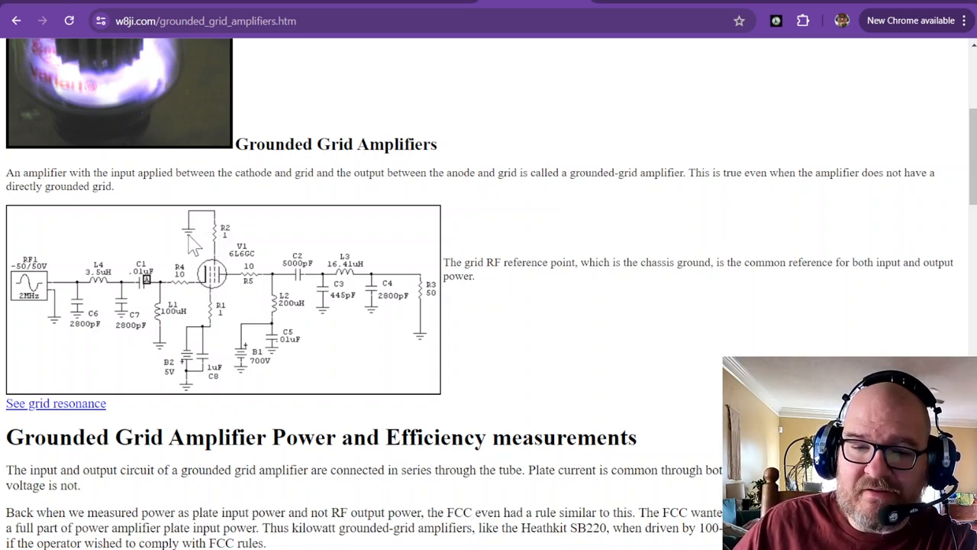
mouse_move(217, 287)
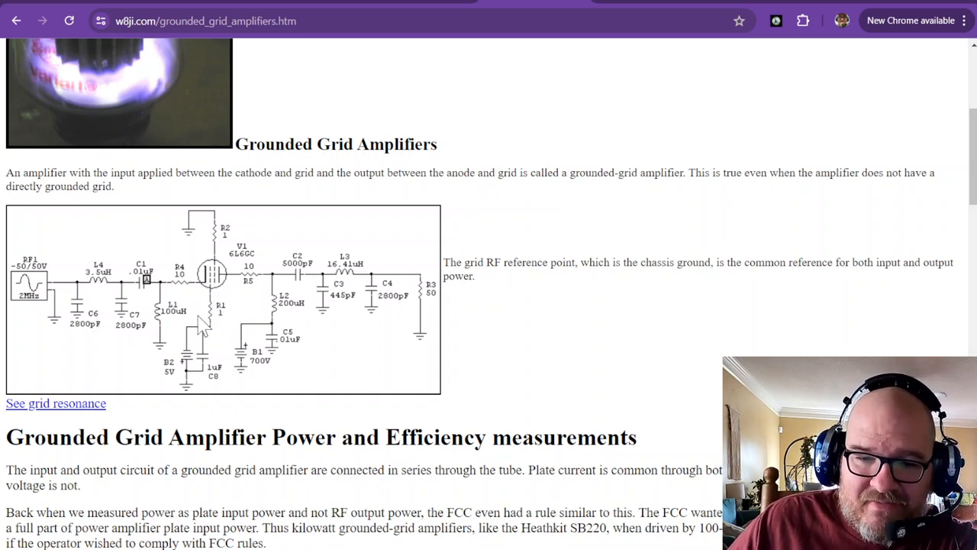
mouse_move(32, 296)
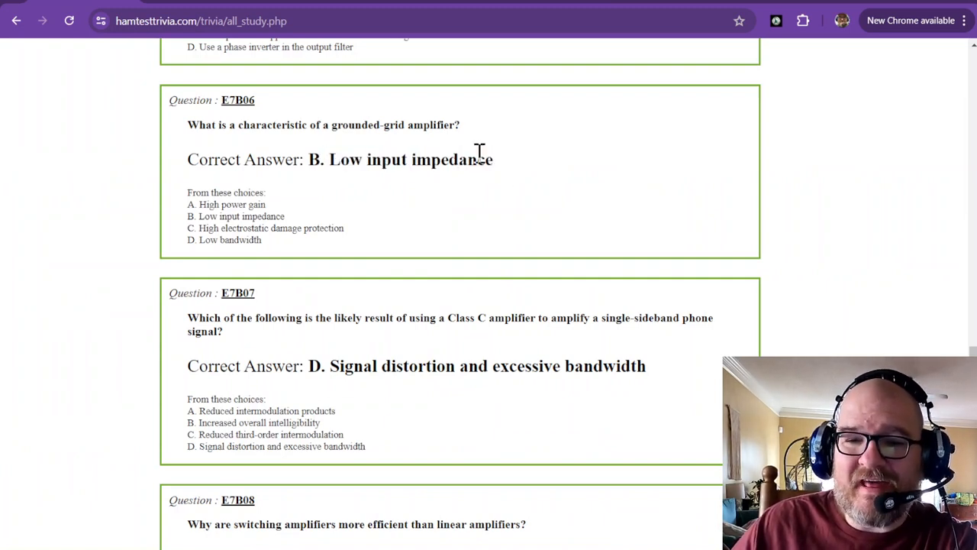
mouse_move(456, 125)
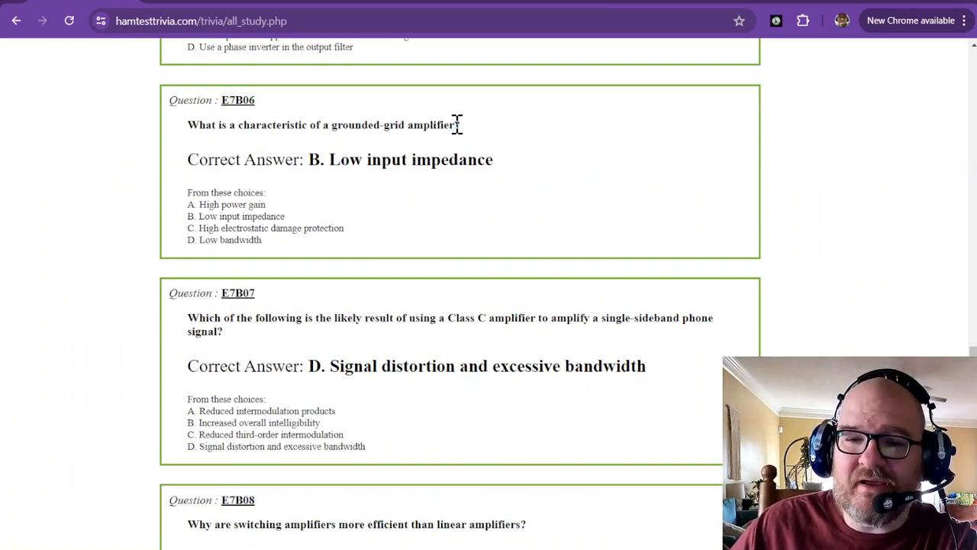
Step: Scroll down to E7B07 and highlight its Class C SSB answer text
scroll("down", 3)
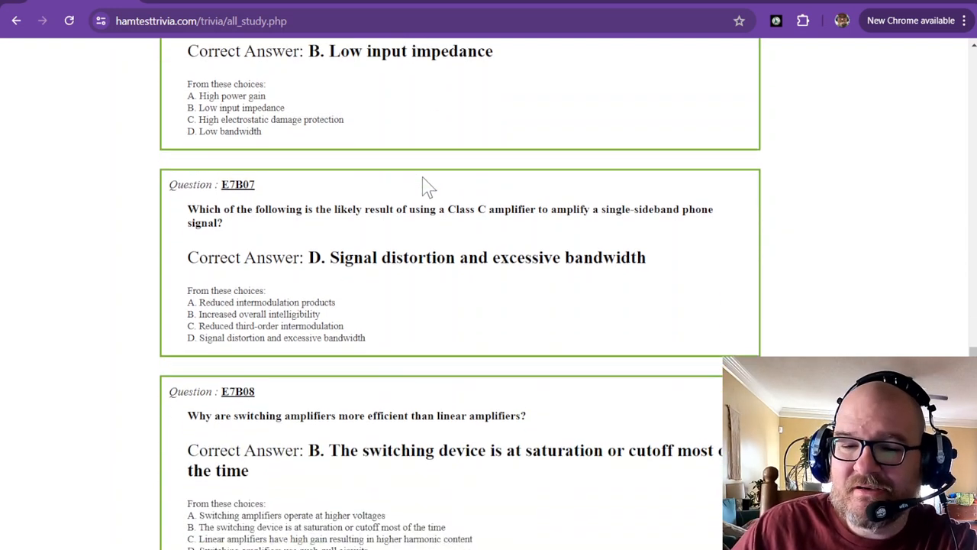
scroll("down", 3)
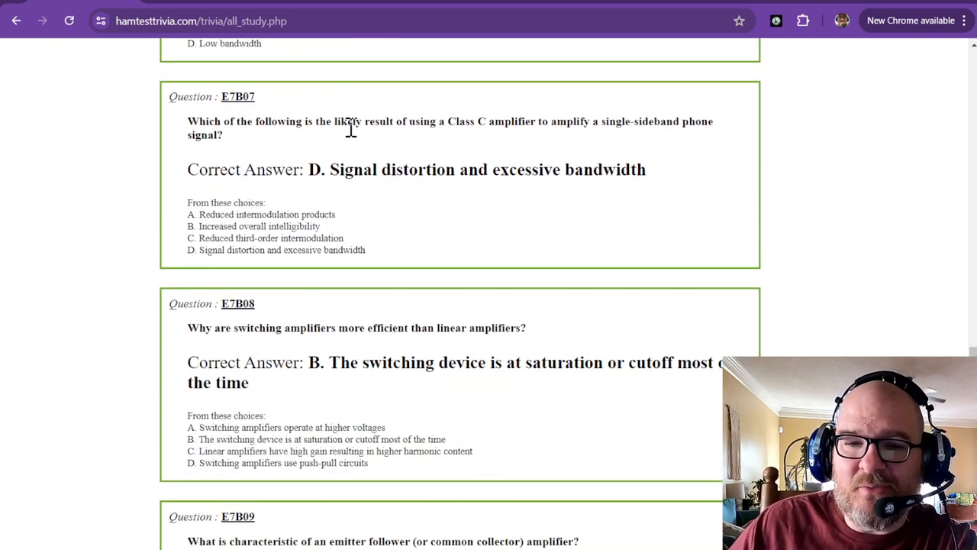
mouse_move(458, 120)
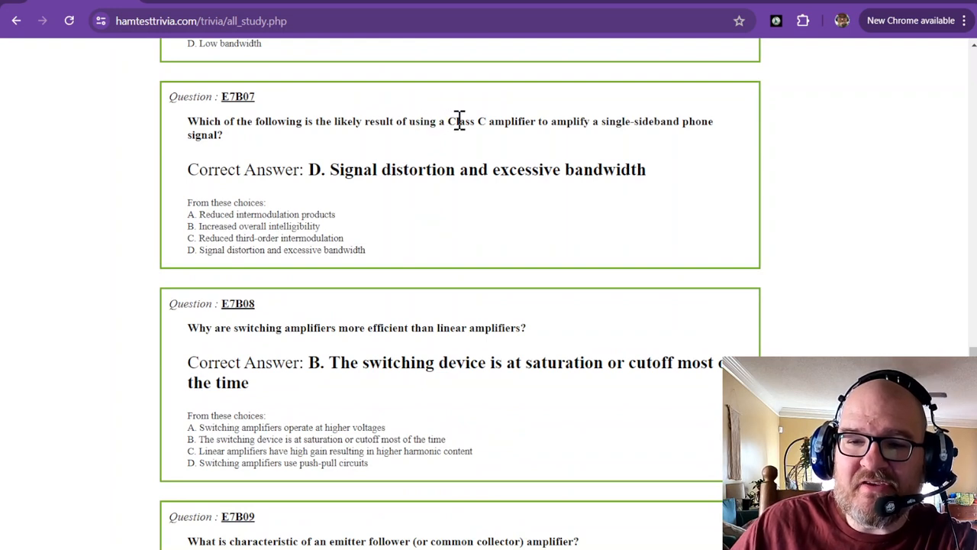
mouse_move(562, 126)
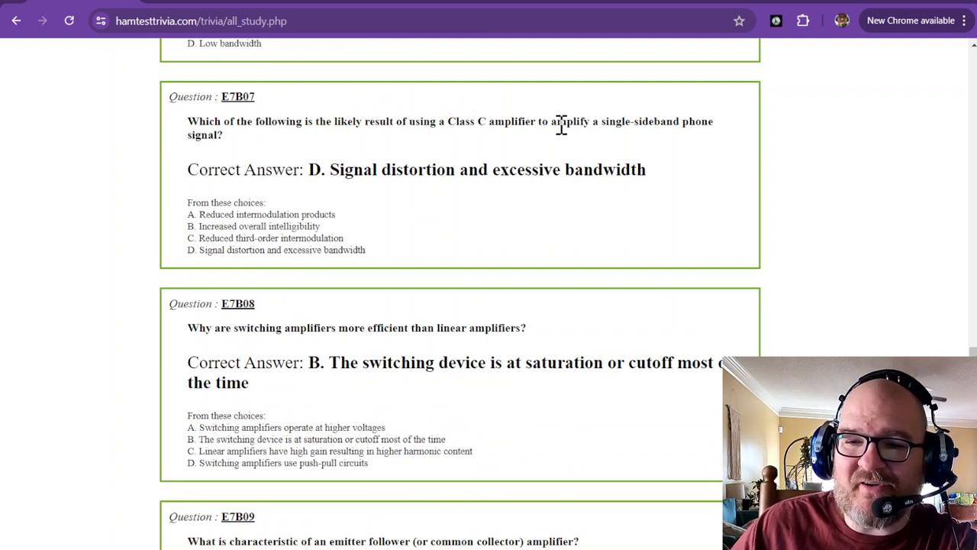
mouse_move(600, 125)
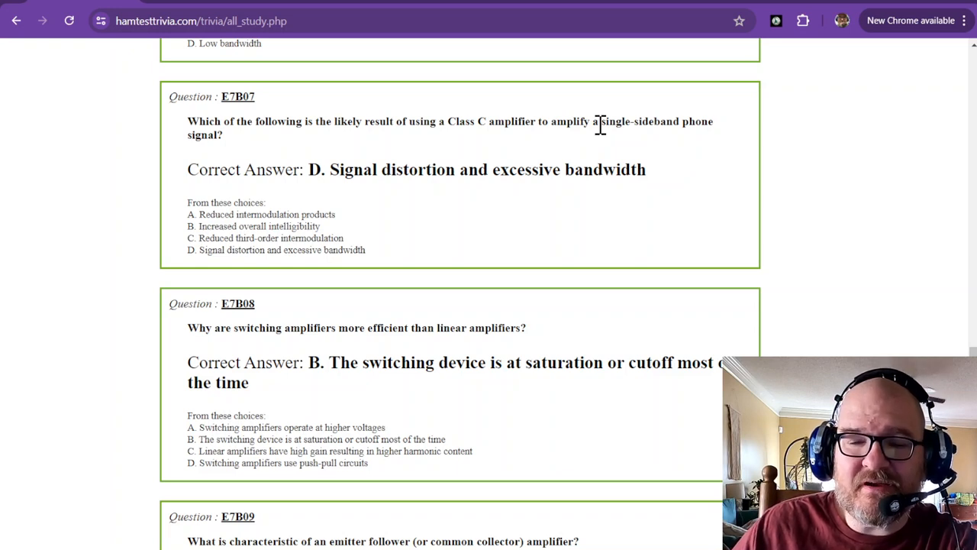
mouse_move(333, 162)
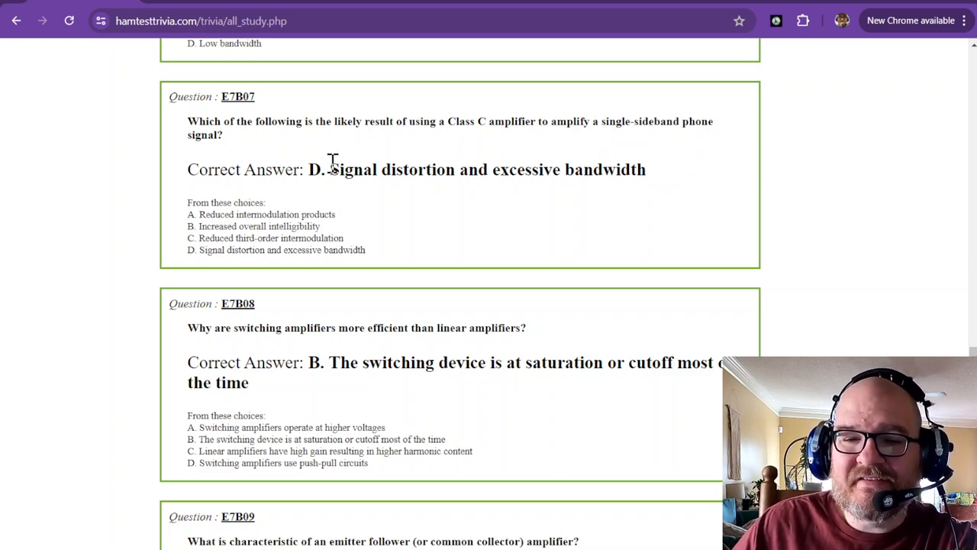
left_click_drag(330, 169, 646, 169)
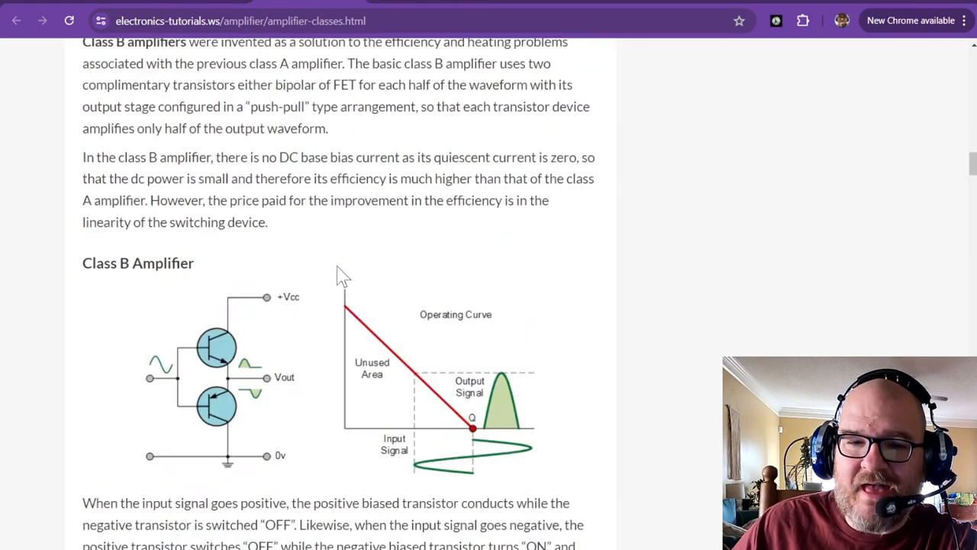
Step: Scroll up and down through the Class C, AB and B amplifier sections and their diagrams
scroll("down", 3)
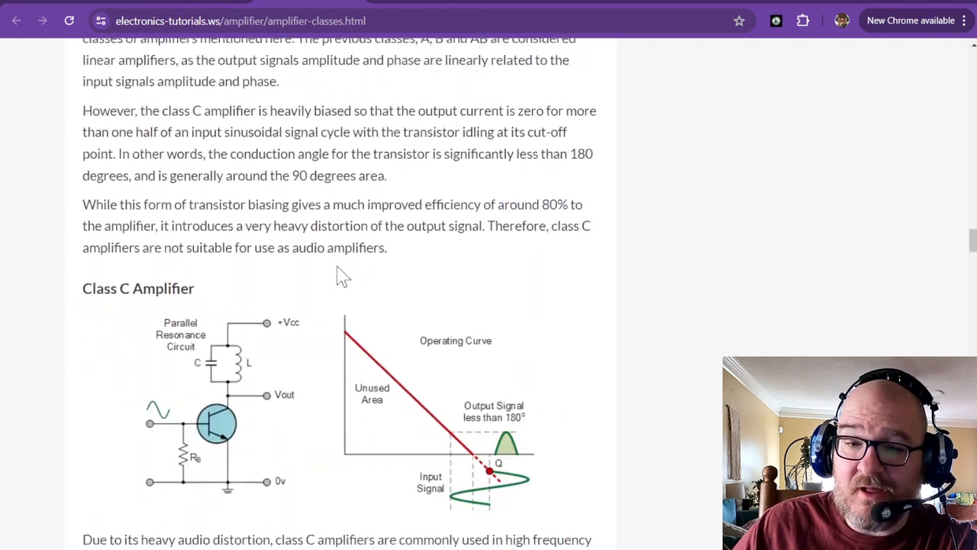
scroll("down", 3)
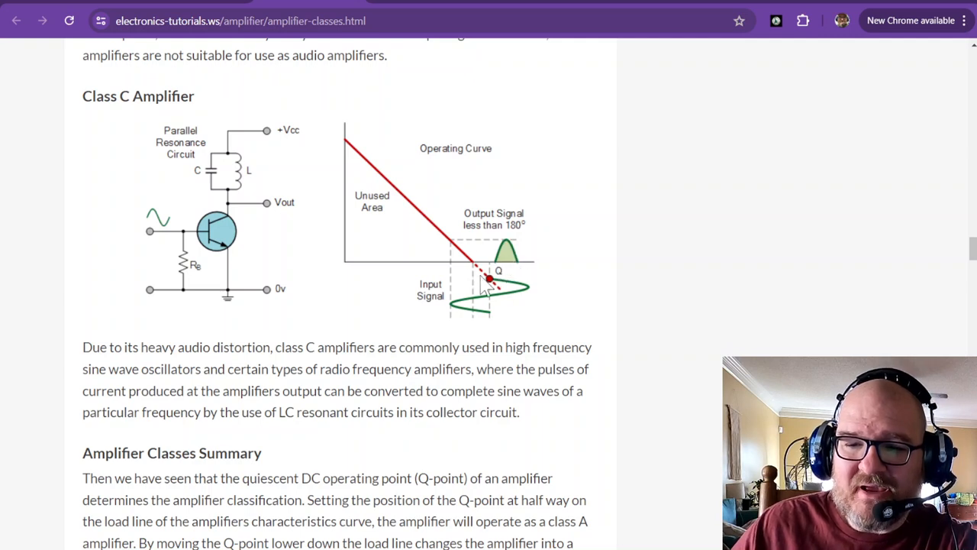
mouse_move(449, 316)
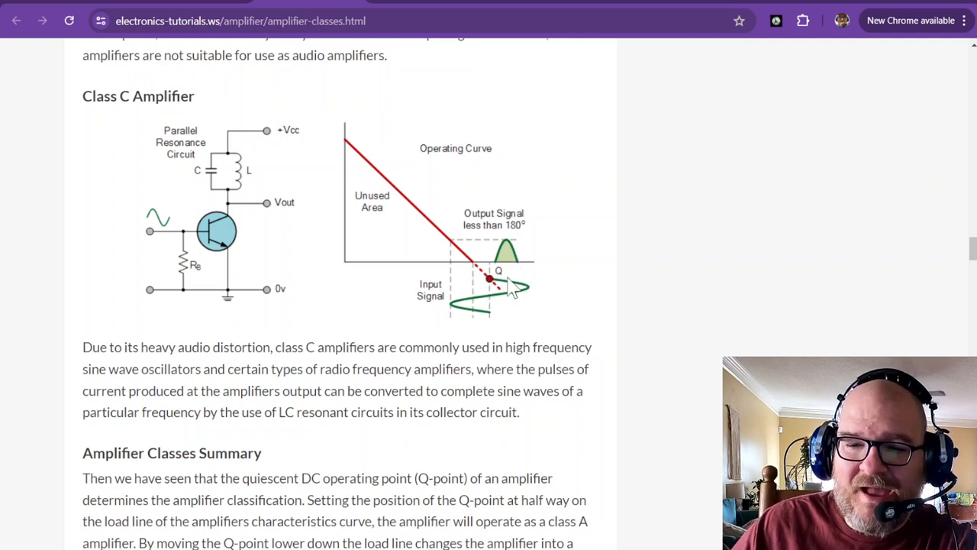
mouse_move(526, 296)
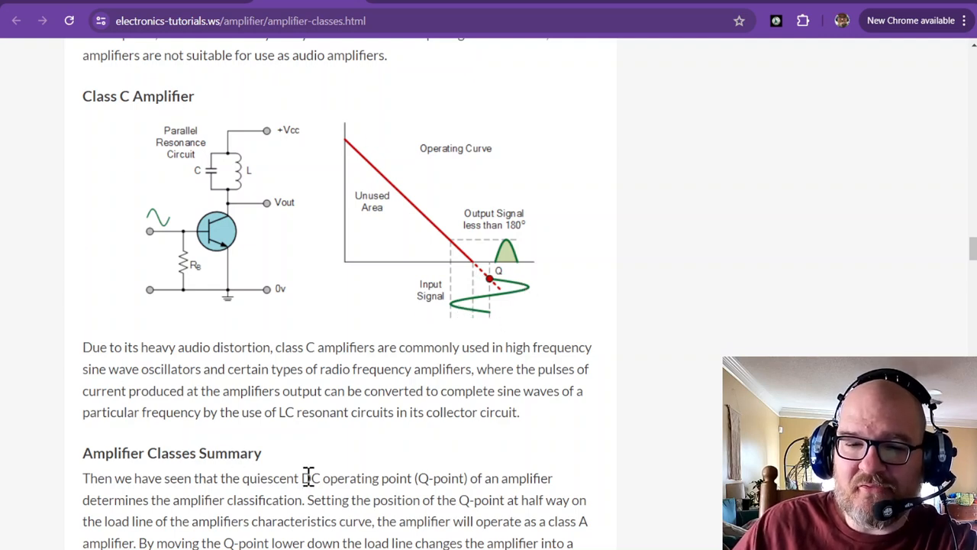
scroll("up", 3)
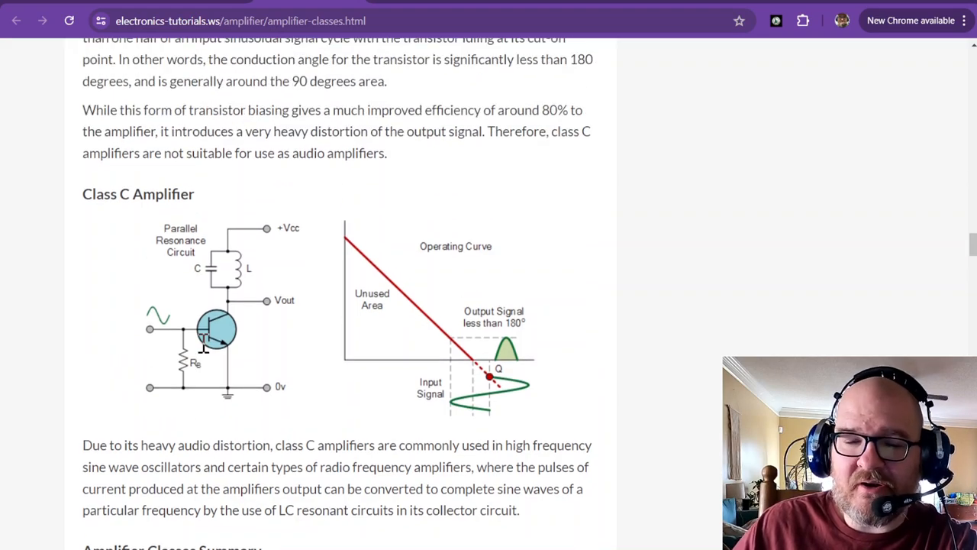
scroll("up", 3)
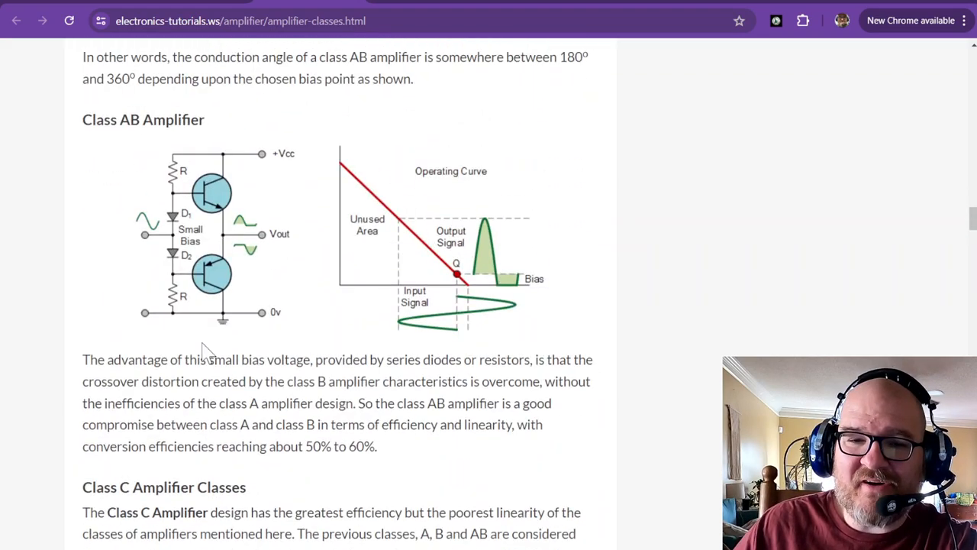
scroll("up", 3)
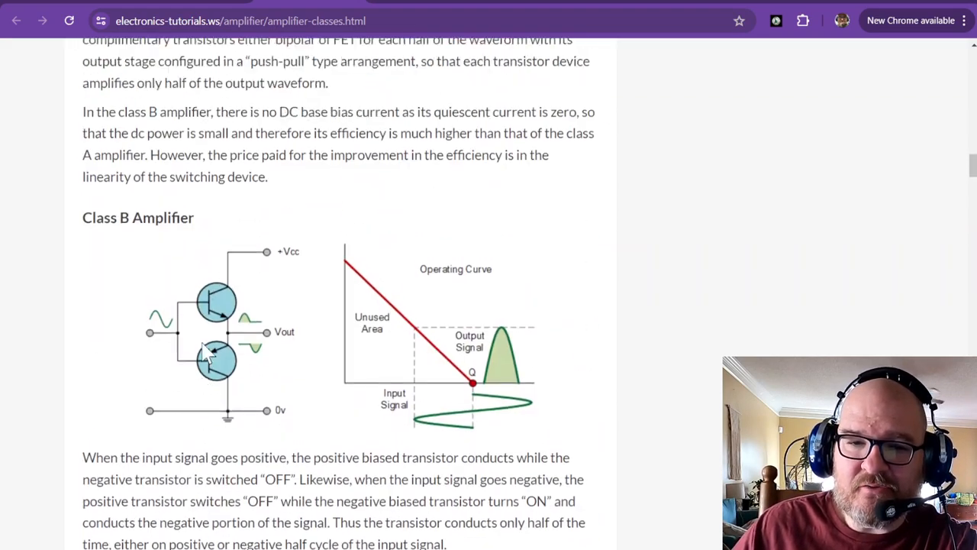
scroll("down", 3)
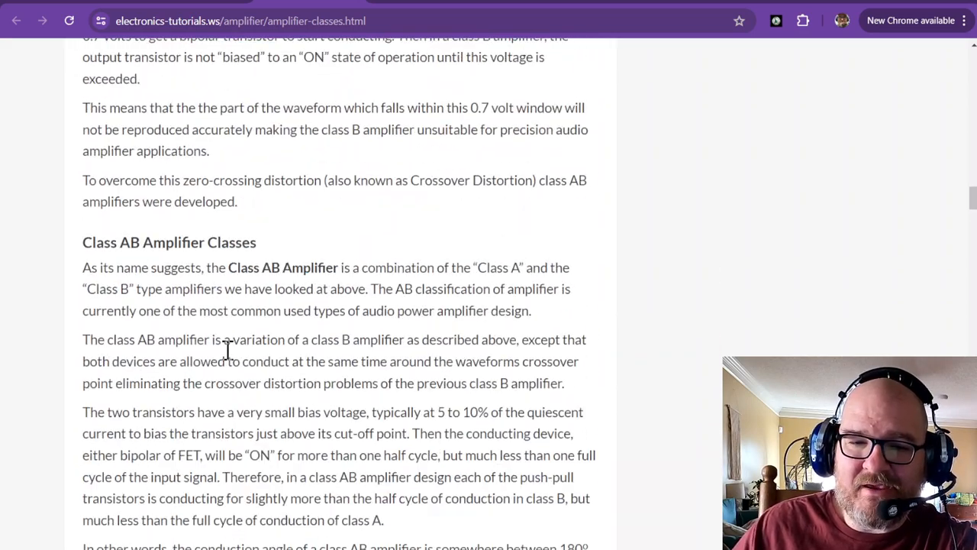
scroll("down", 3)
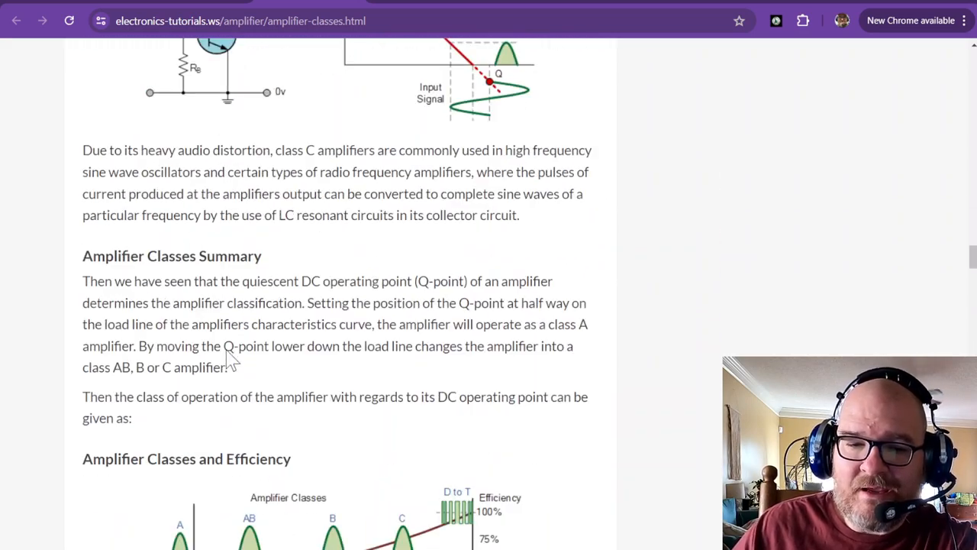
scroll("down", 3)
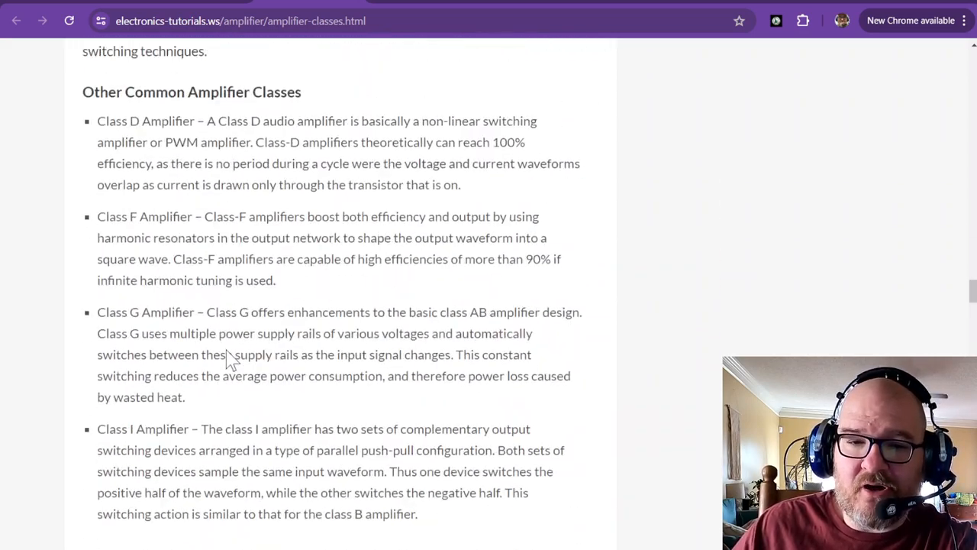
scroll("down", 3)
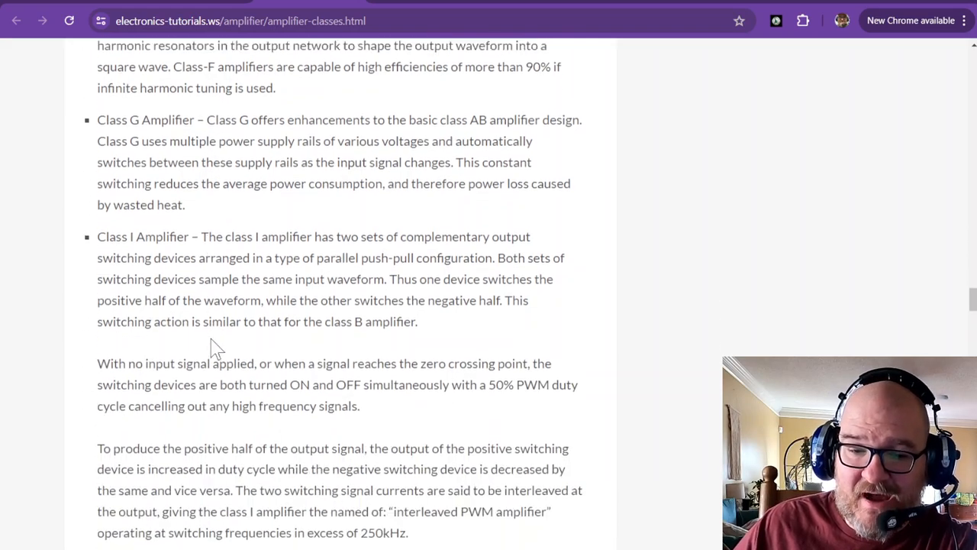
scroll("up", 3)
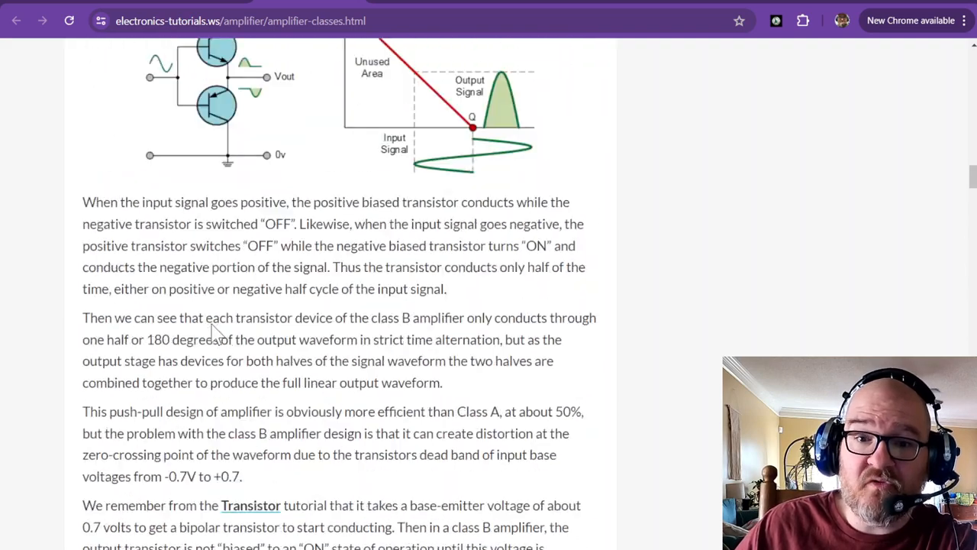
scroll("up", 3)
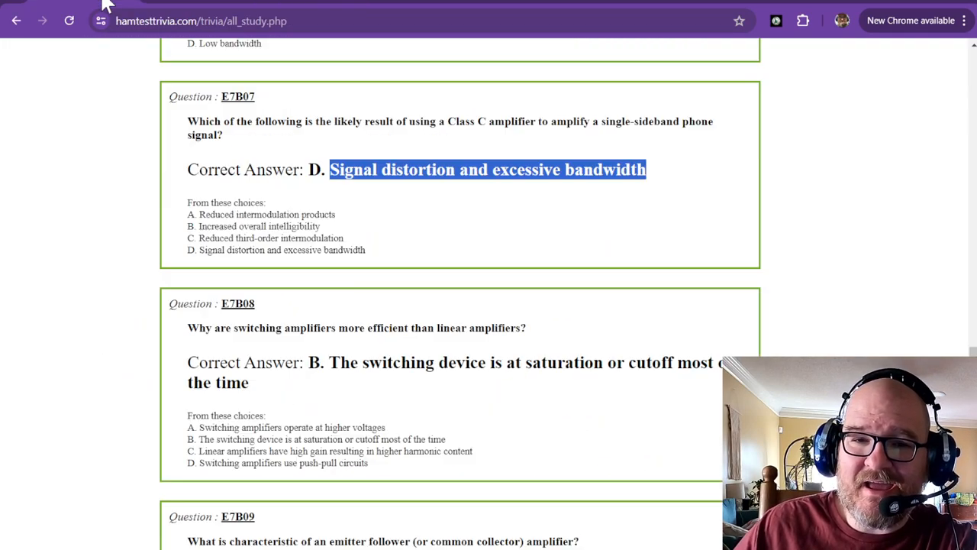
mouse_move(318, 149)
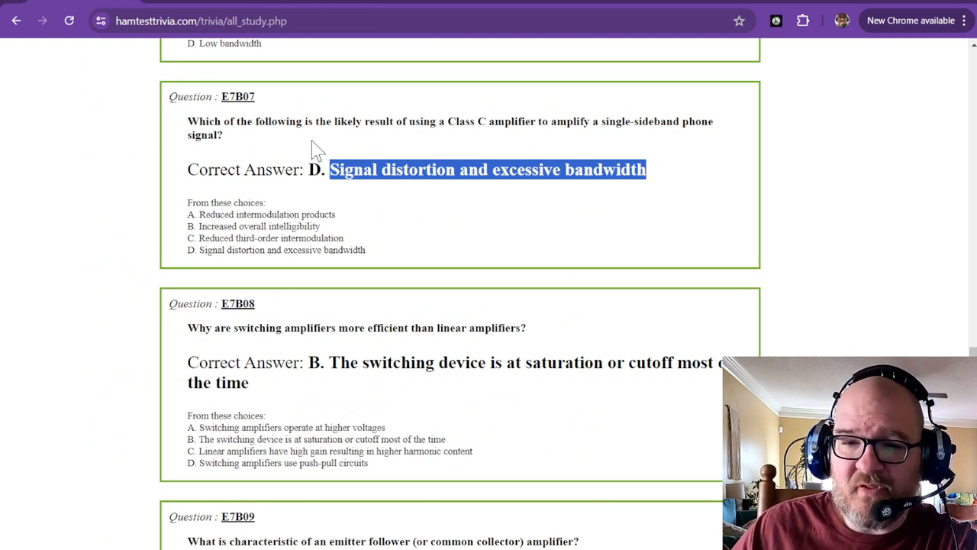
mouse_move(191, 123)
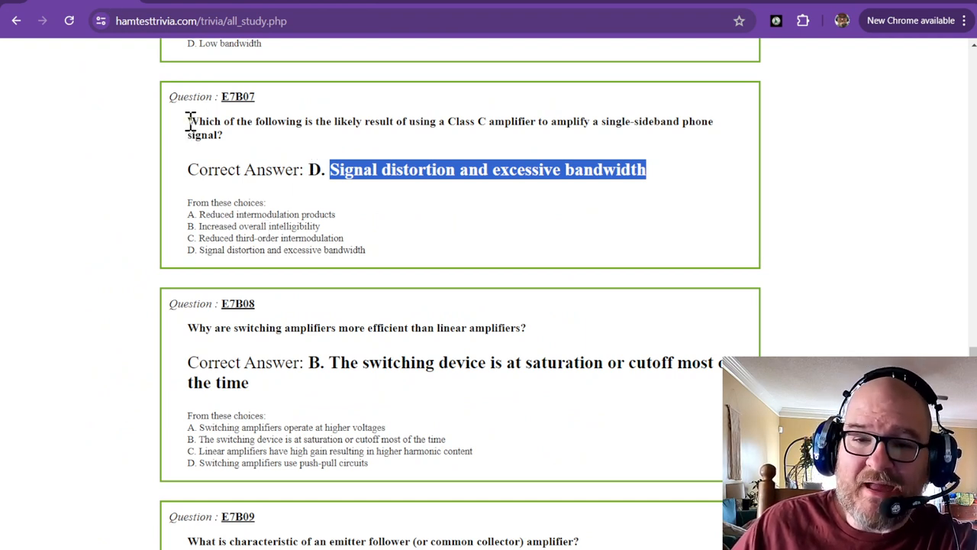
Step: Clear the old selection and highlight E7B07's answer, Signal distortion and excessive bandwidth
left_click_drag(186, 121, 394, 121)
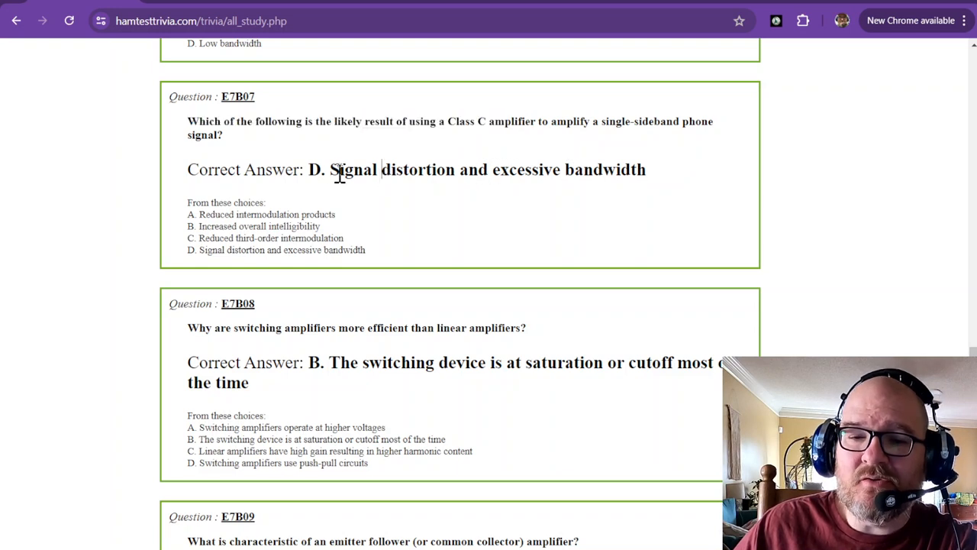
left_click_drag(328, 169, 470, 170)
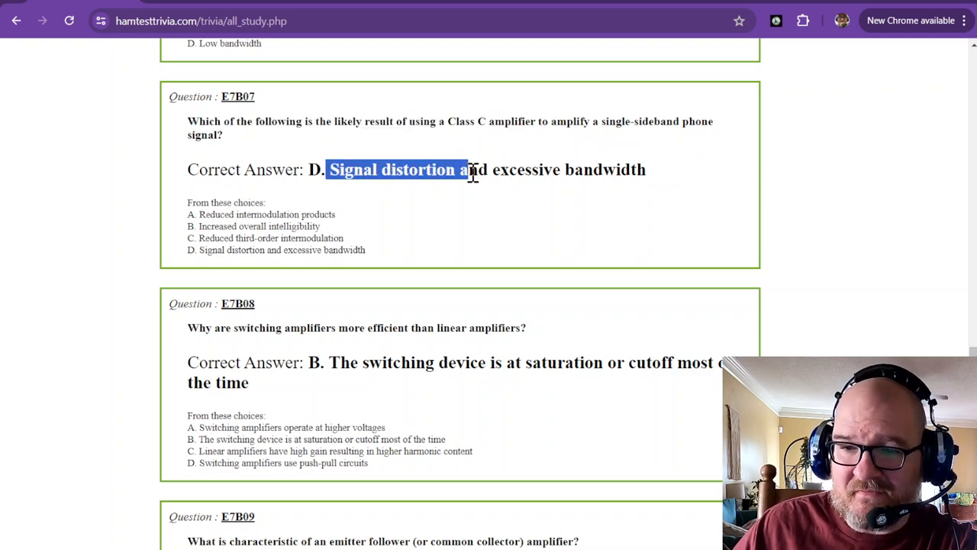
left_click_drag(466, 170, 649, 170)
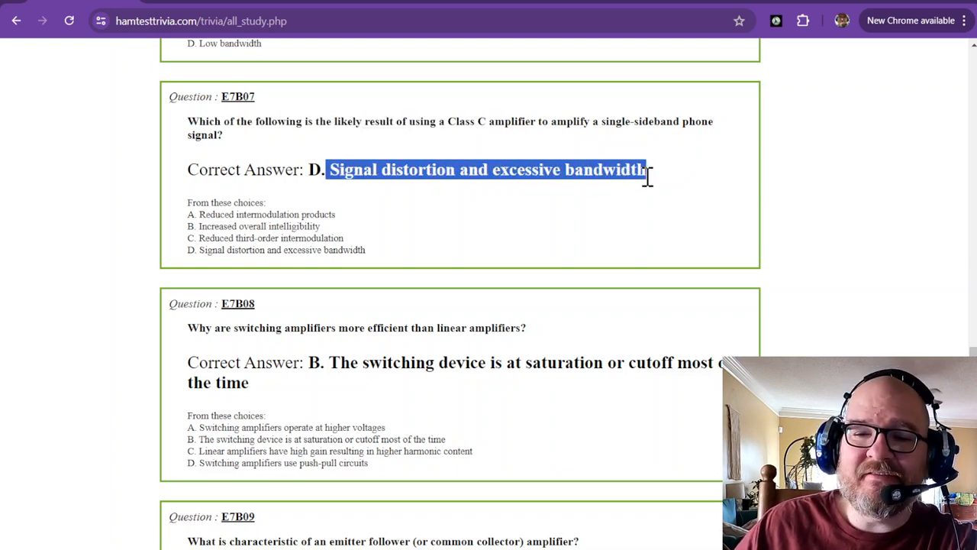
Step: Scroll down to E7B08 on switching amplifier efficiency and its correct answer
scroll("down", 3)
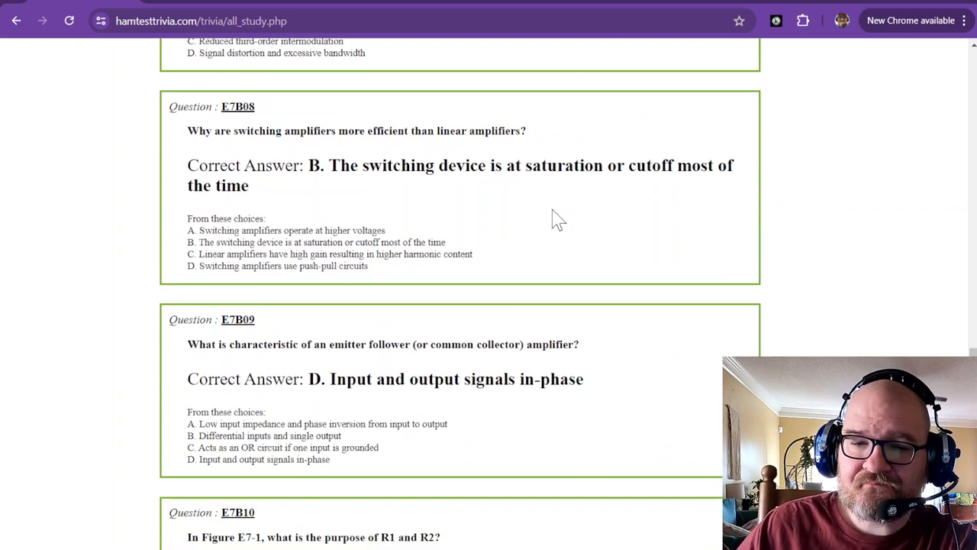
mouse_move(289, 136)
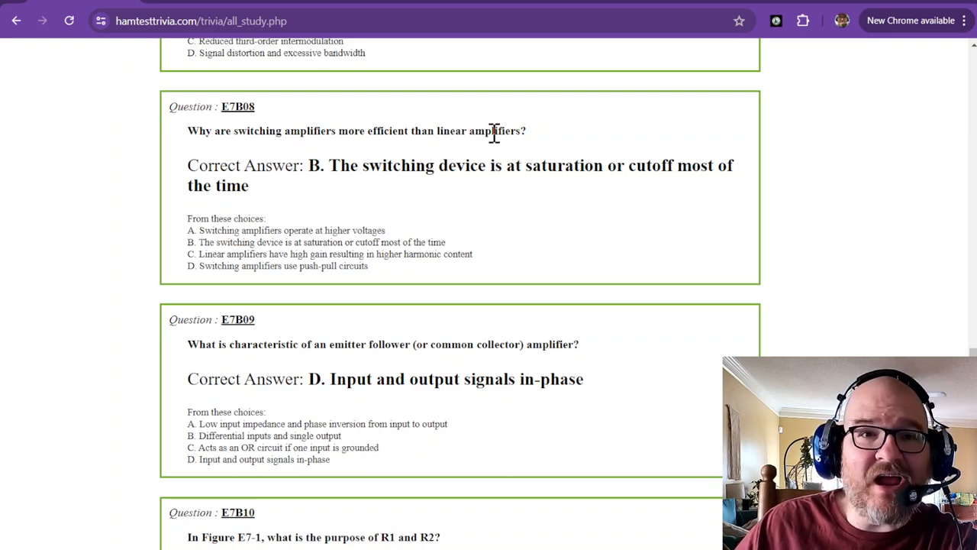
mouse_move(359, 190)
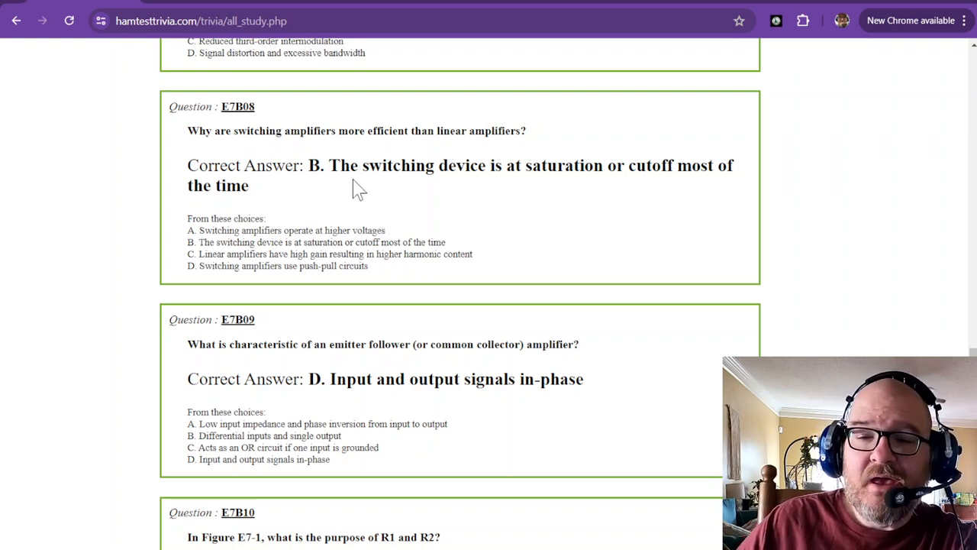
mouse_move(461, 168)
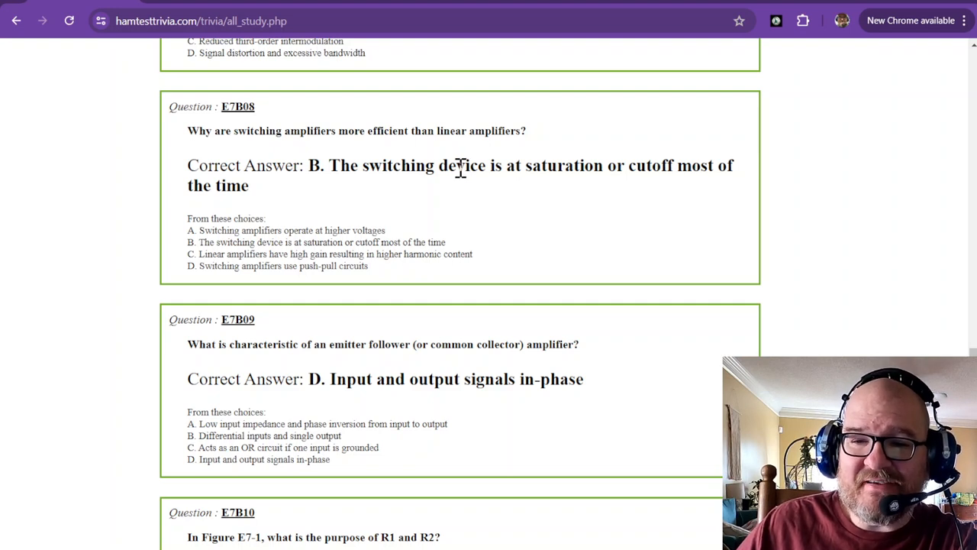
mouse_move(555, 165)
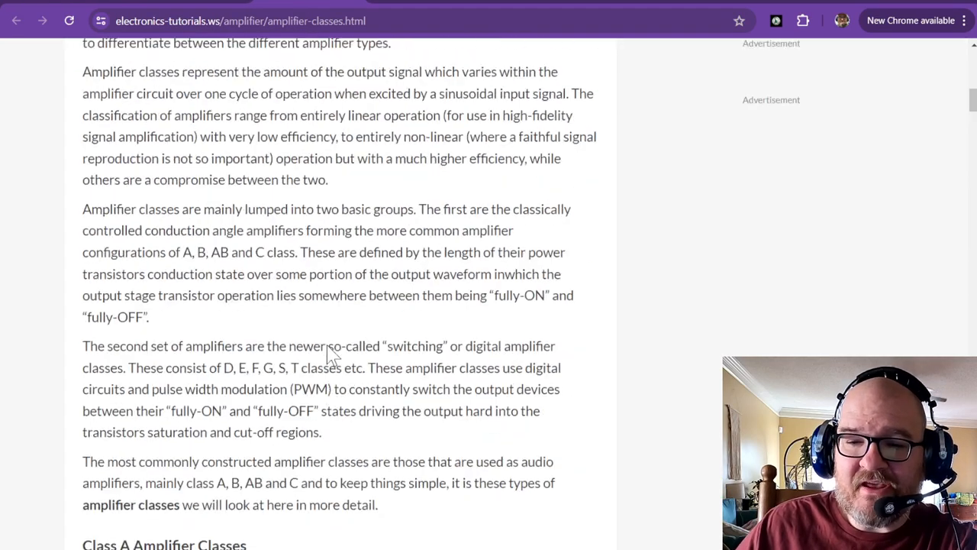
Step: Scroll the amplifier-classes page down to the Amplifier Classes and Efficiency chart
scroll("down", 3)
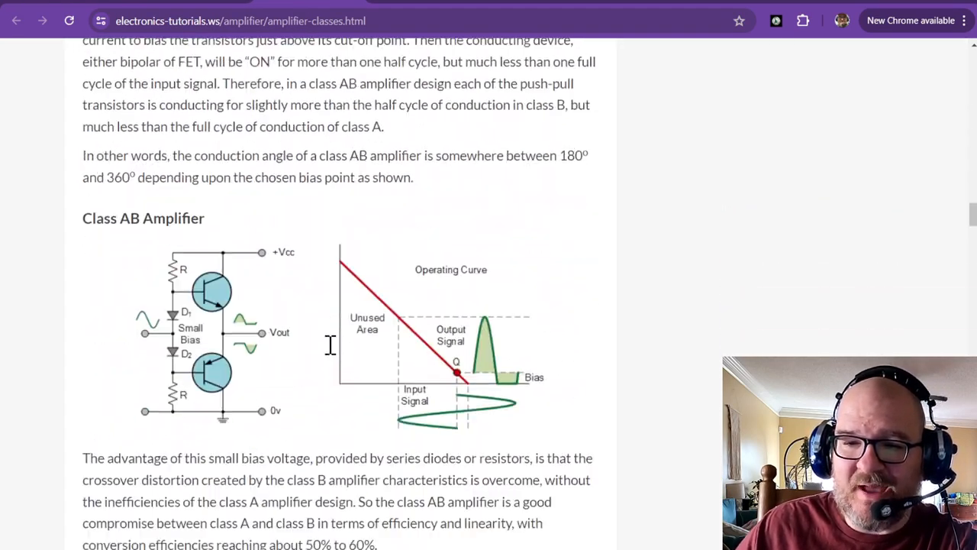
scroll("down", 3)
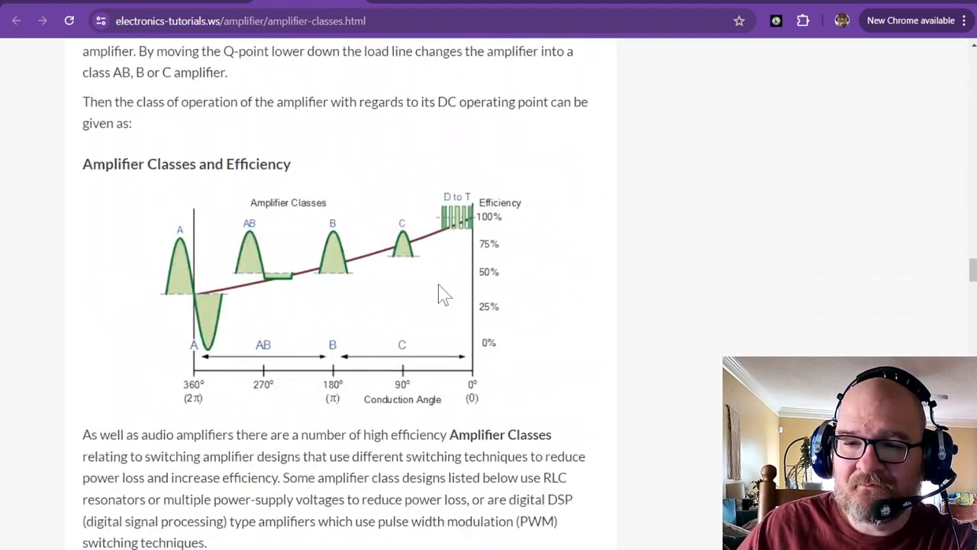
mouse_move(455, 242)
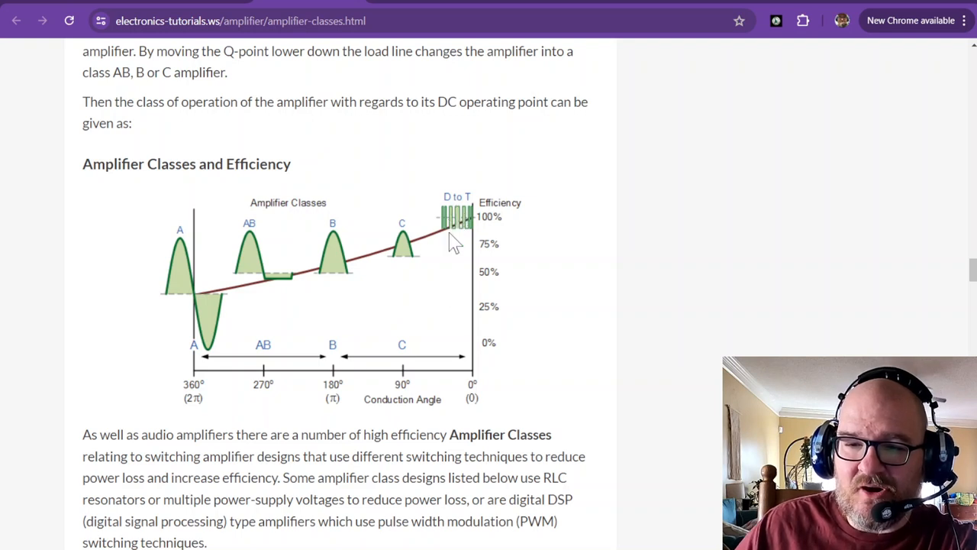
mouse_move(458, 232)
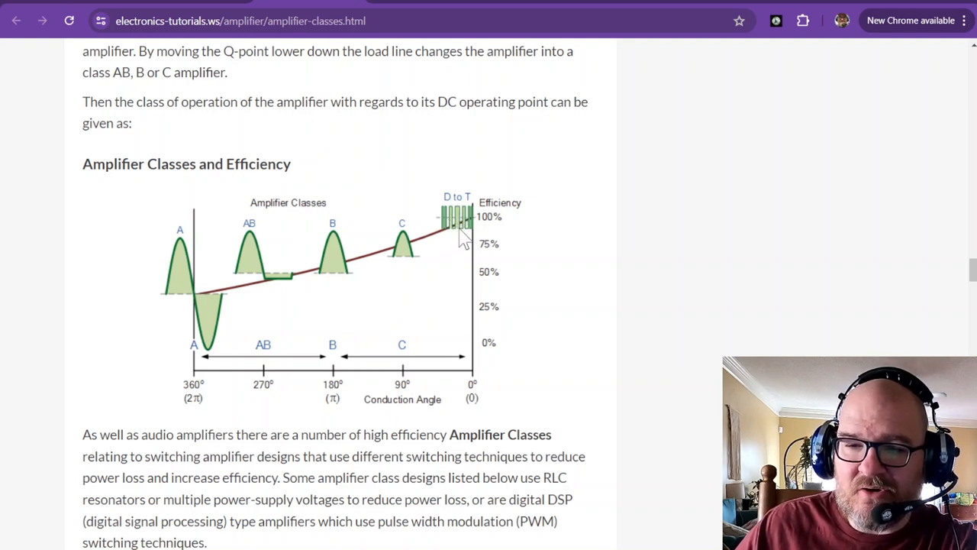
mouse_move(455, 241)
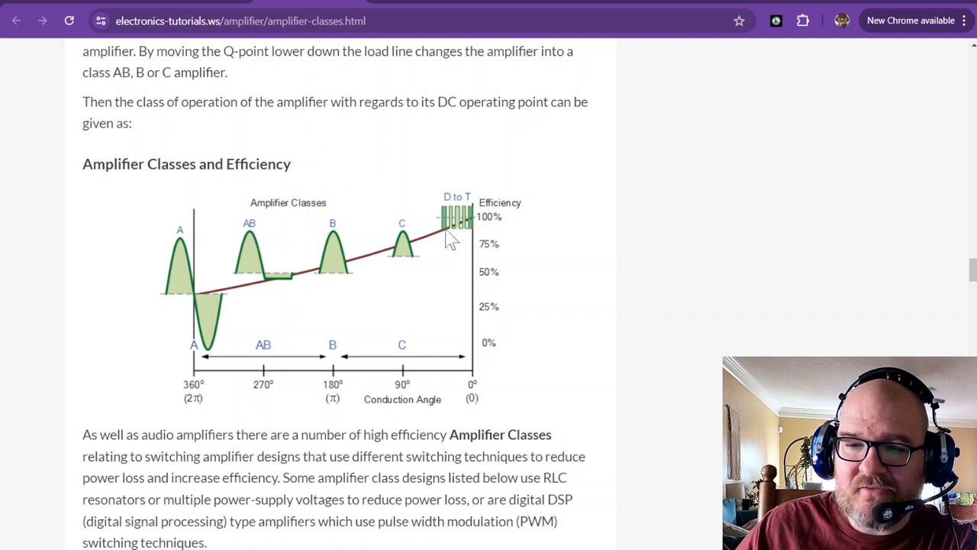
mouse_move(457, 243)
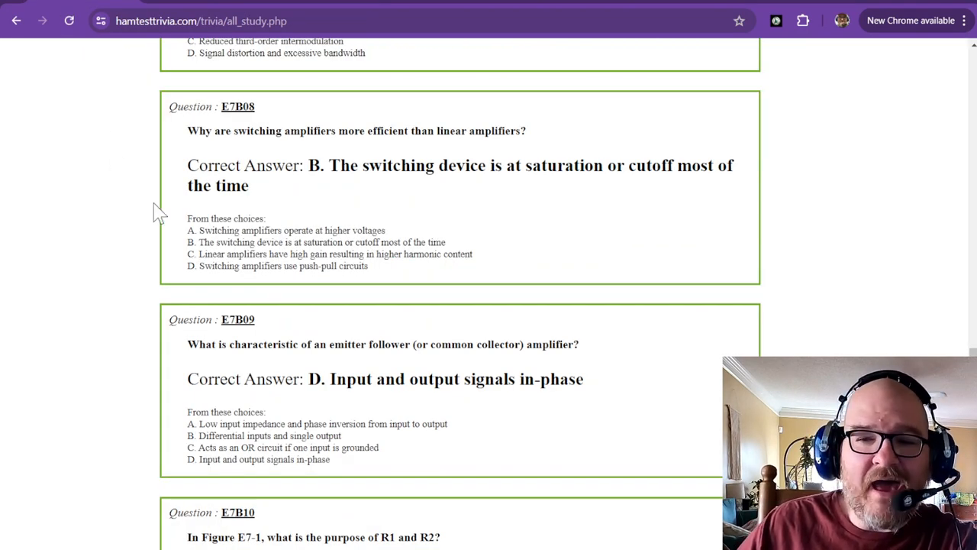
mouse_move(309, 151)
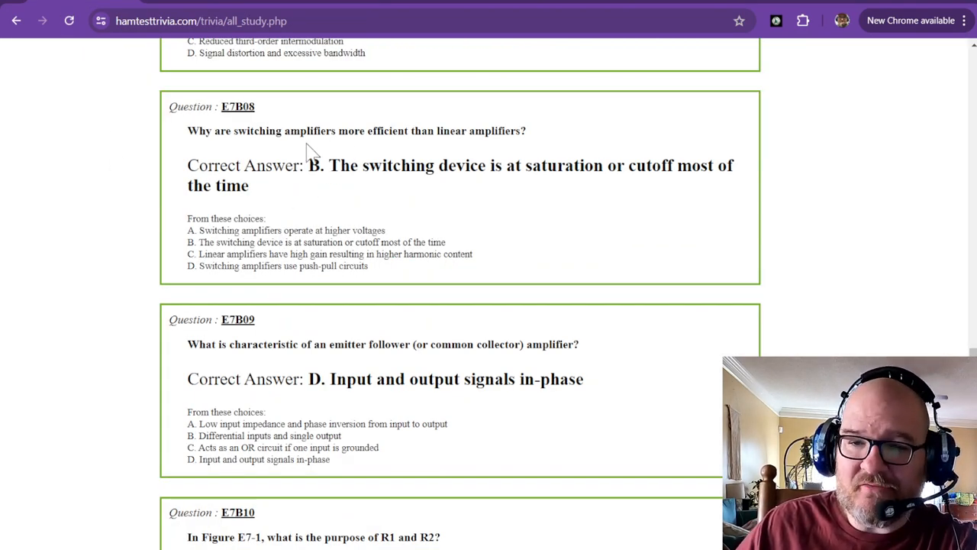
mouse_move(534, 165)
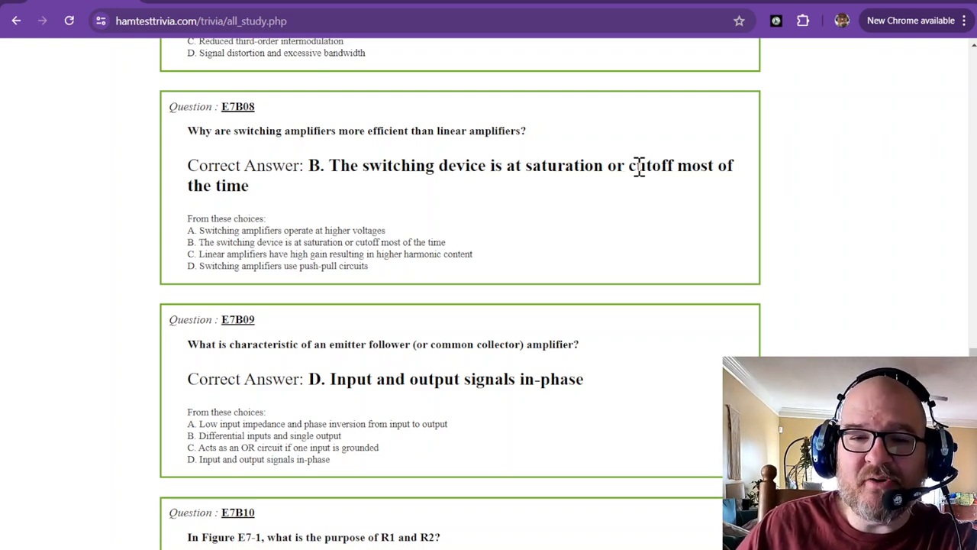
mouse_move(309, 135)
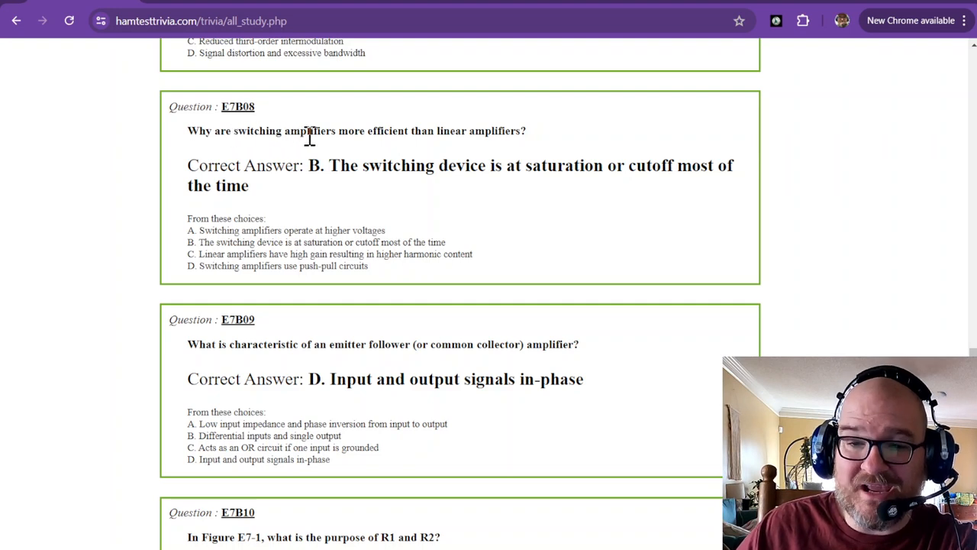
mouse_move(342, 134)
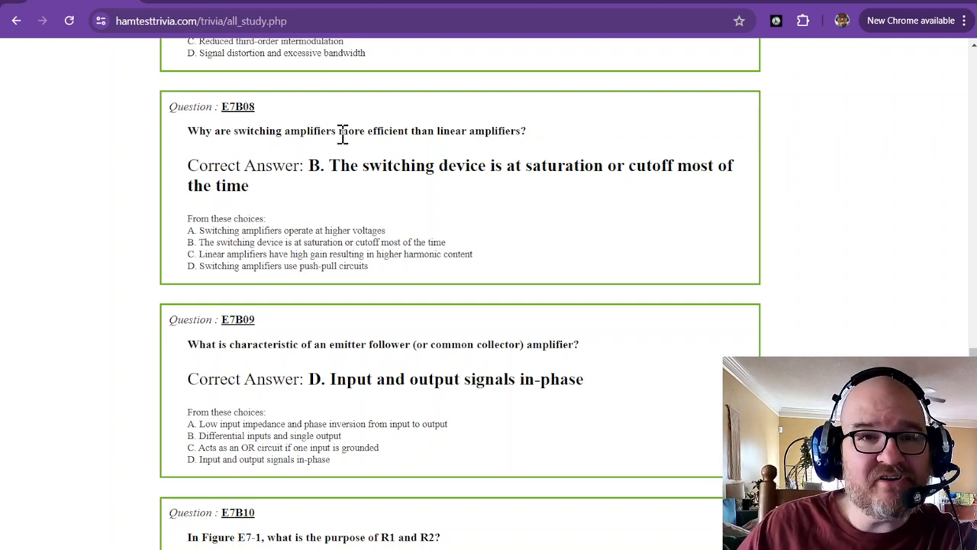
mouse_move(348, 153)
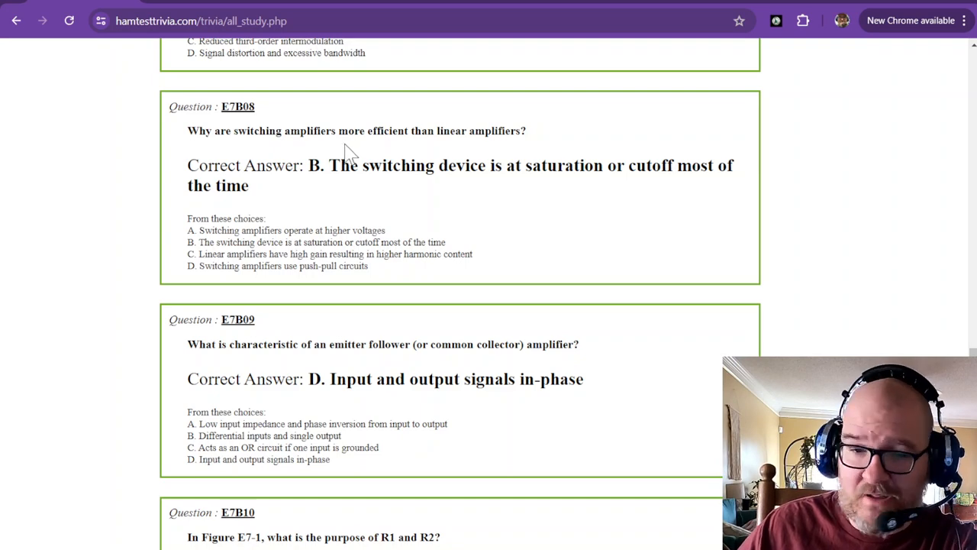
Step: Scroll past E7B08 so E7B09 on emitter followers reaches the top of the list
scroll("down", 3)
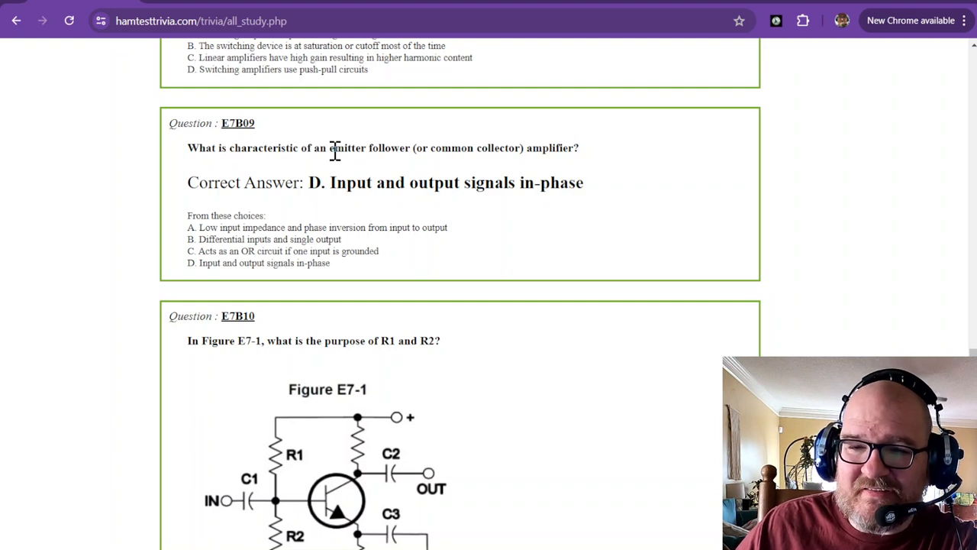
mouse_move(468, 151)
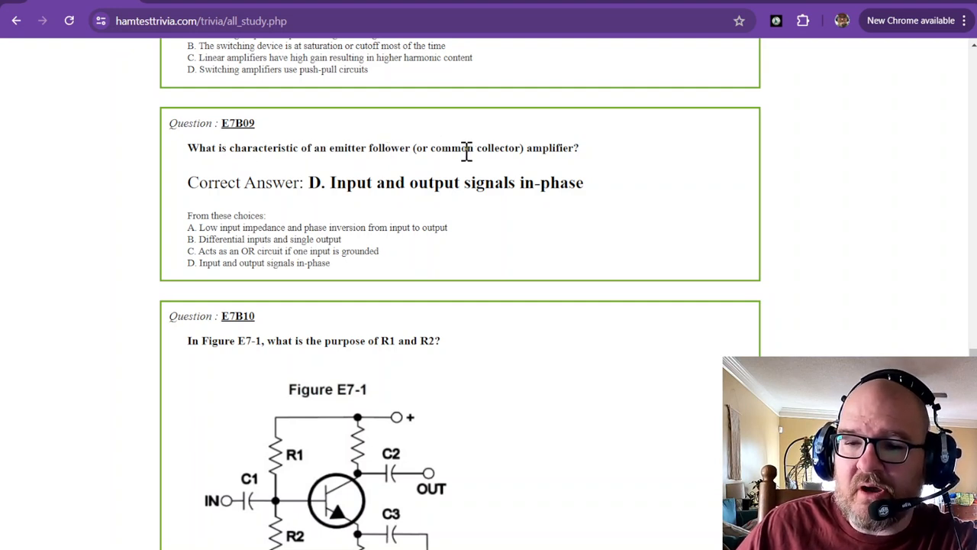
mouse_move(547, 146)
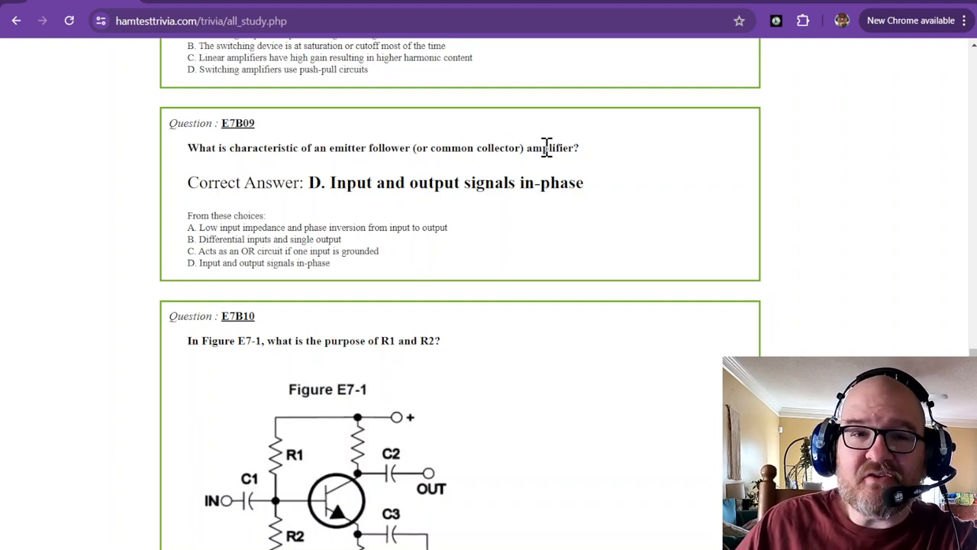
mouse_move(534, 150)
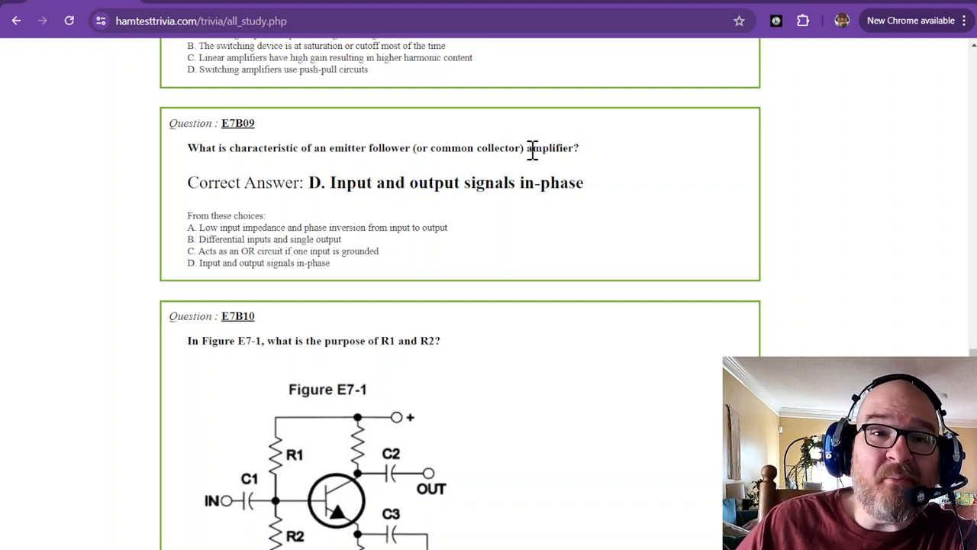
mouse_move(383, 182)
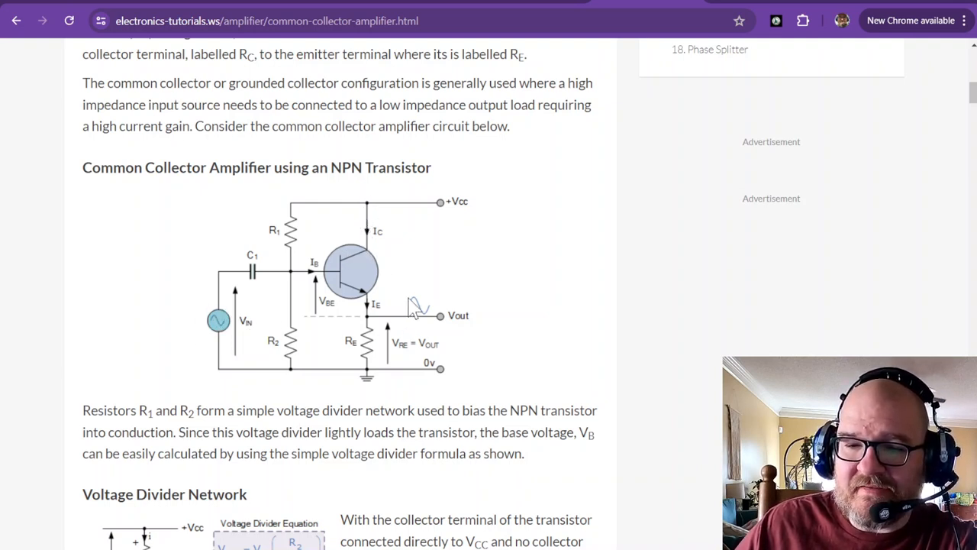
mouse_move(424, 316)
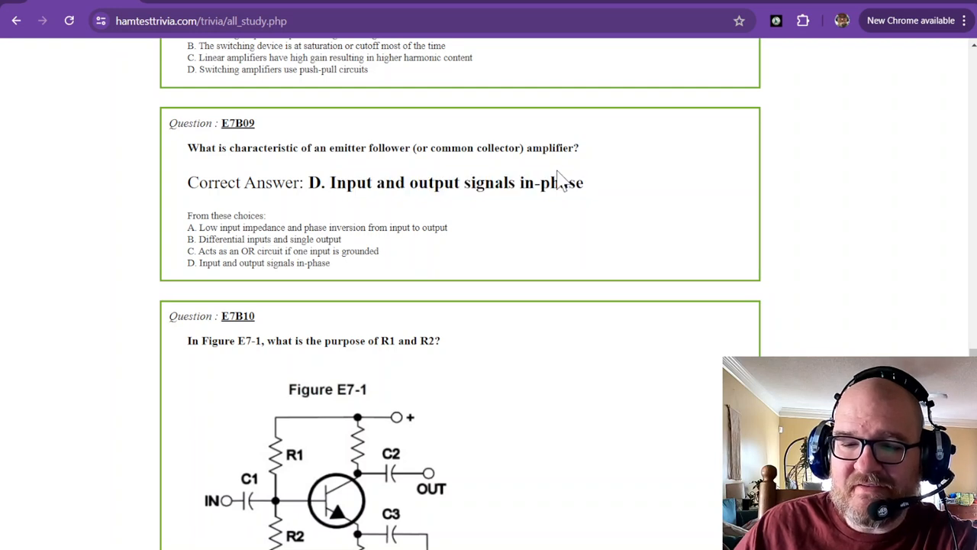
Step: Scroll down so E7B10 with Figure E7-1 and its voltage divider bias answer is fully shown
scroll("down", 3)
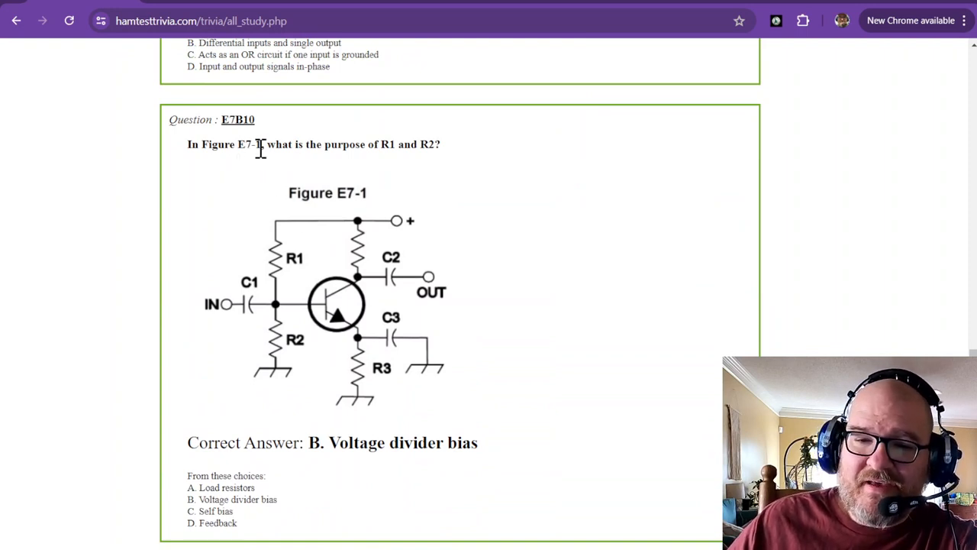
mouse_move(293, 272)
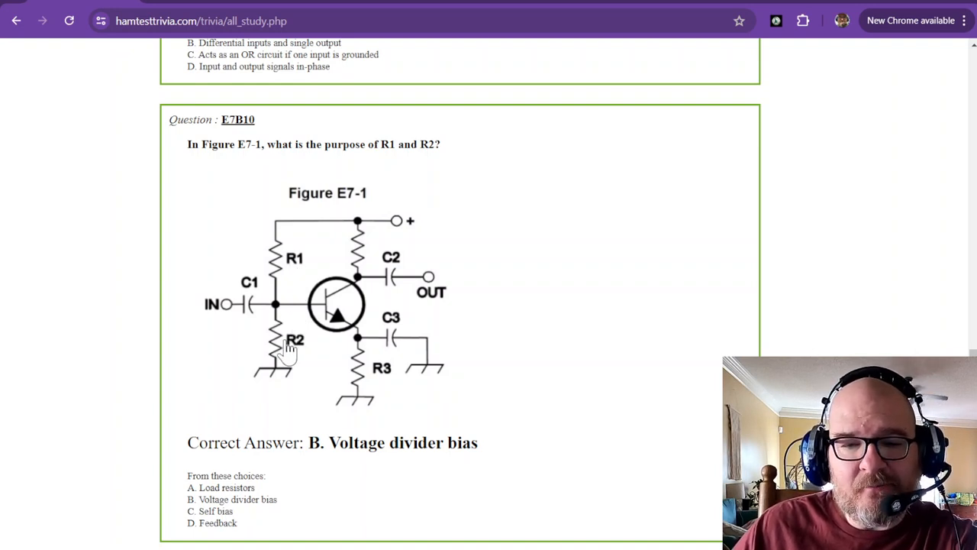
mouse_move(283, 252)
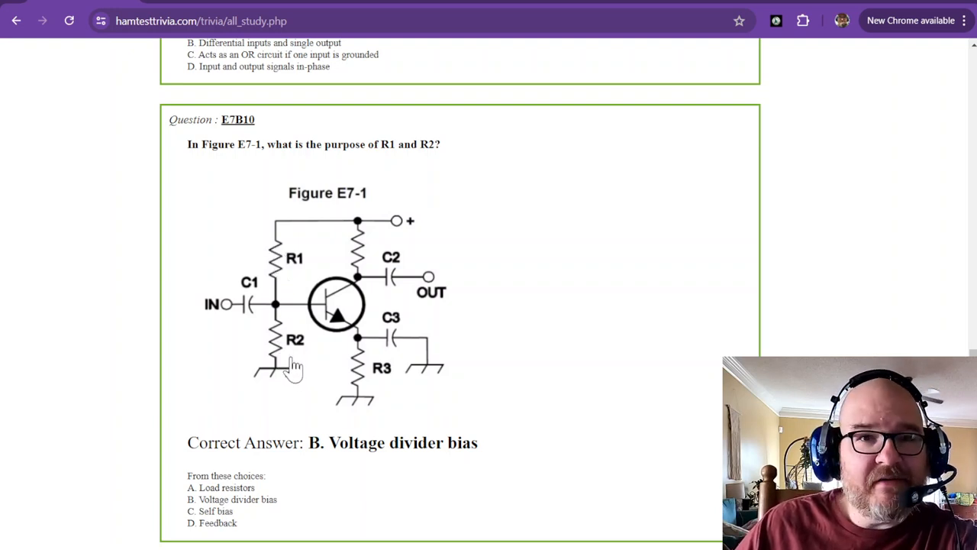
mouse_move(373, 446)
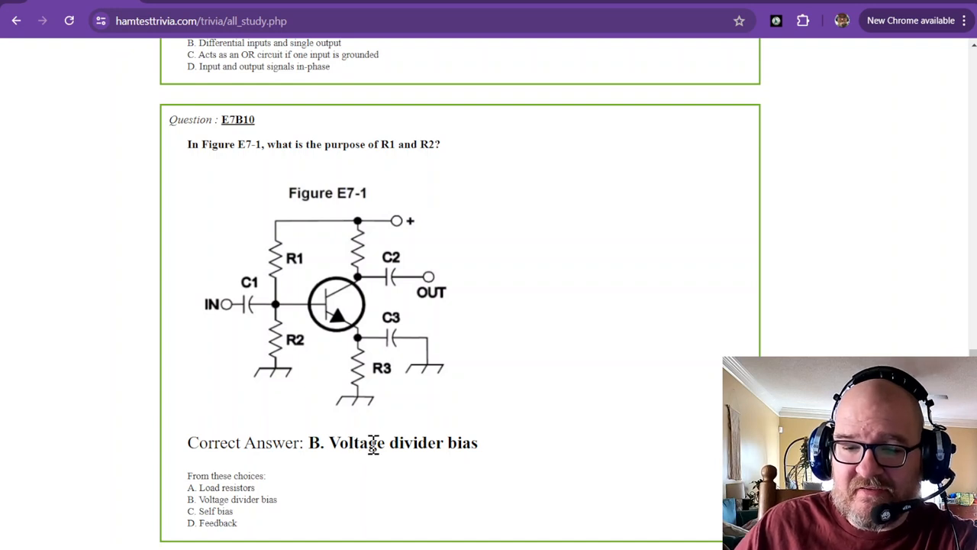
mouse_move(284, 299)
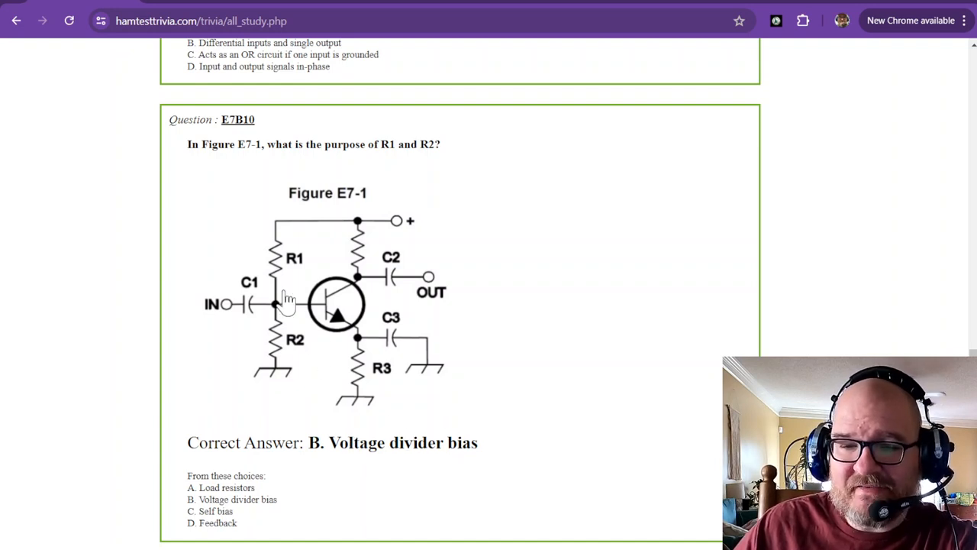
mouse_move(348, 336)
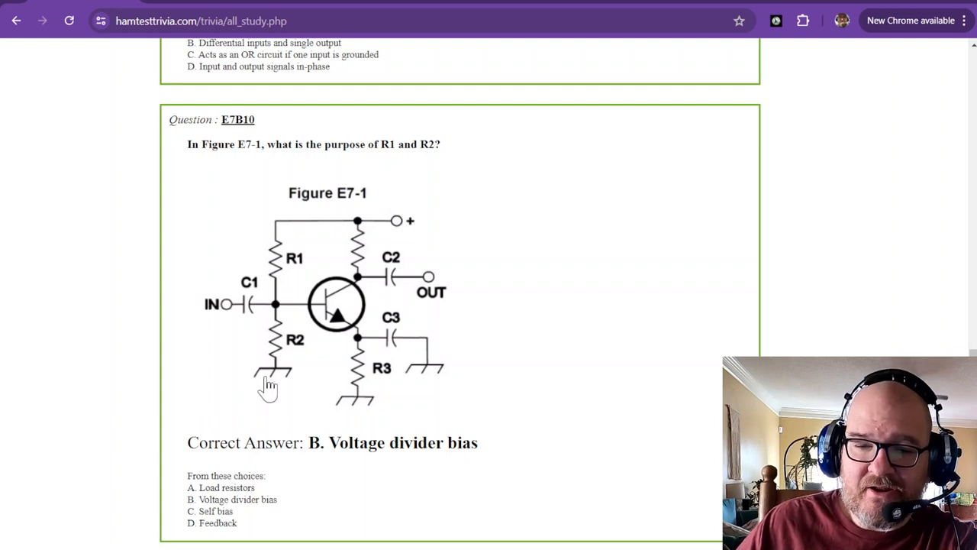
mouse_move(370, 267)
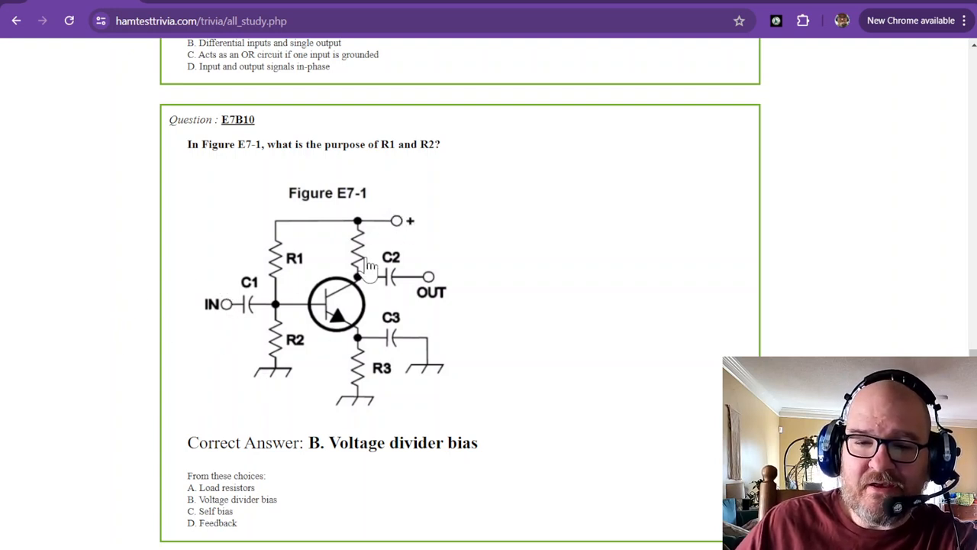
mouse_move(391, 288)
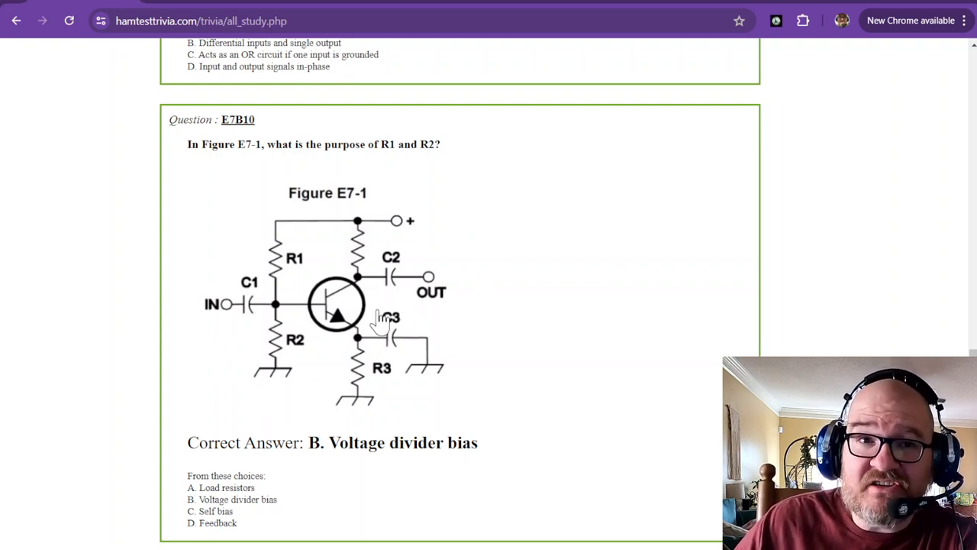
mouse_move(202, 242)
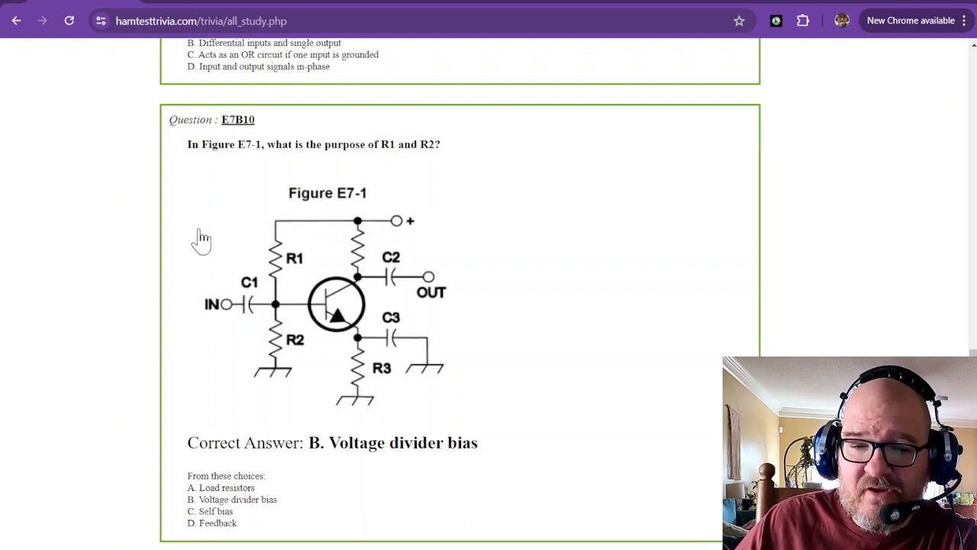
mouse_move(504, 274)
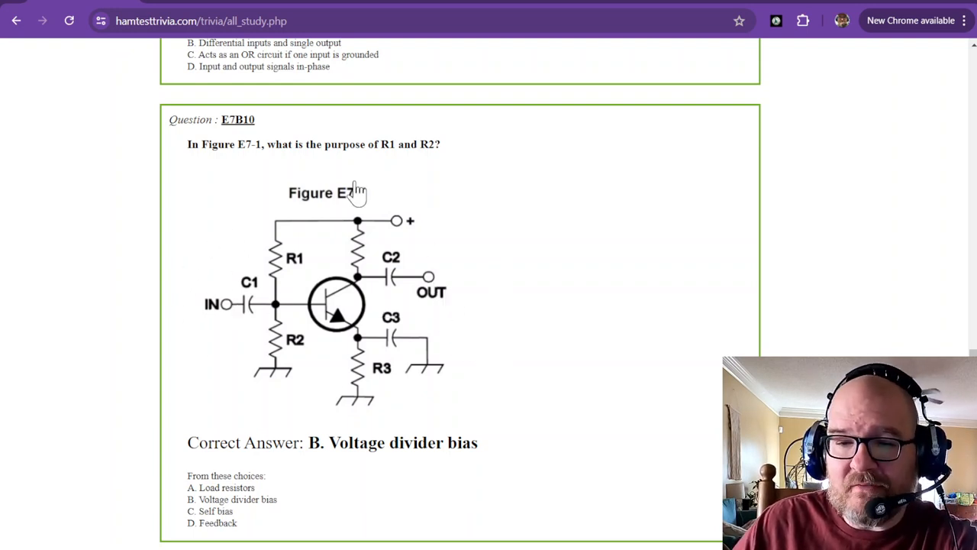
scroll("down", 3)
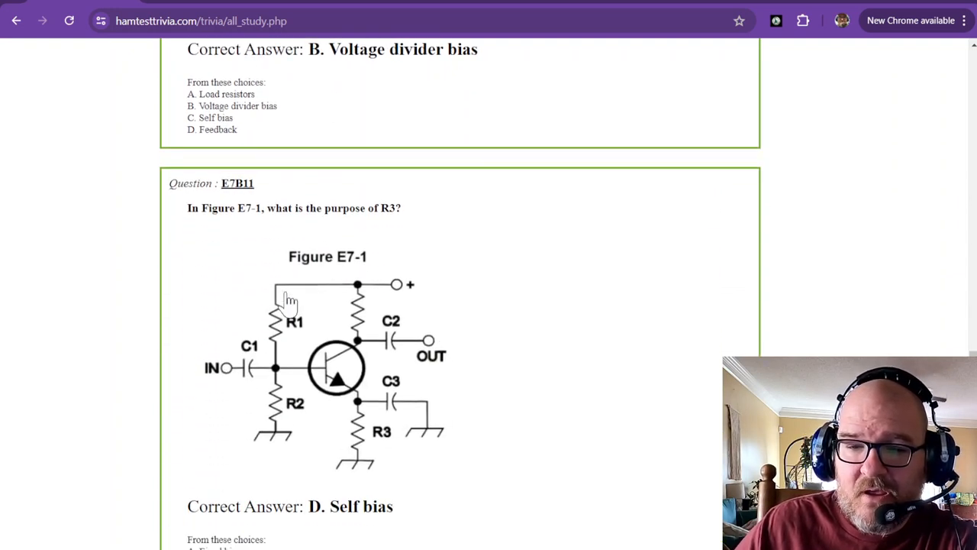
scroll("down", 3)
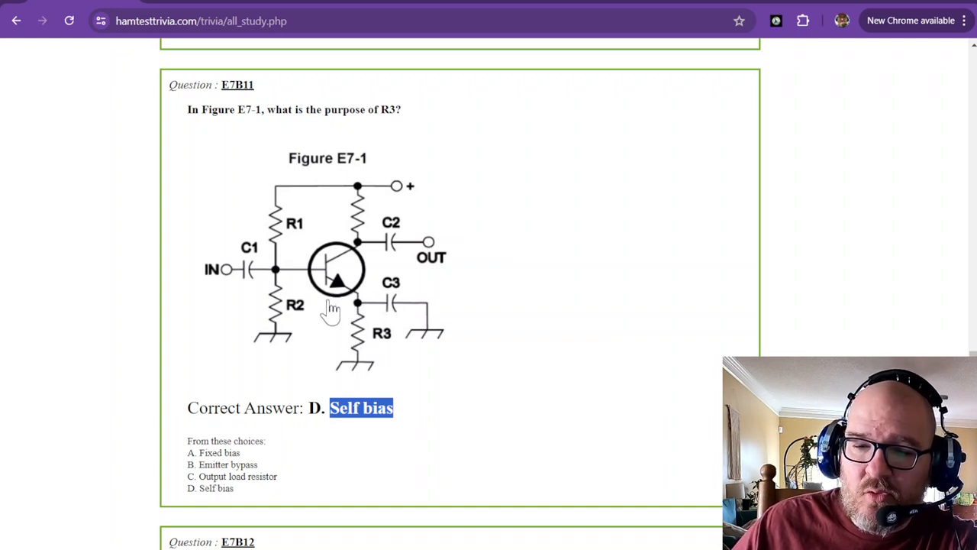
mouse_move(351, 298)
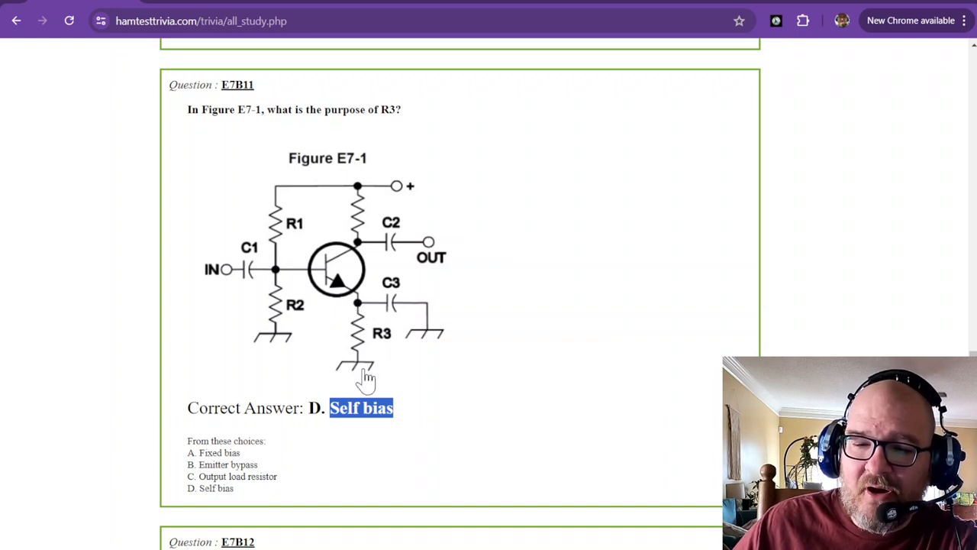
mouse_move(342, 287)
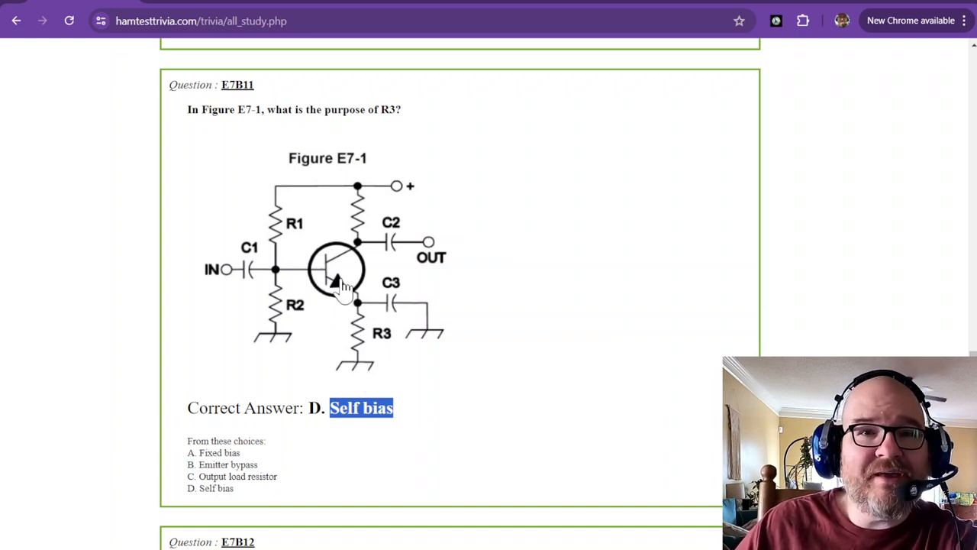
mouse_move(593, 263)
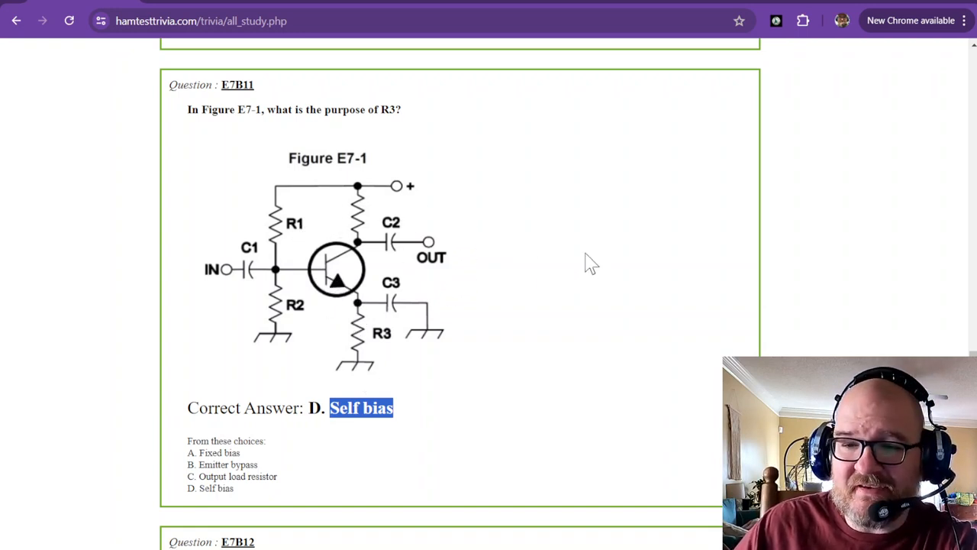
mouse_move(424, 302)
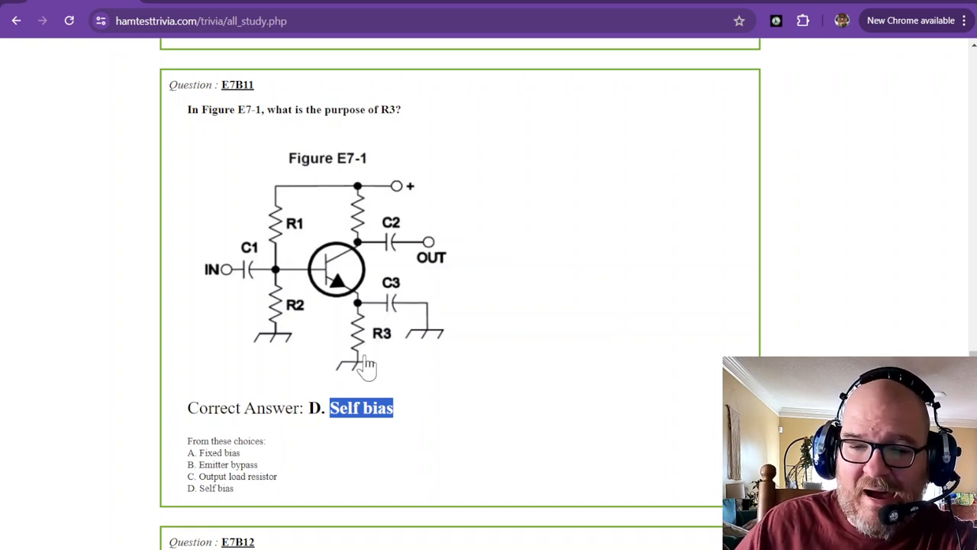
mouse_move(384, 302)
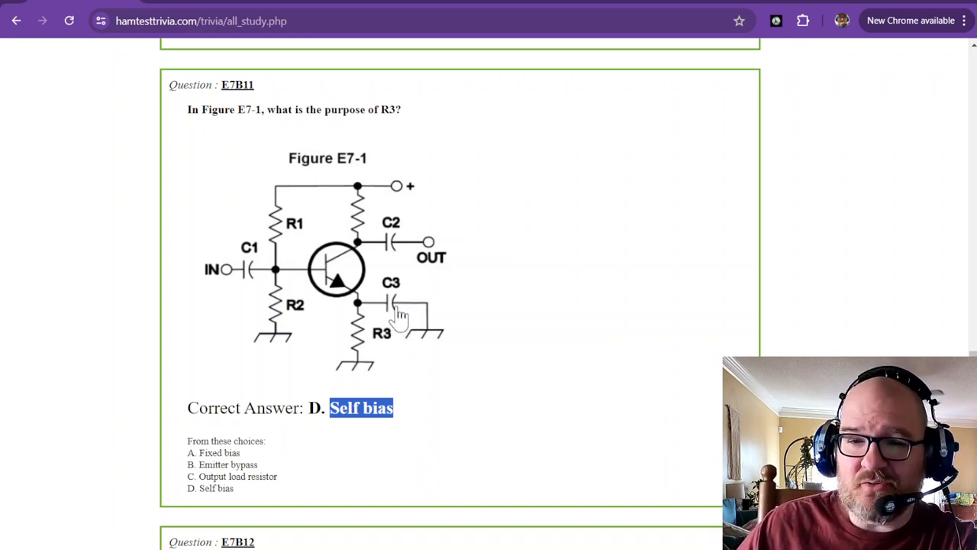
mouse_move(364, 336)
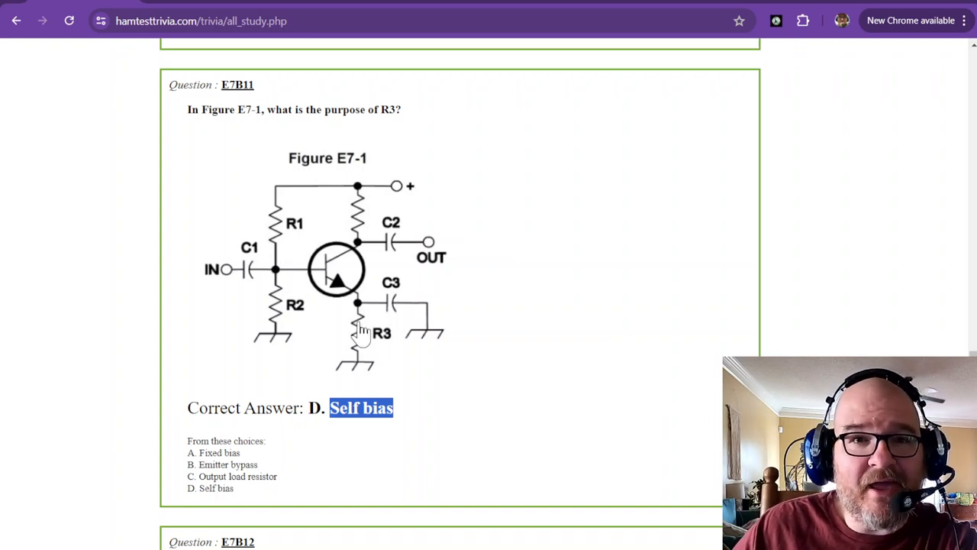
mouse_move(374, 278)
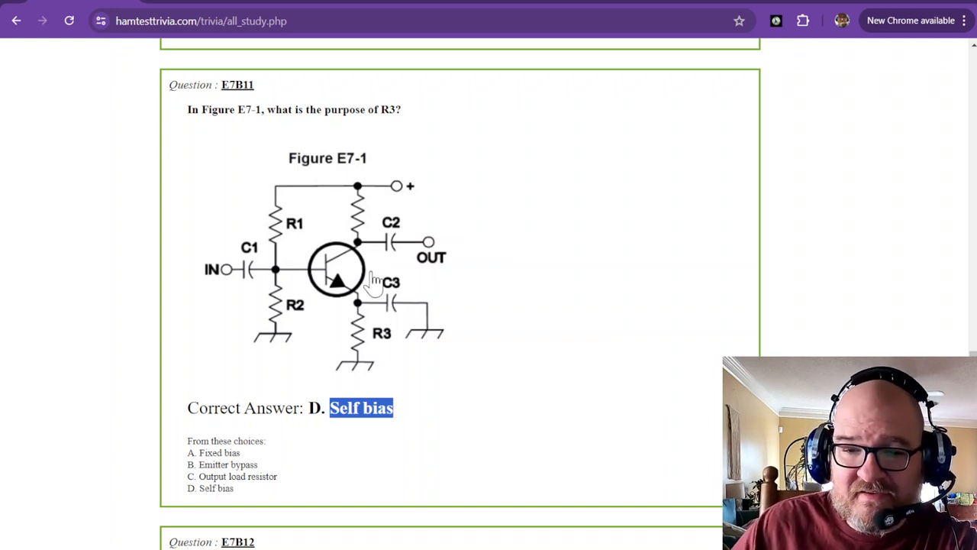
mouse_move(303, 283)
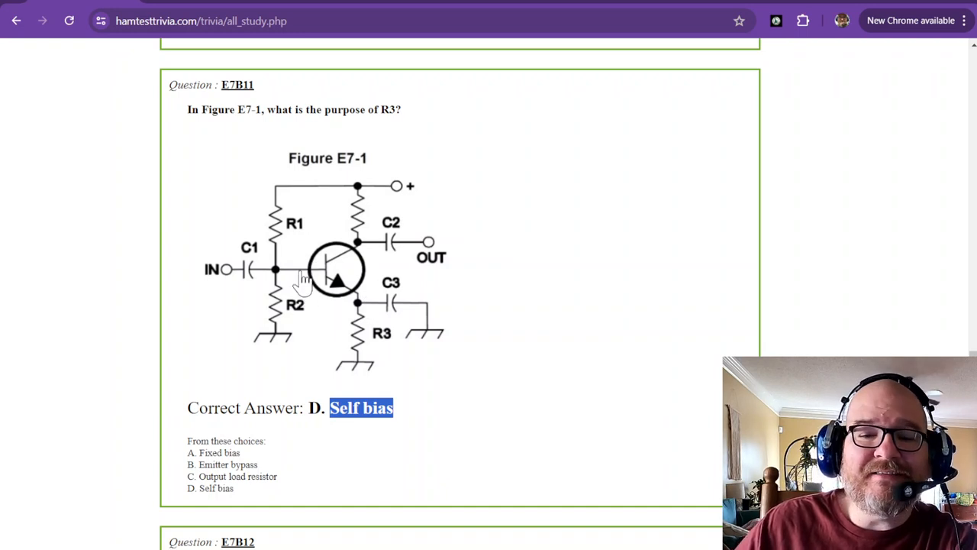
mouse_move(348, 282)
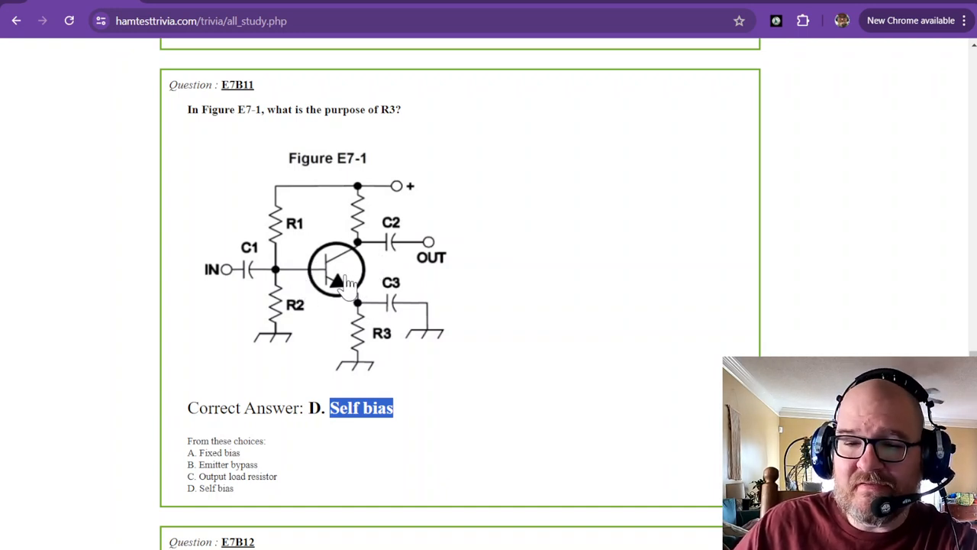
Step: Scroll down to E7B12, identifying Figure E7-1 as a common emitter amplifier
scroll("down", 3)
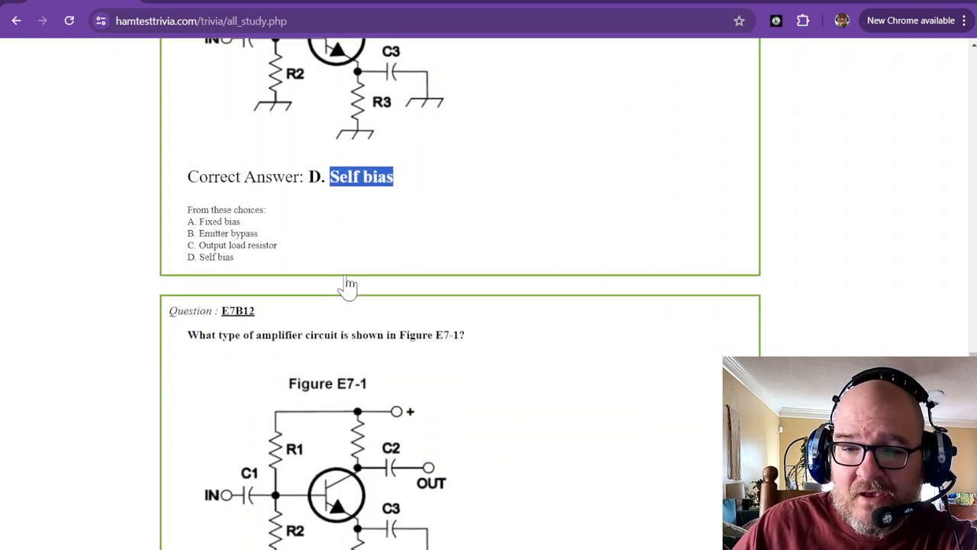
scroll("down", 3)
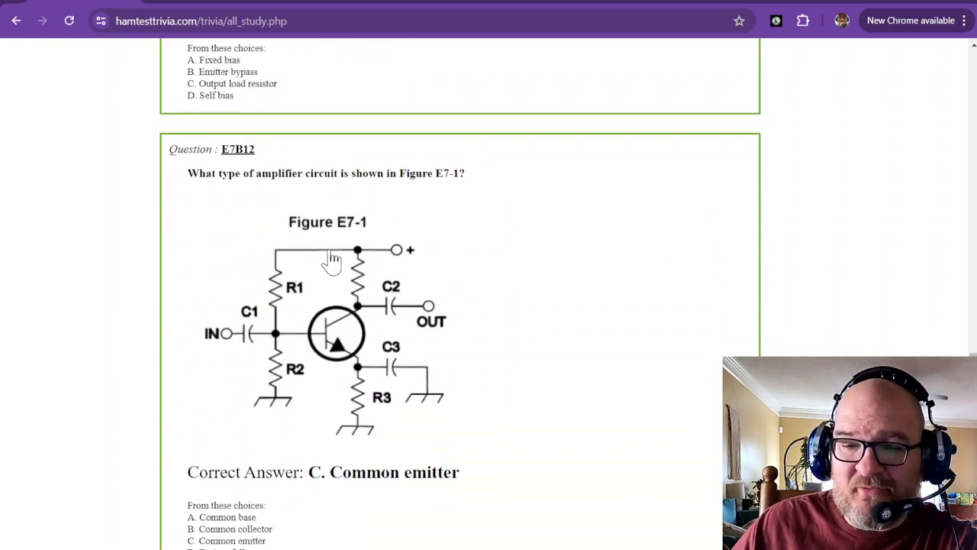
mouse_move(400, 176)
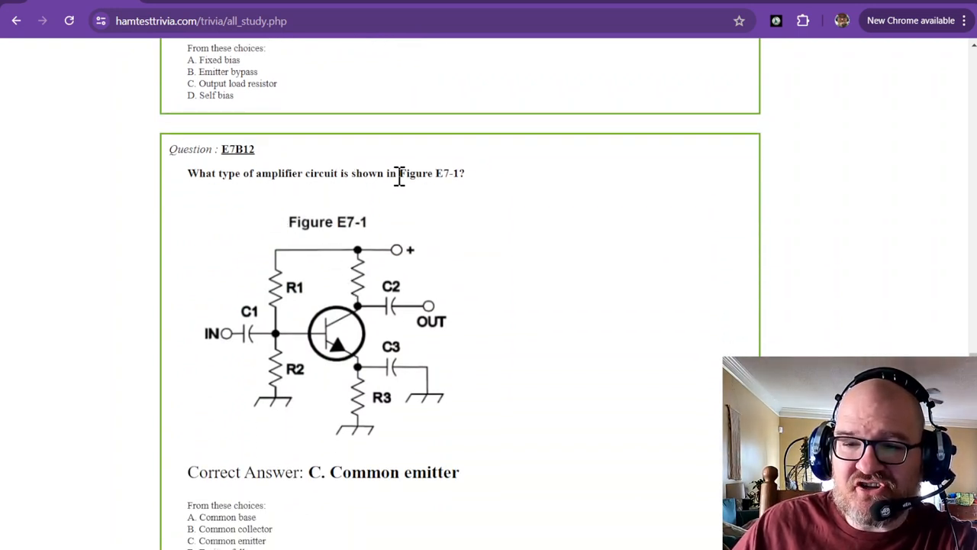
mouse_move(411, 174)
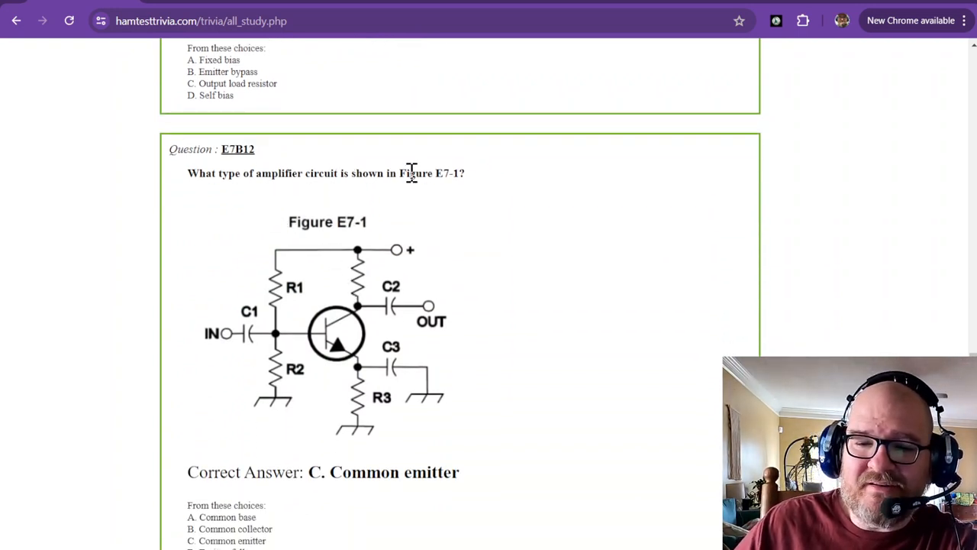
scroll("down", 3)
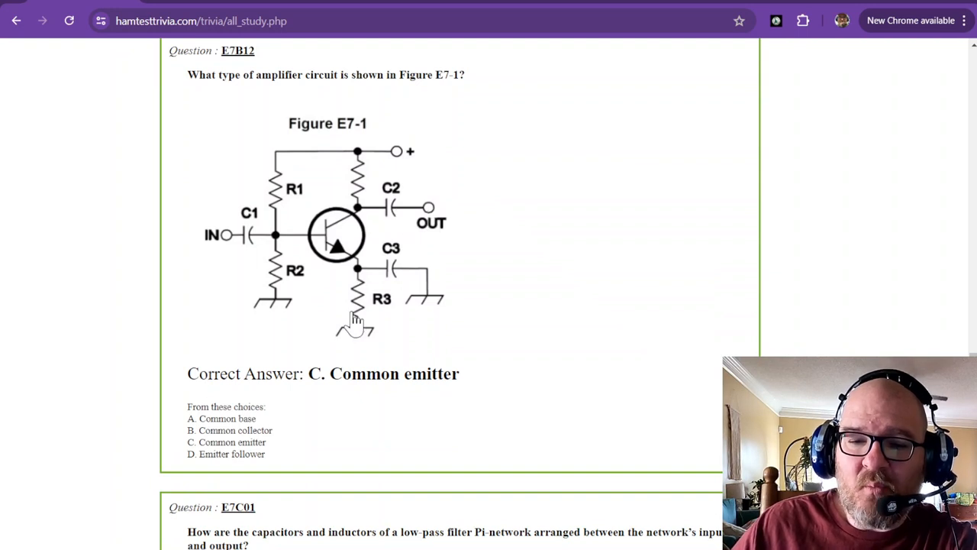
mouse_move(398, 265)
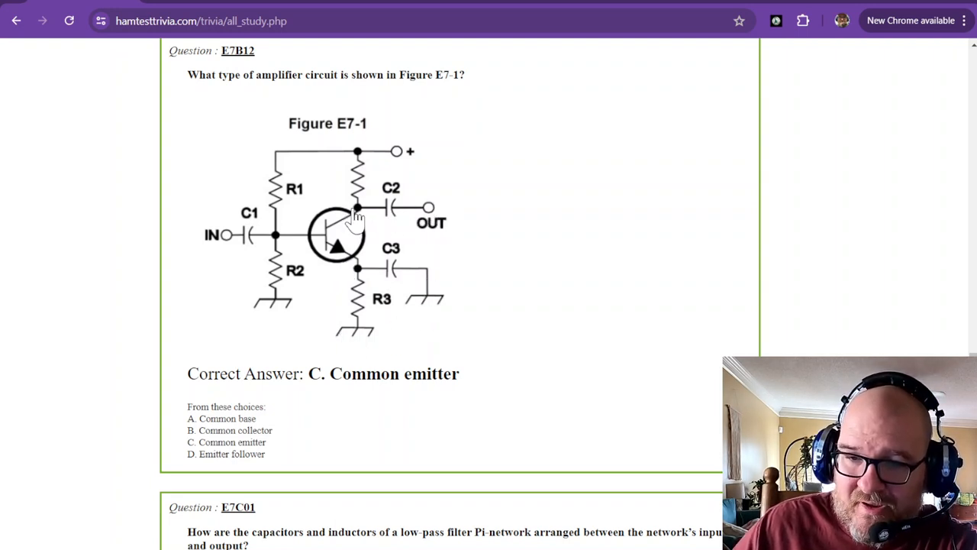
mouse_move(372, 267)
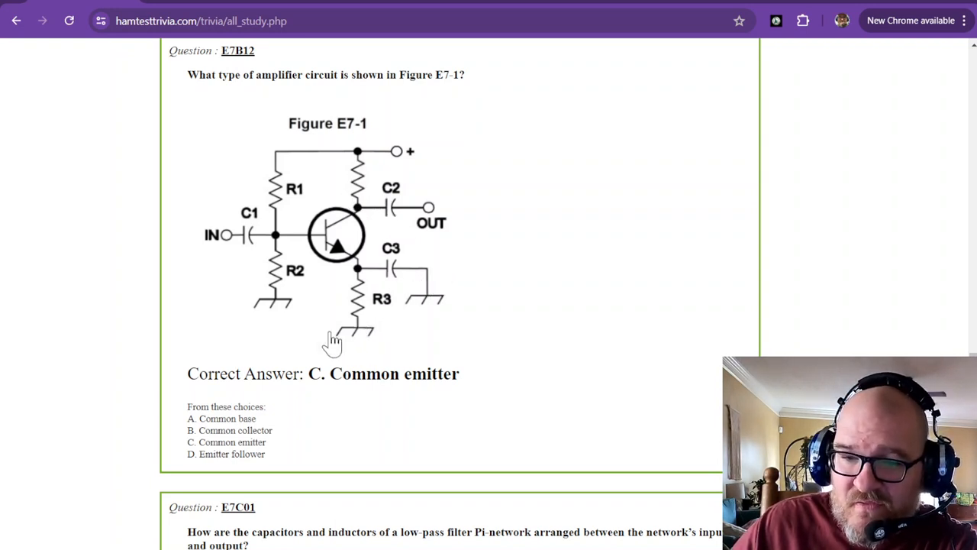
mouse_move(466, 290)
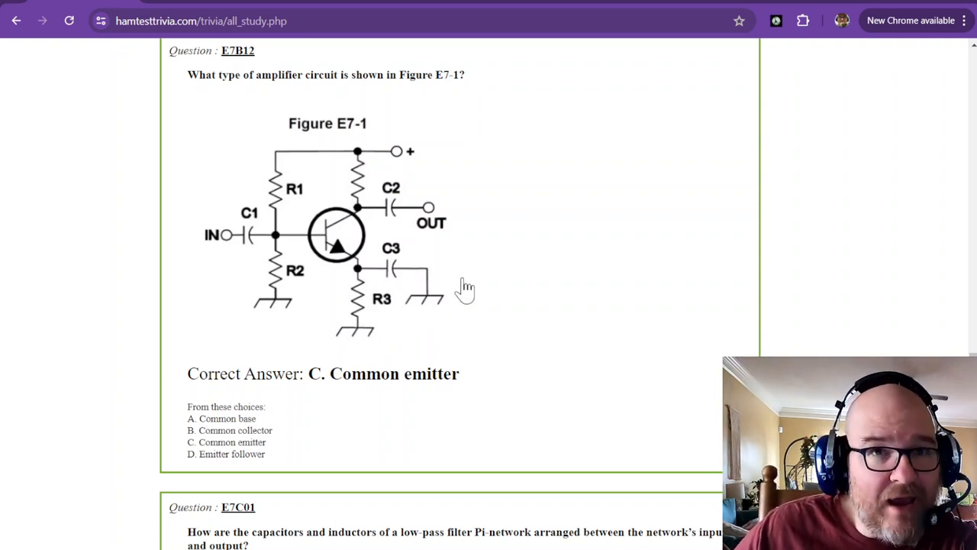
mouse_move(354, 298)
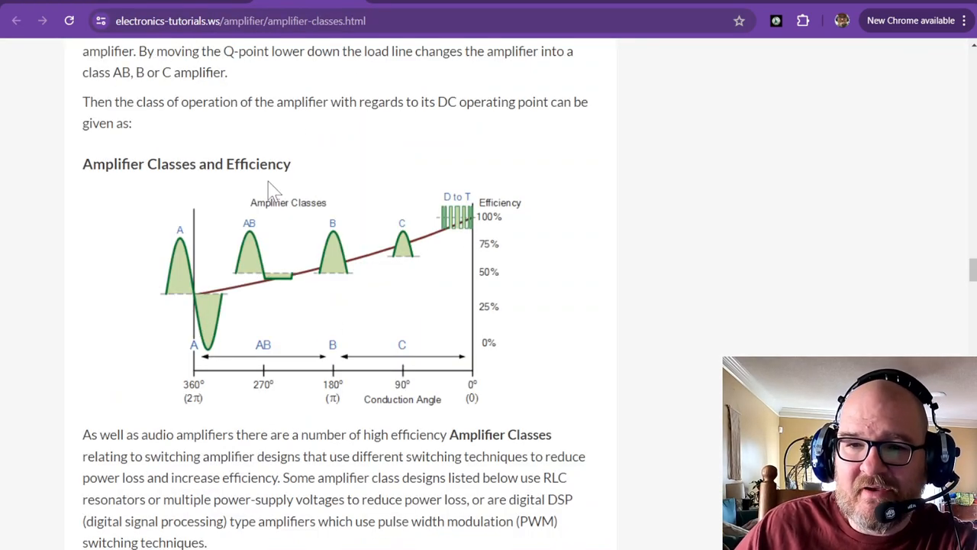
scroll("down", 3)
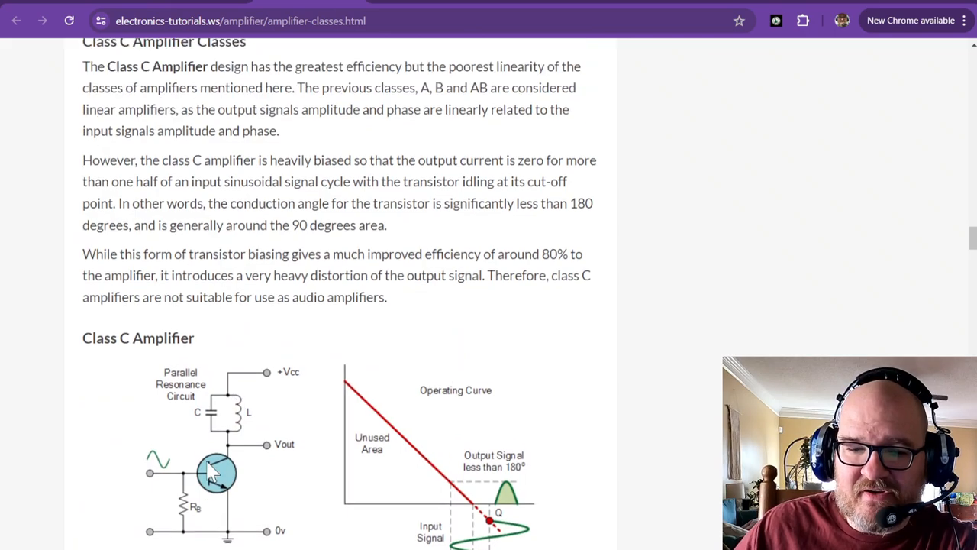
scroll("up", 3)
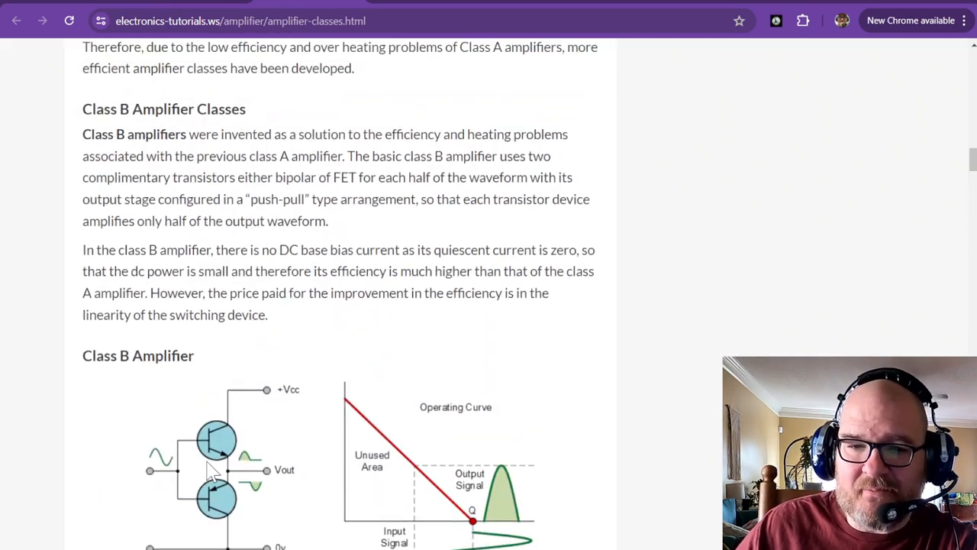
scroll("up", 3)
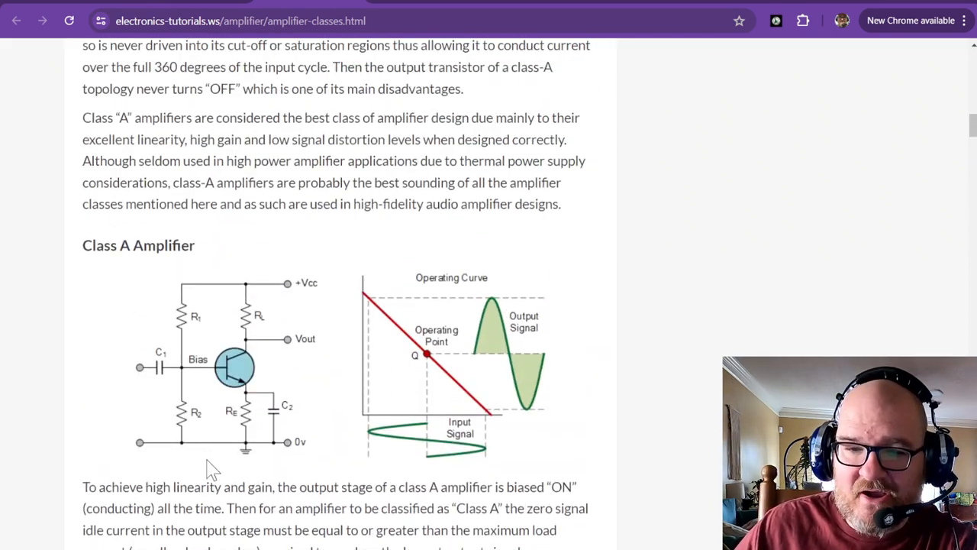
mouse_move(239, 367)
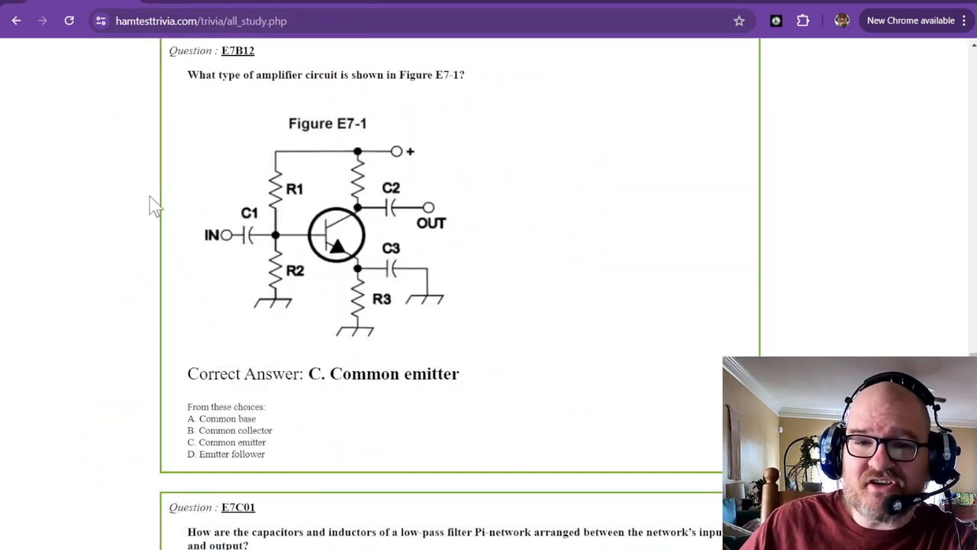
mouse_move(298, 243)
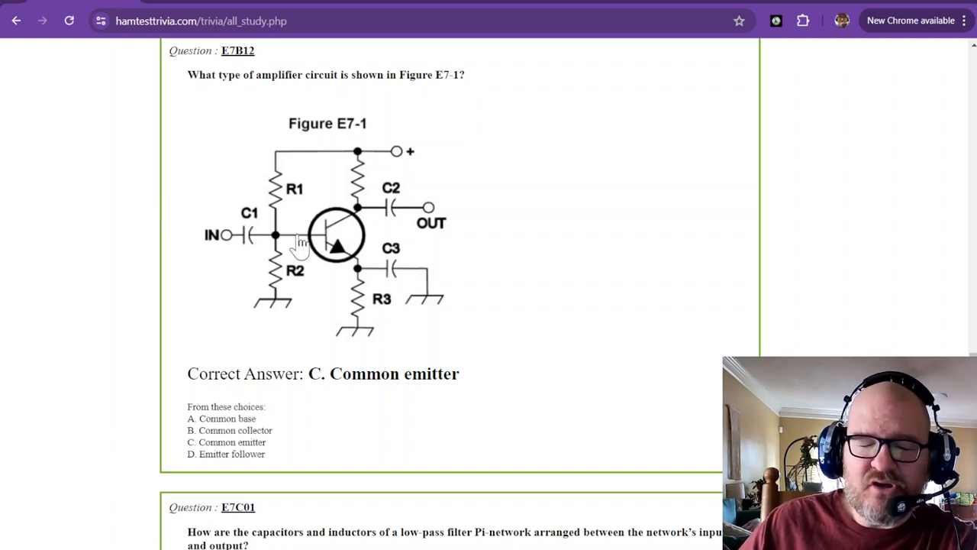
mouse_move(397, 287)
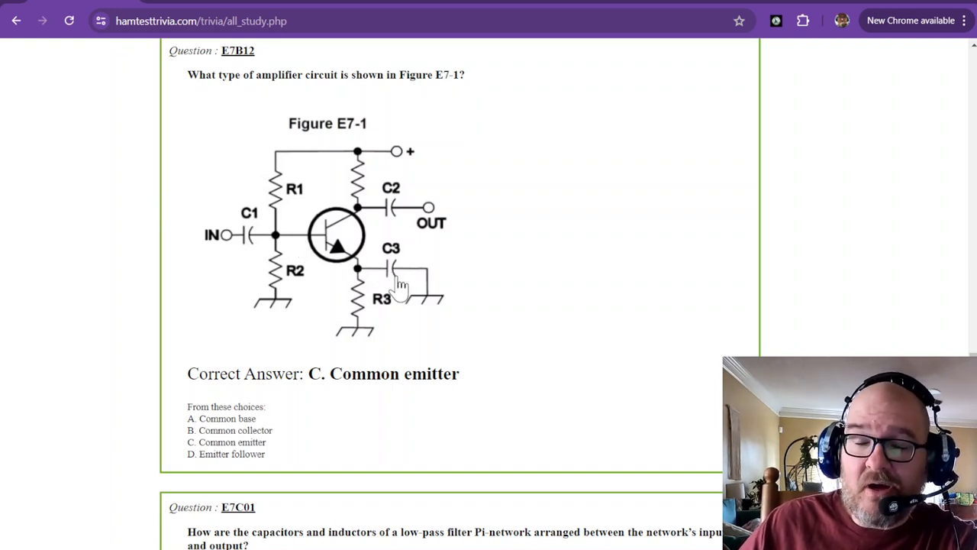